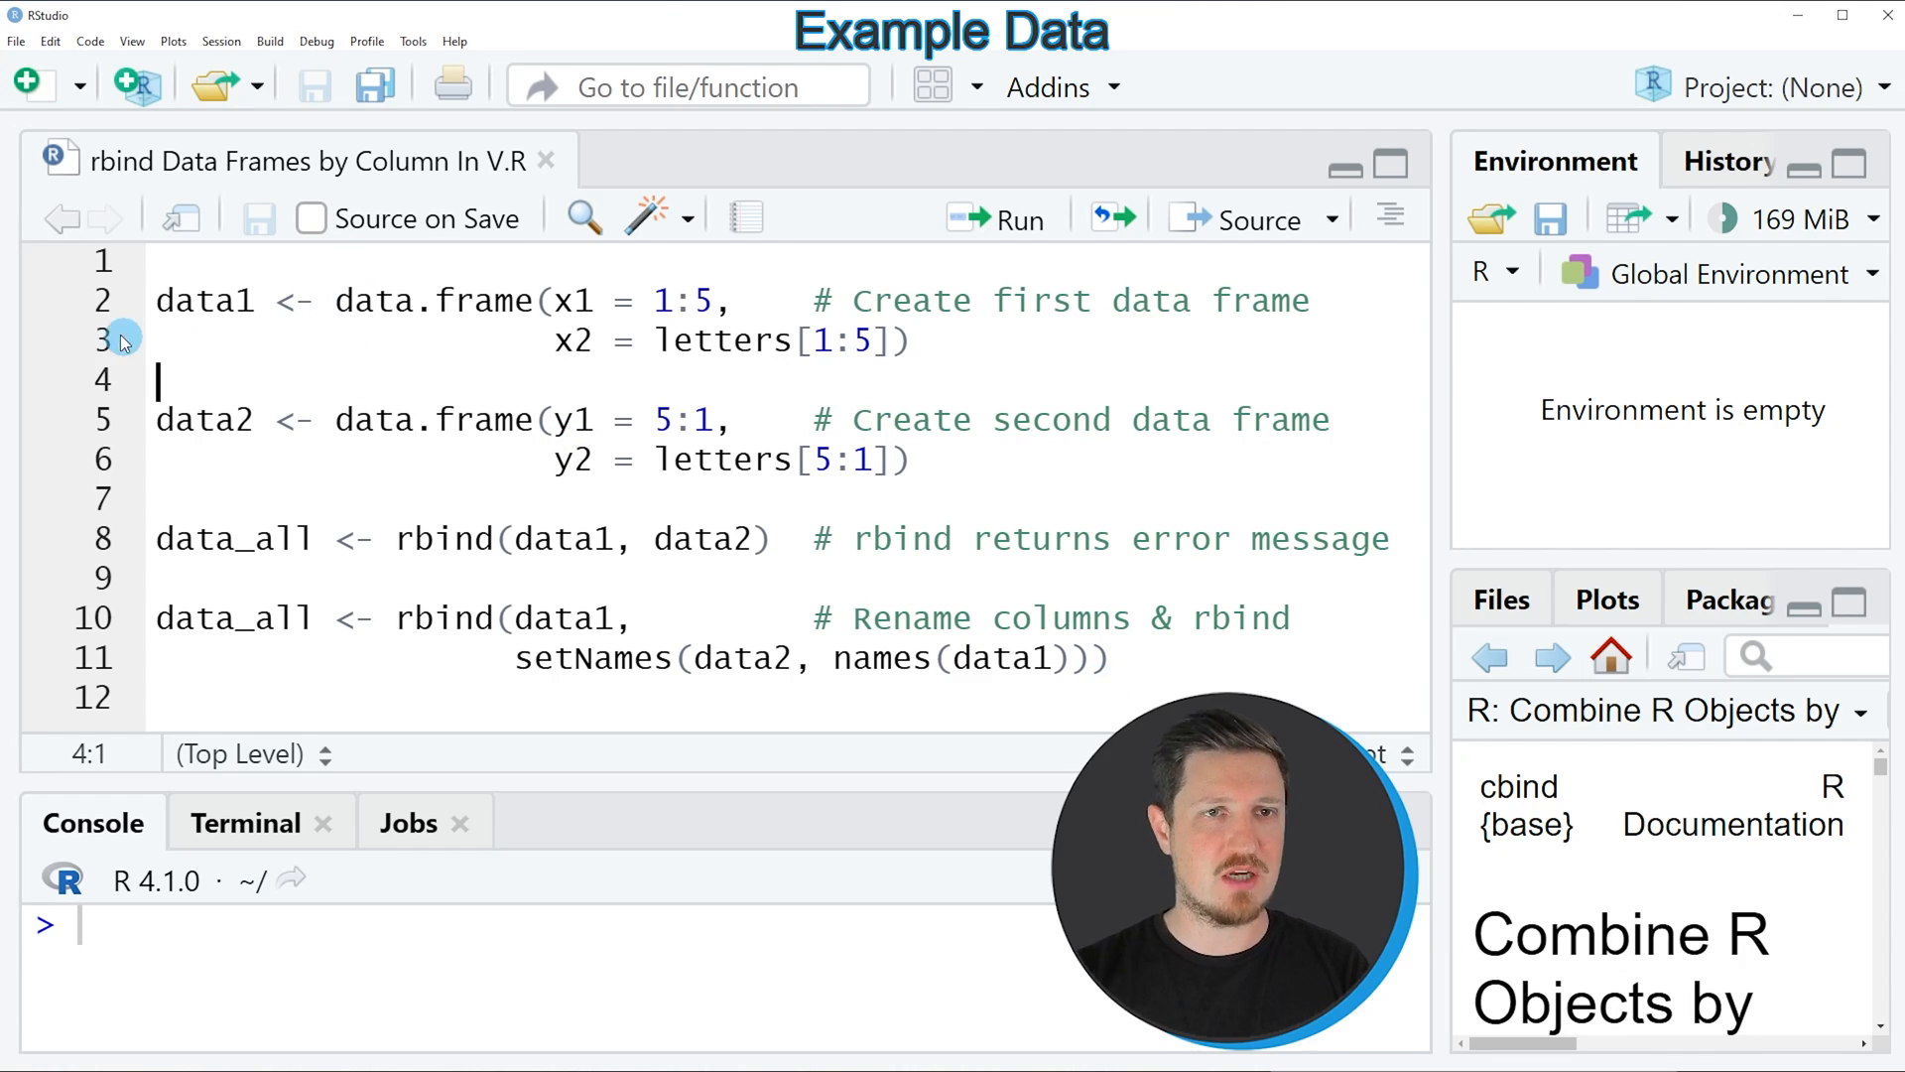
- Run the data1 code (x1 = 1:5, x2 = a–e) and view data1 as a table
drag(156, 299, 183, 438)
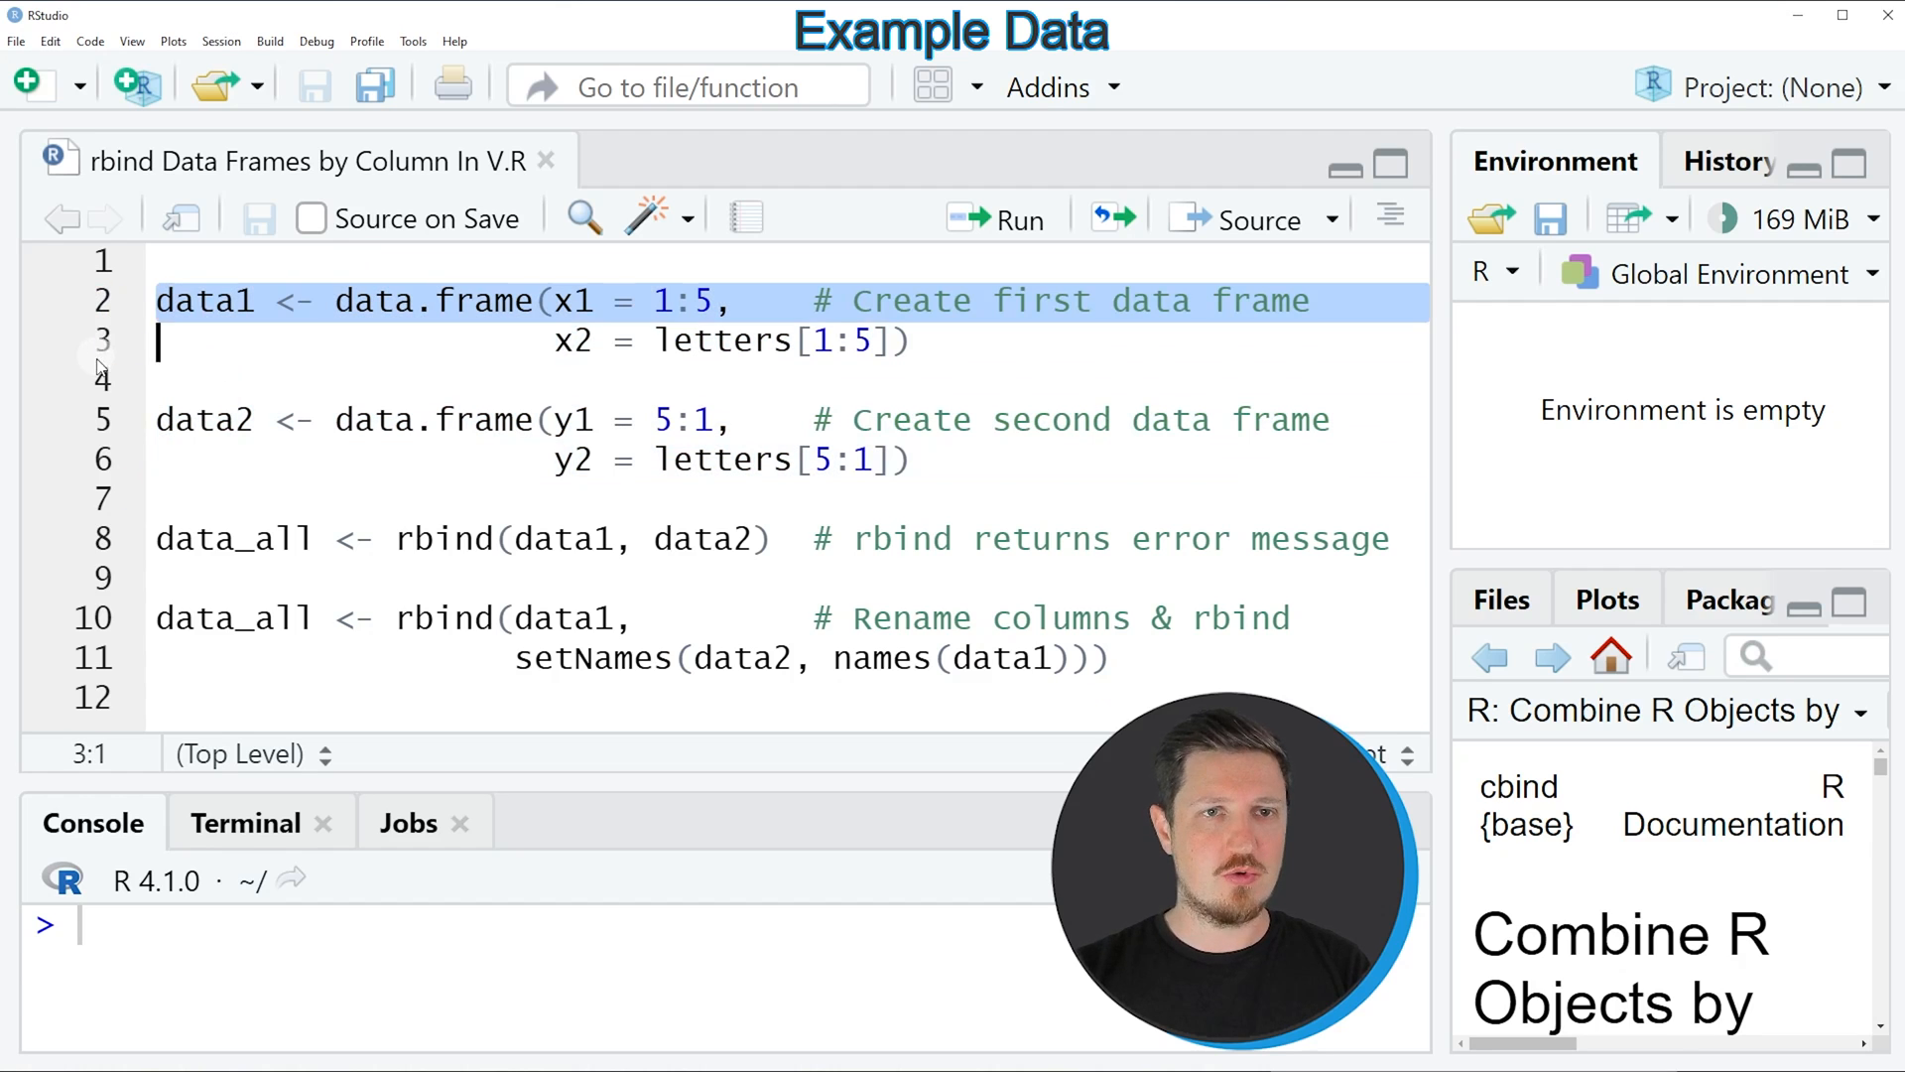
click(996, 218)
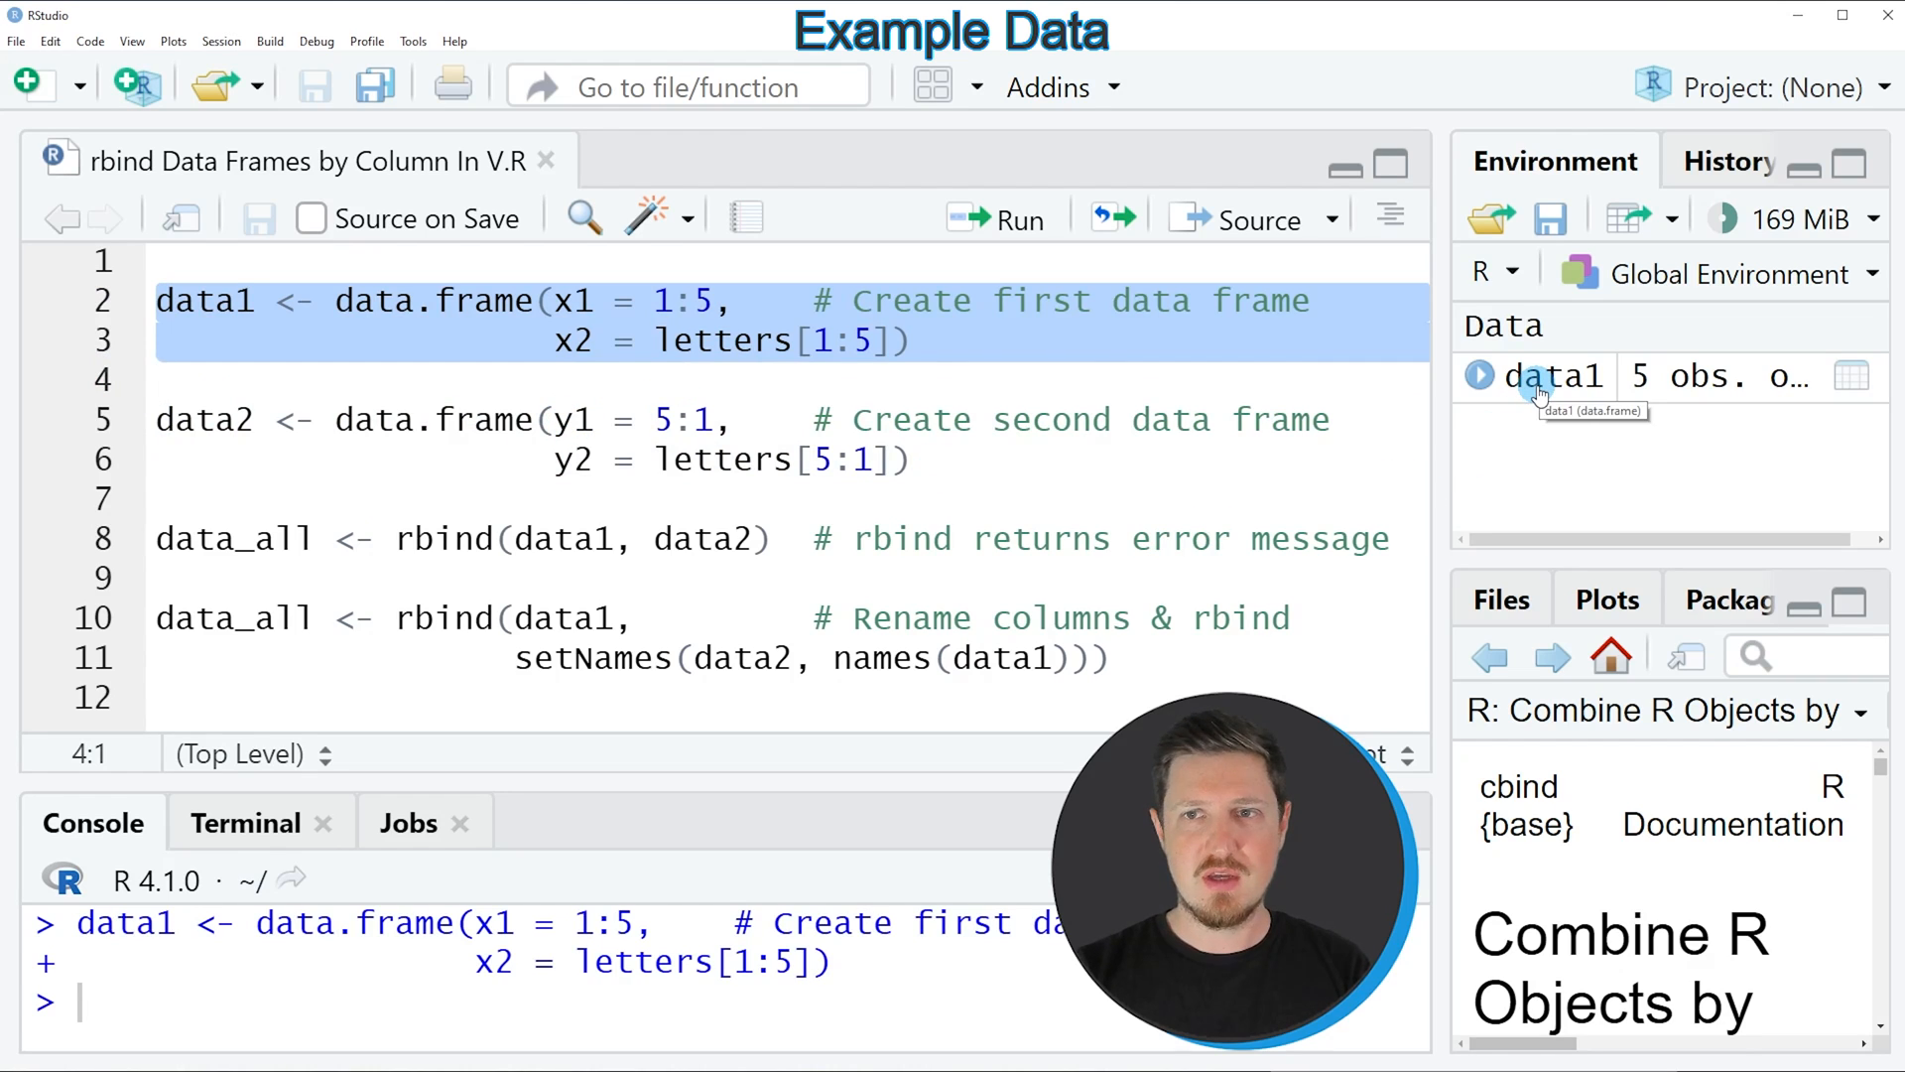
click(1851, 375)
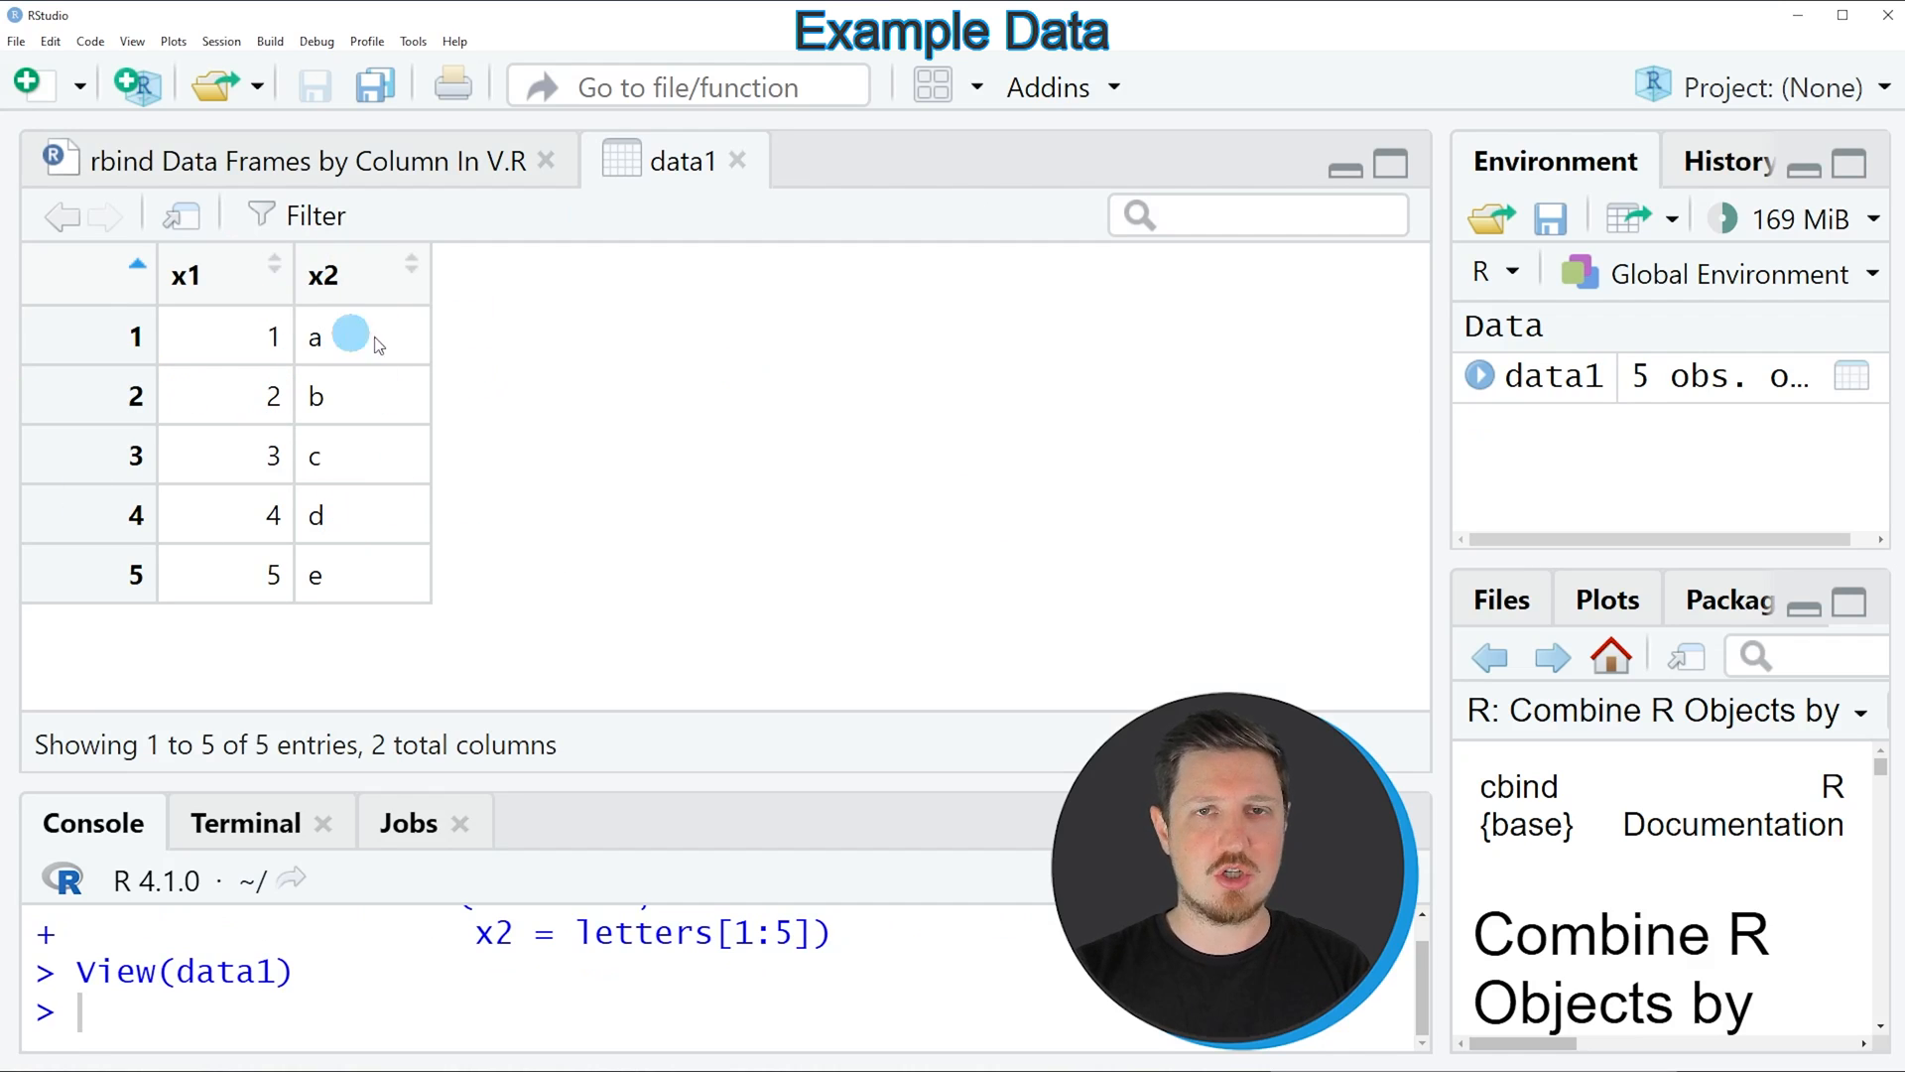
mouse_move(167, 331)
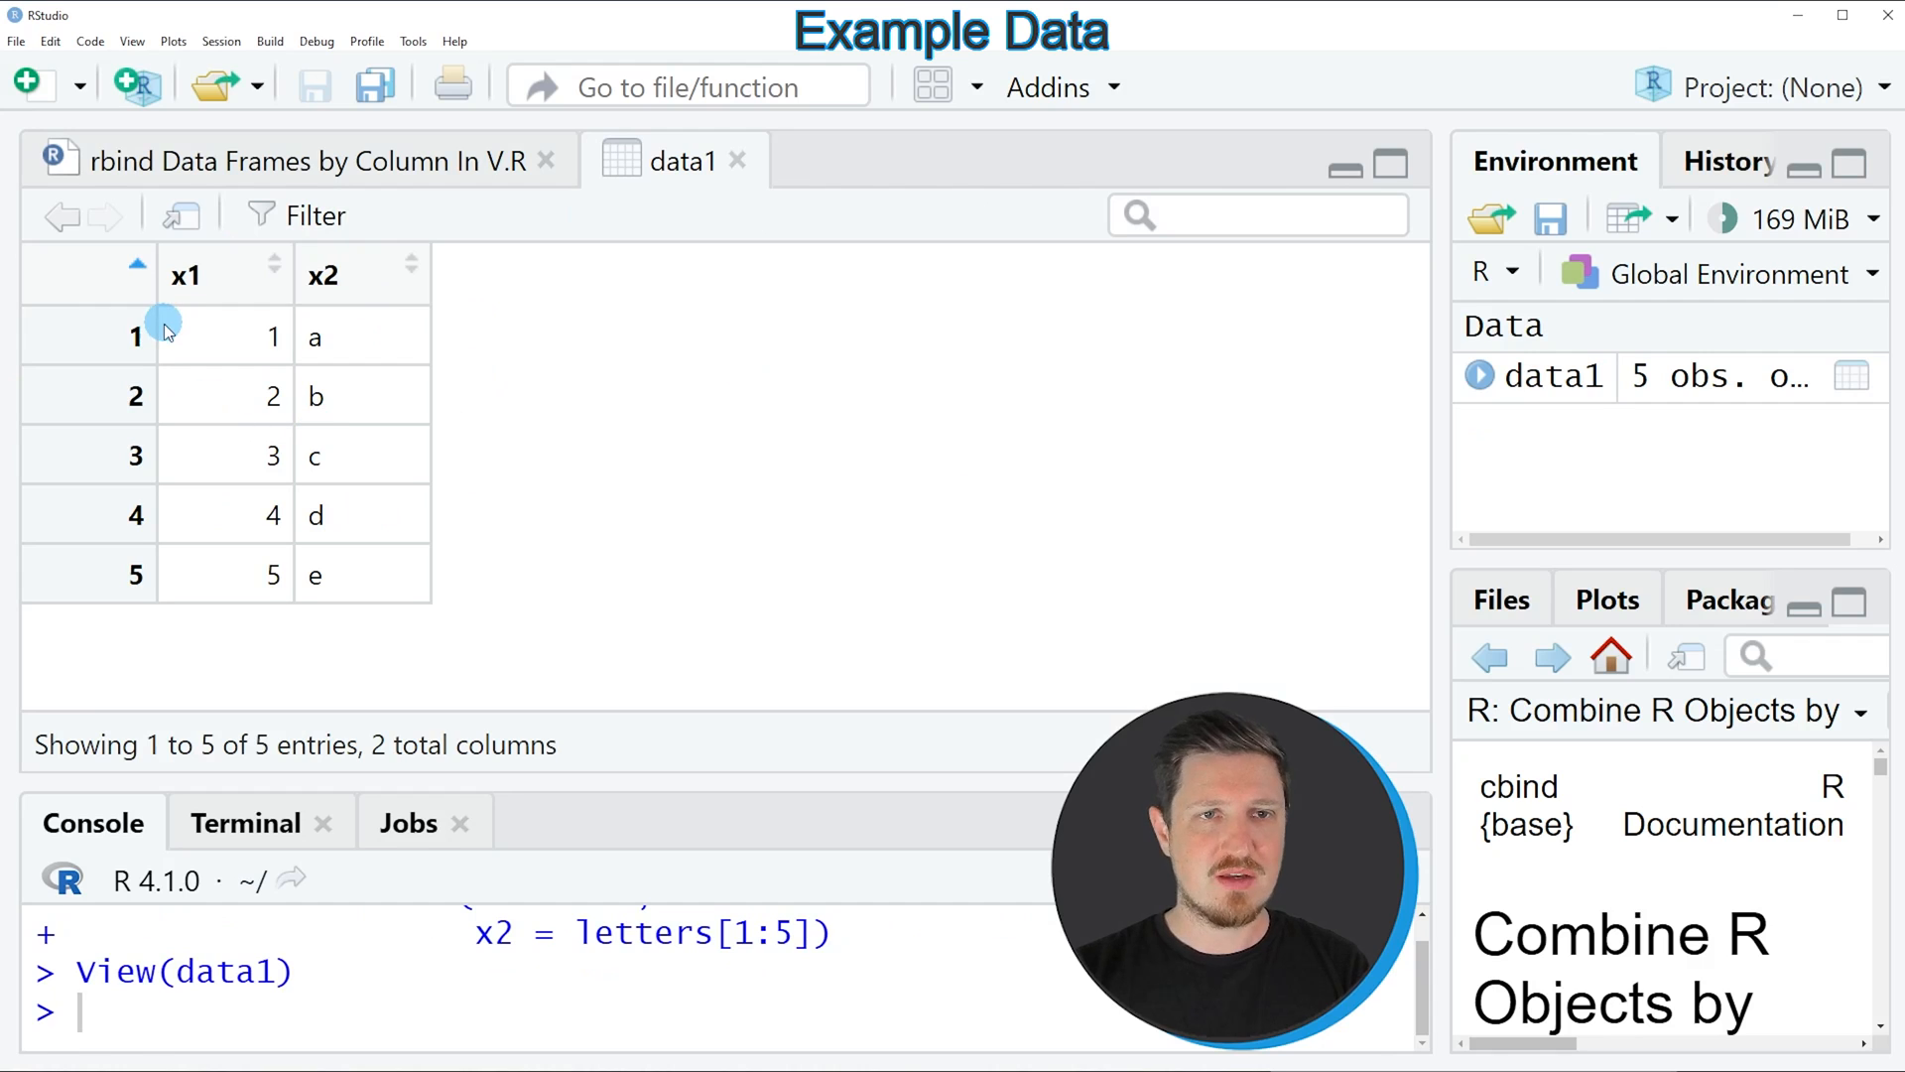
mouse_move(146, 318)
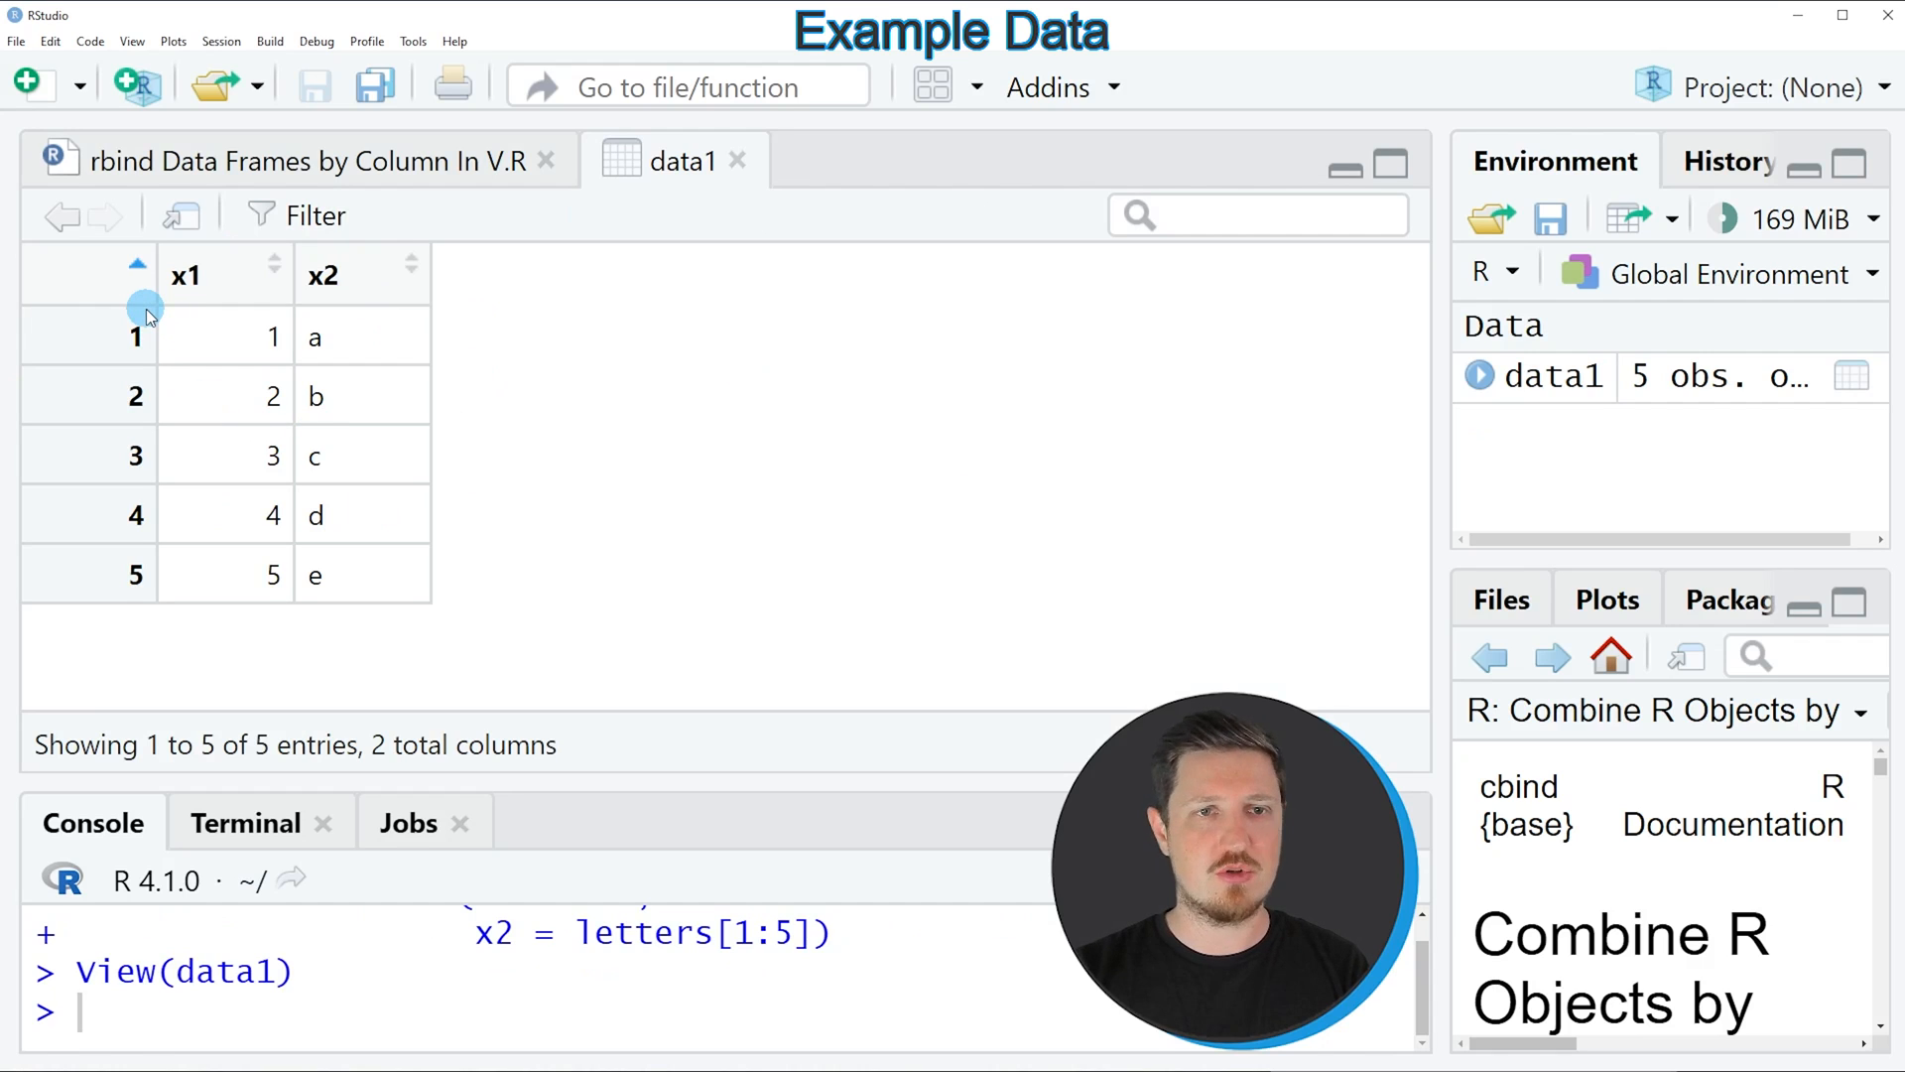
mouse_move(340, 292)
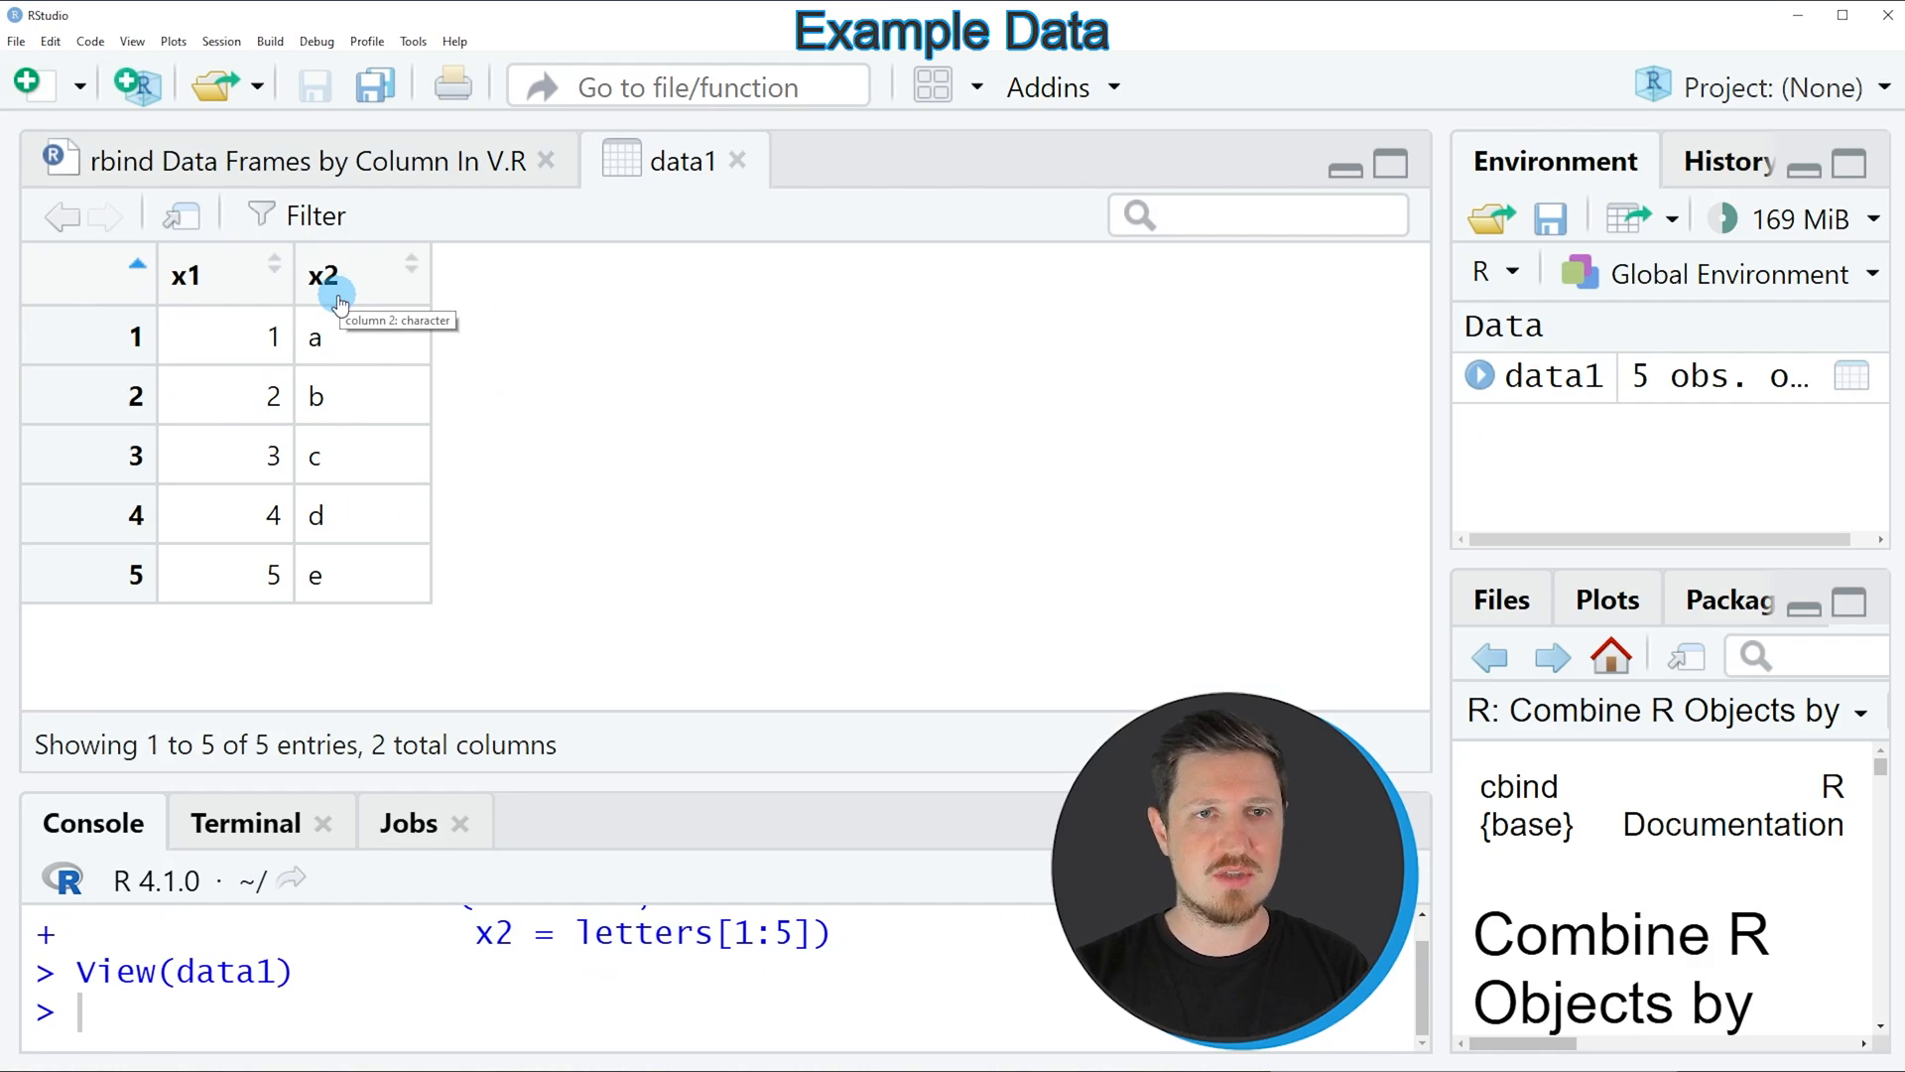
mouse_move(364, 274)
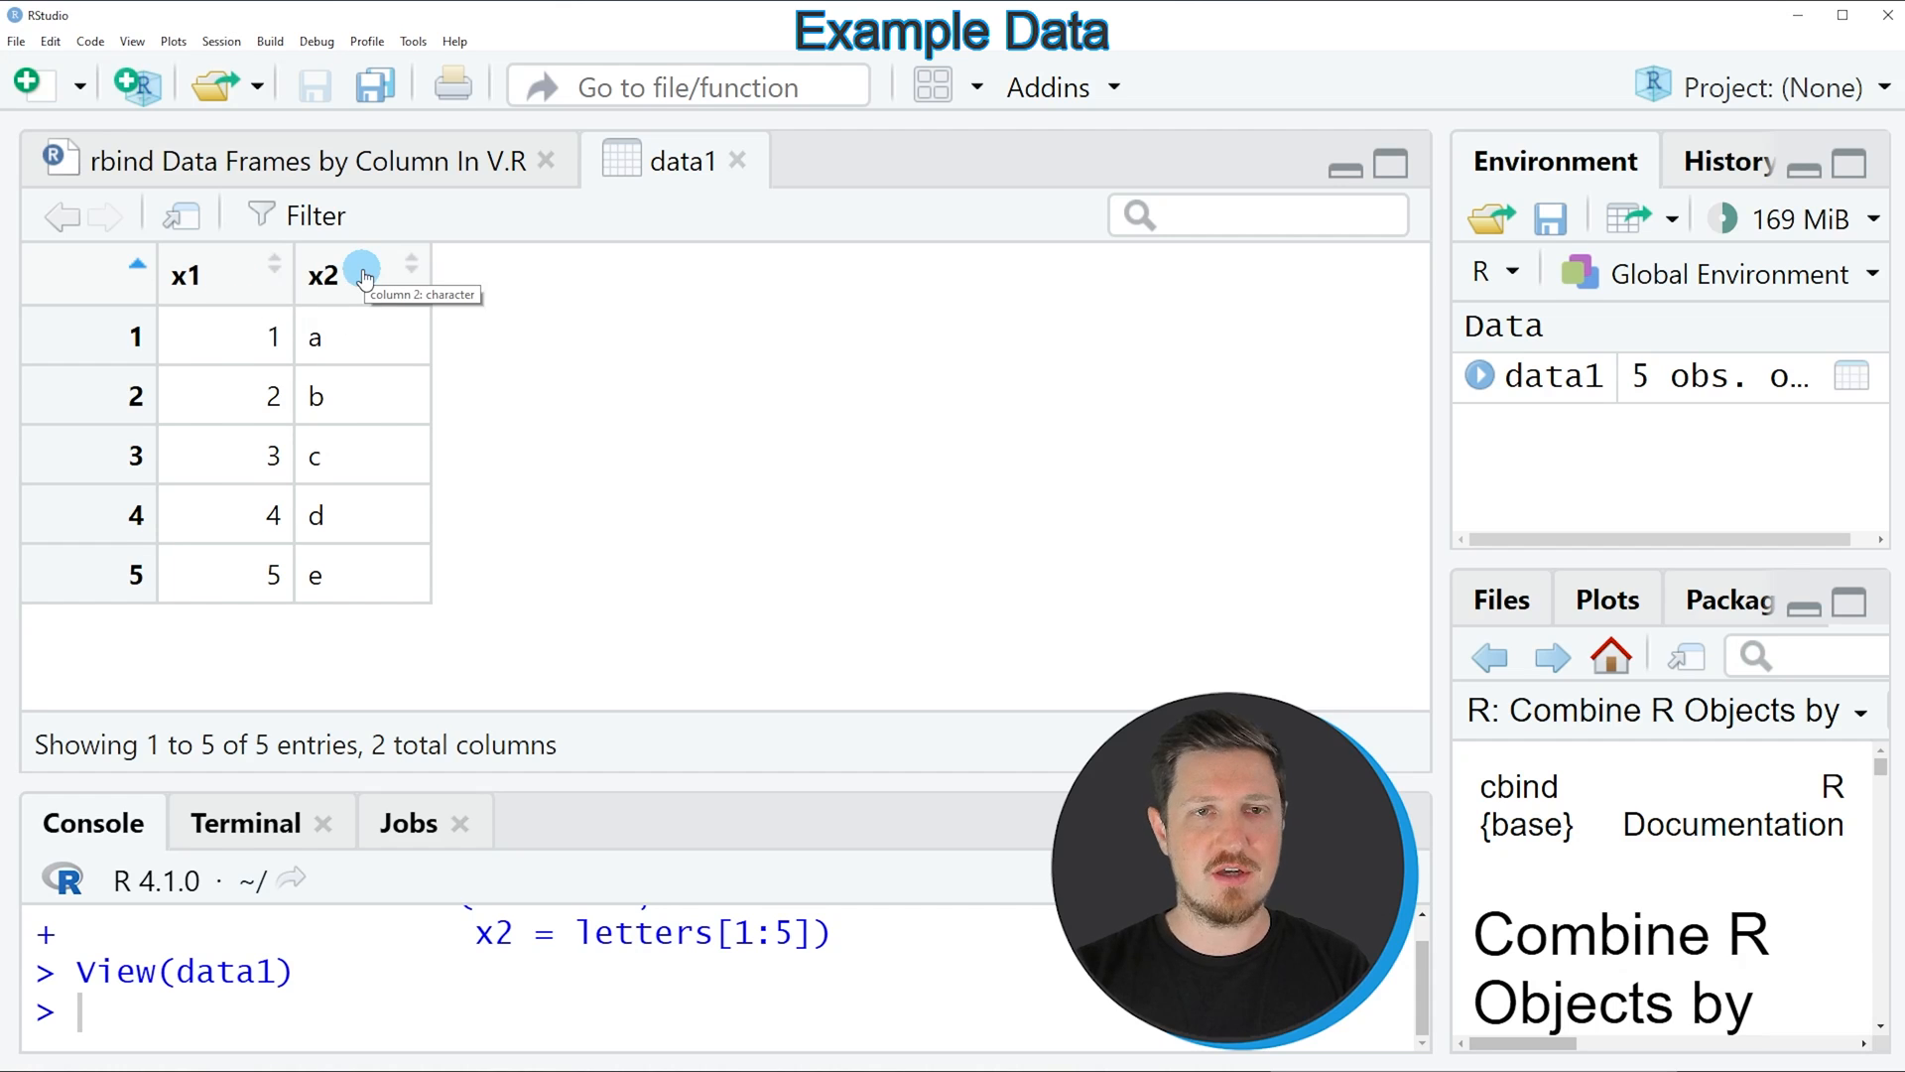
- Run the data2 code (y1 = 5:1, y2 = e–a) and view data2 as a table
click(291, 159)
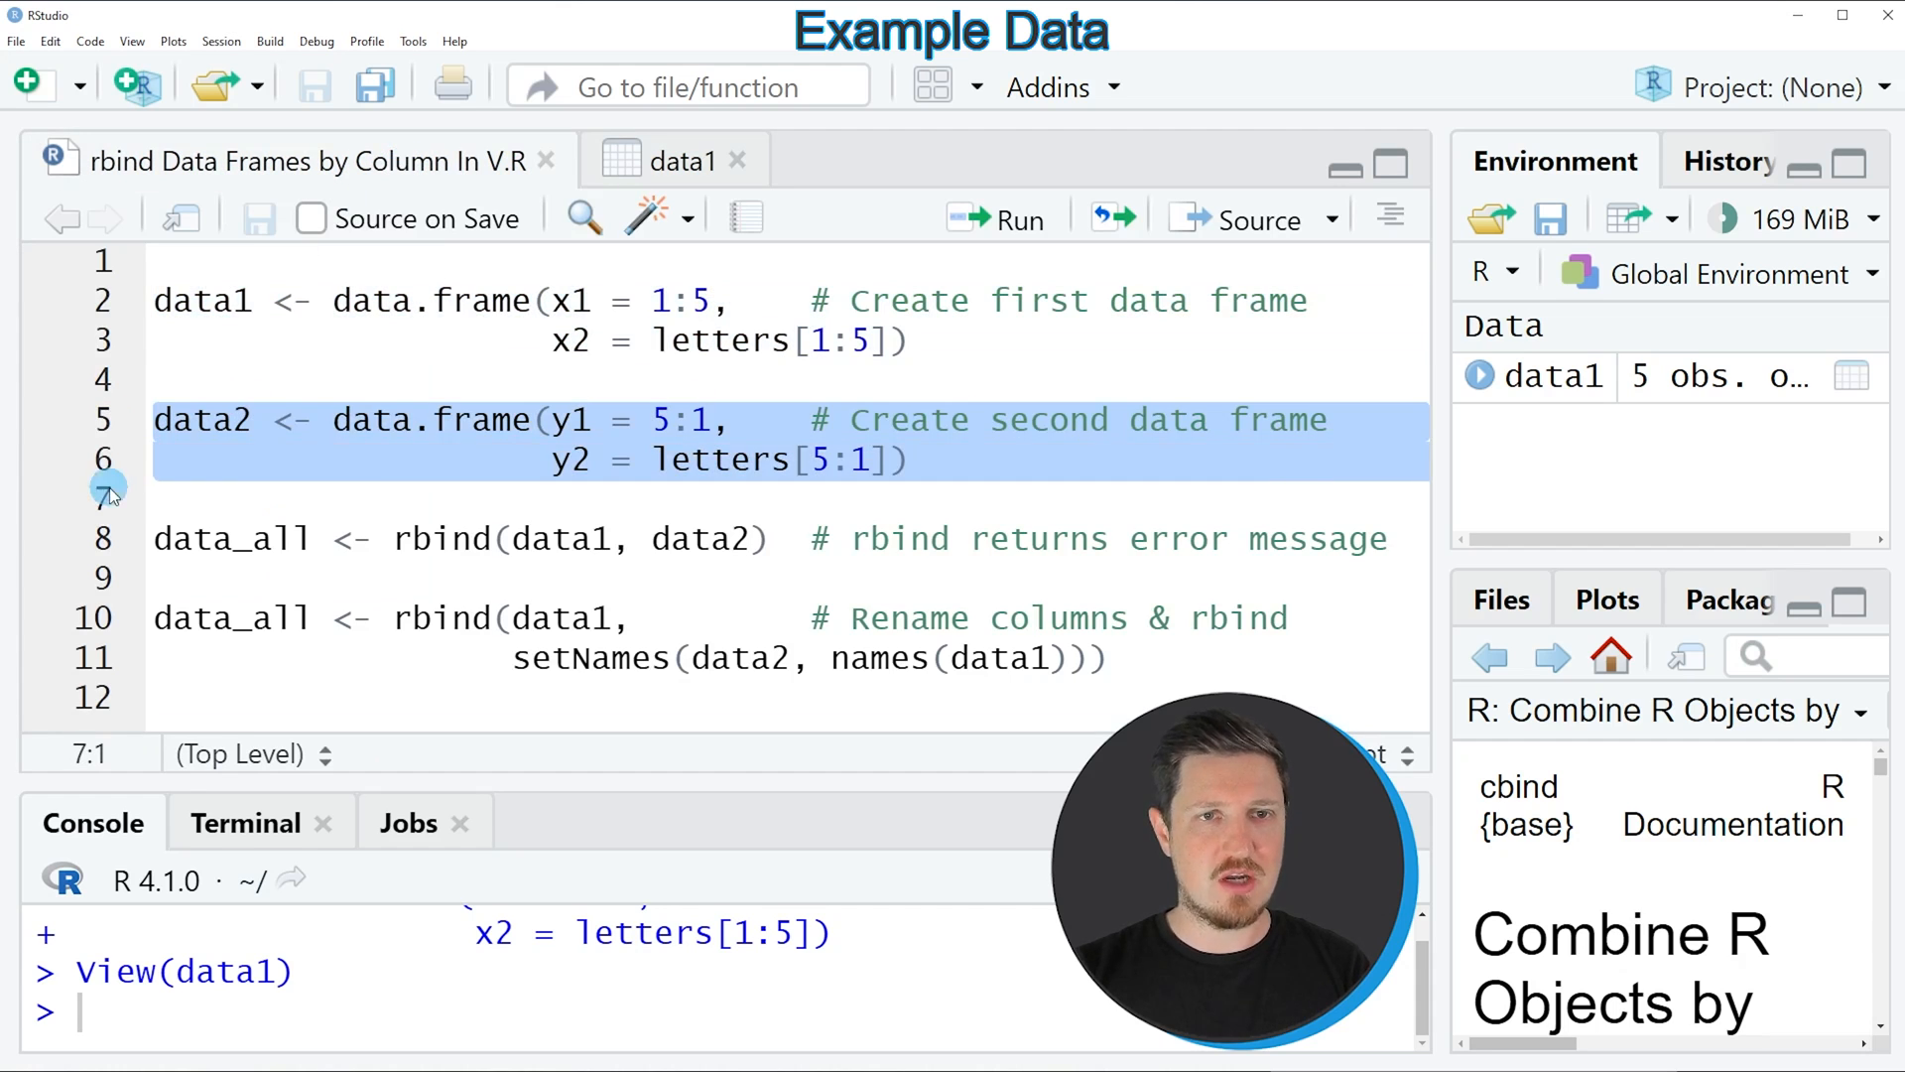
click(995, 220)
text(View(data2))
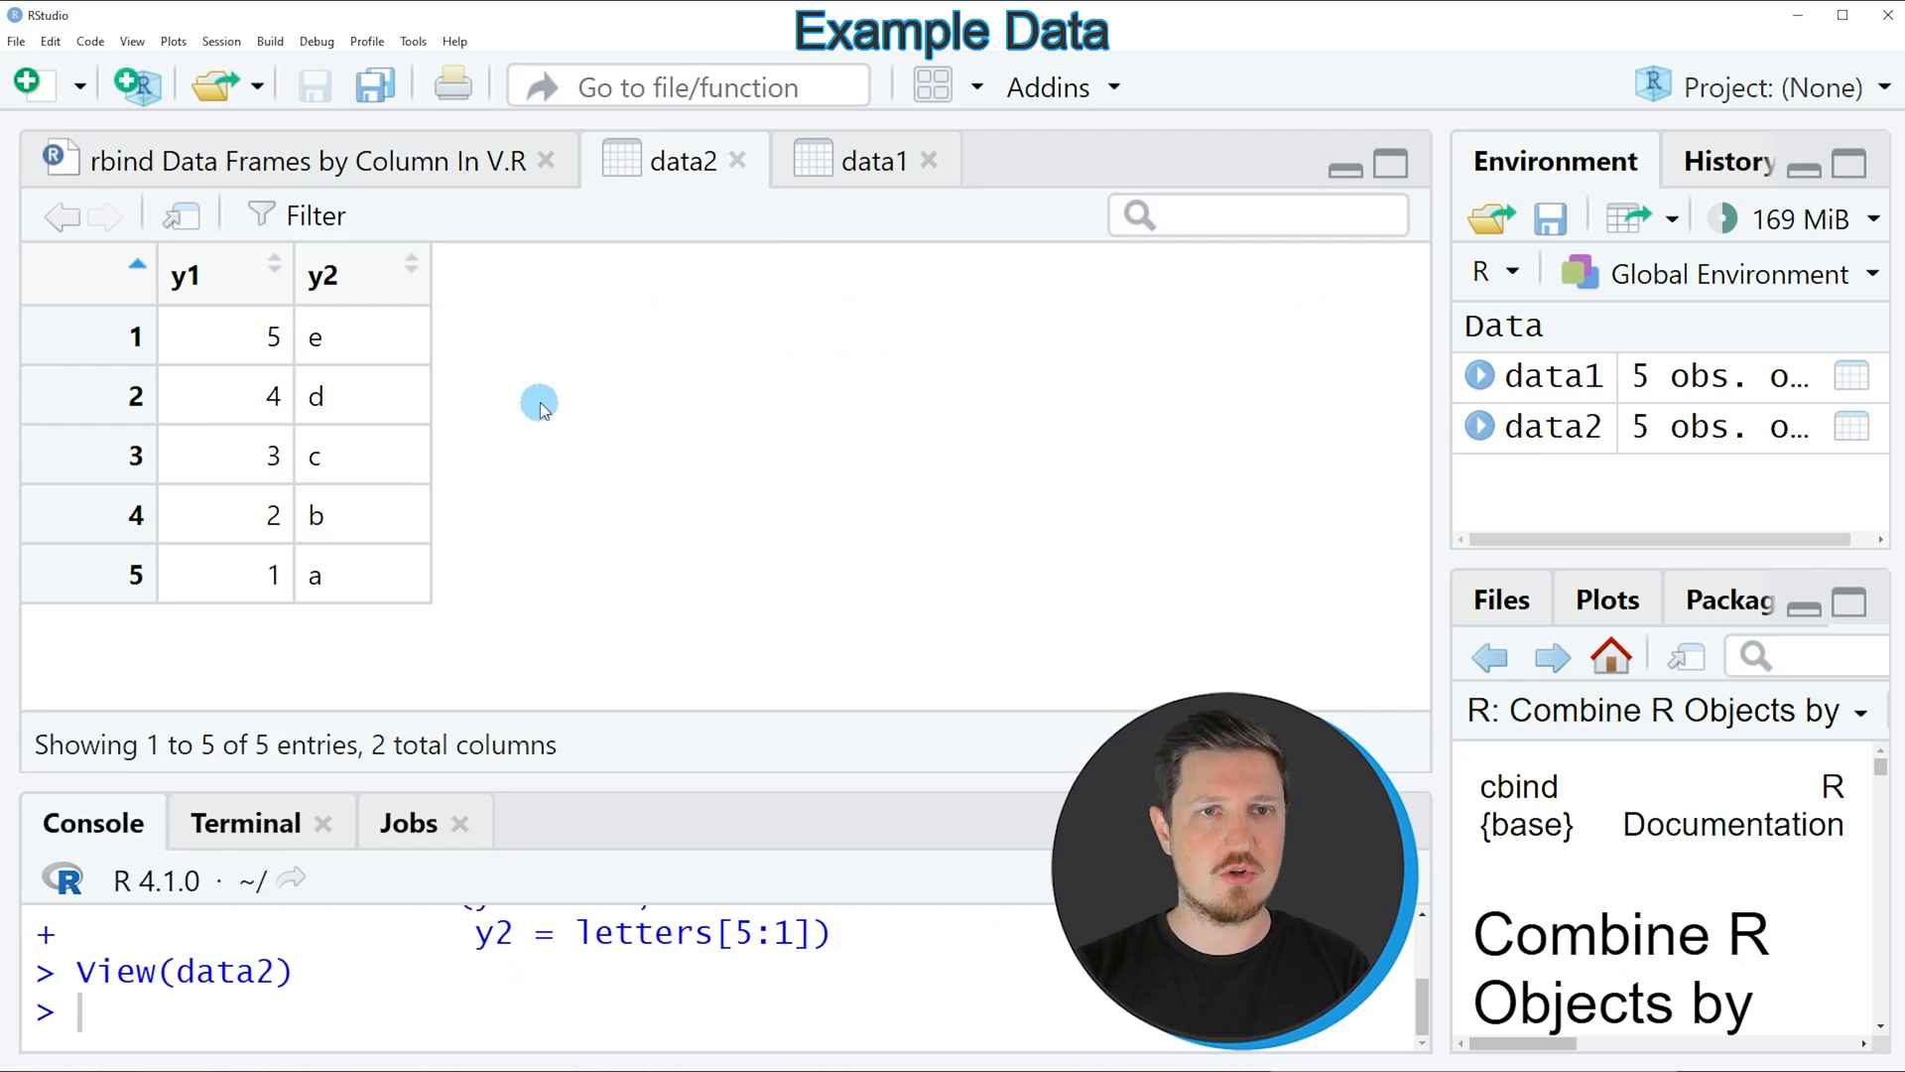
mouse_move(240, 480)
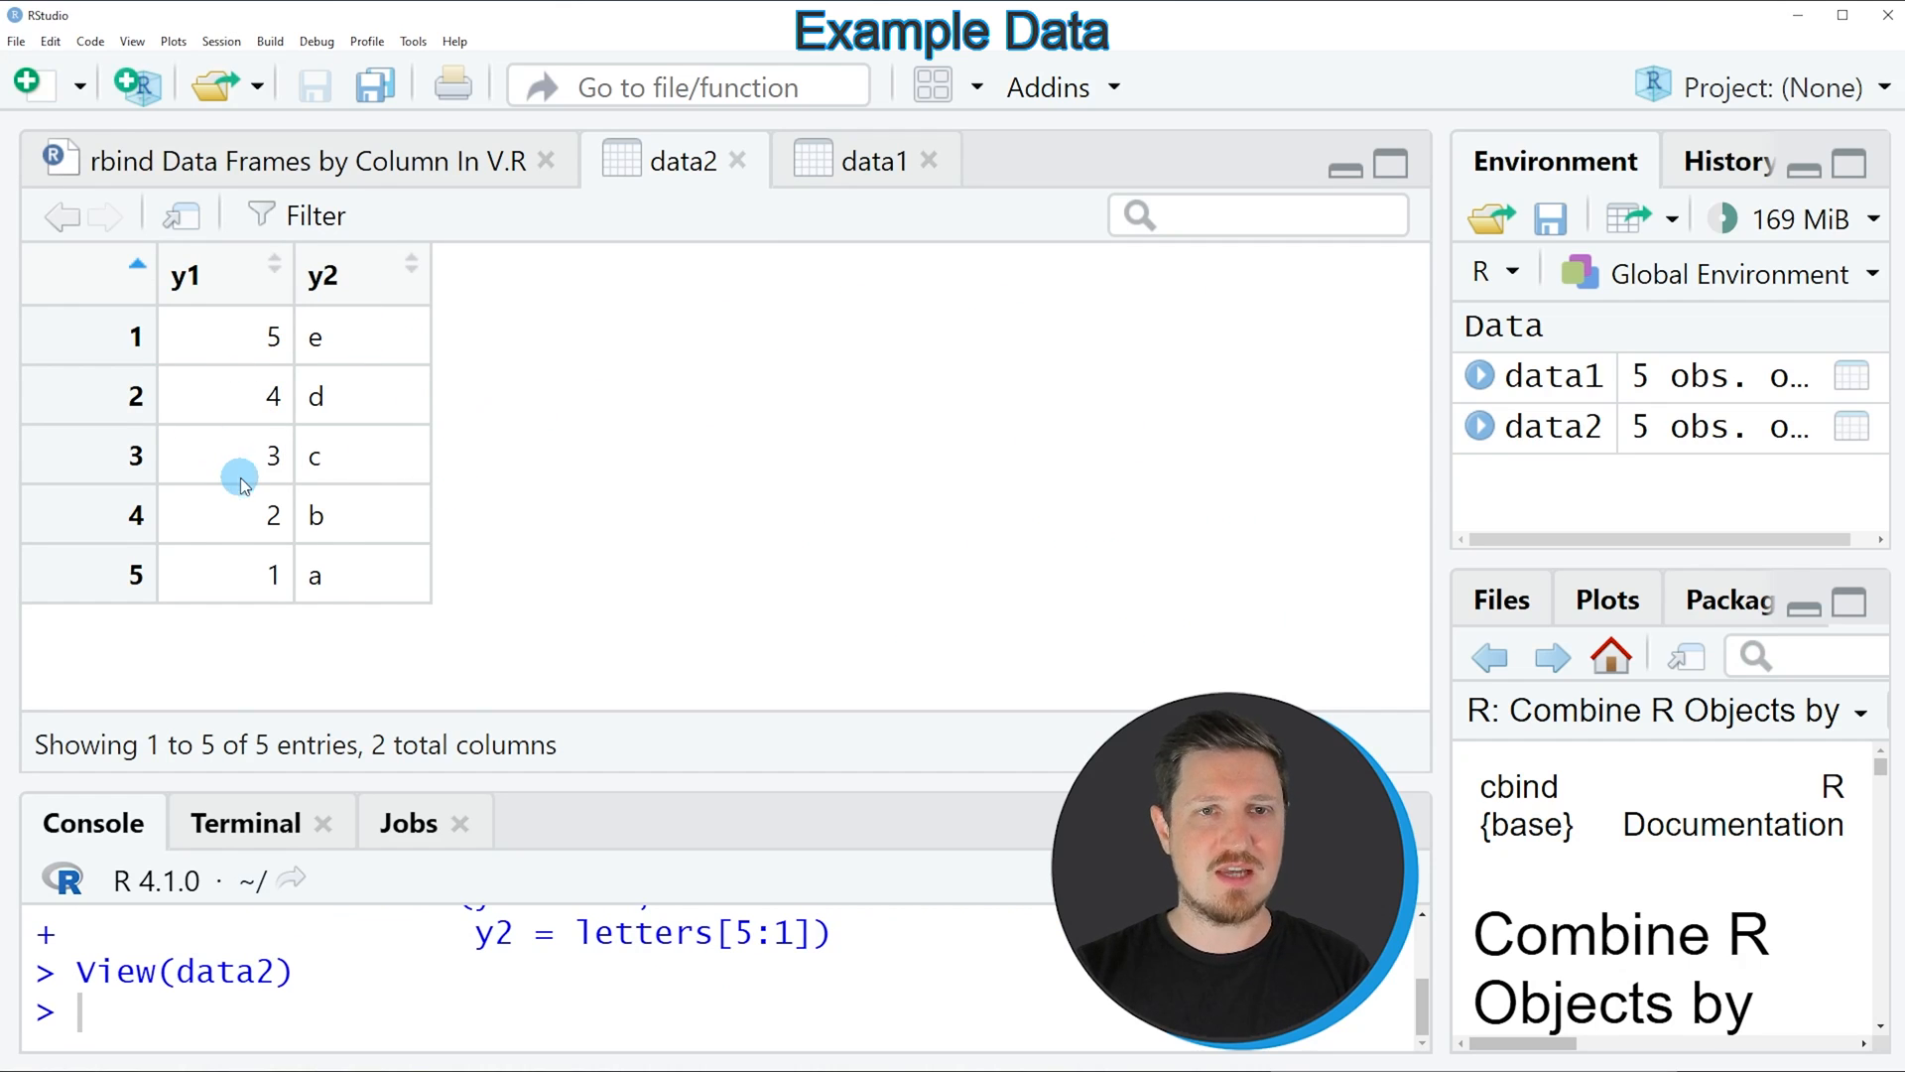
mouse_move(146, 313)
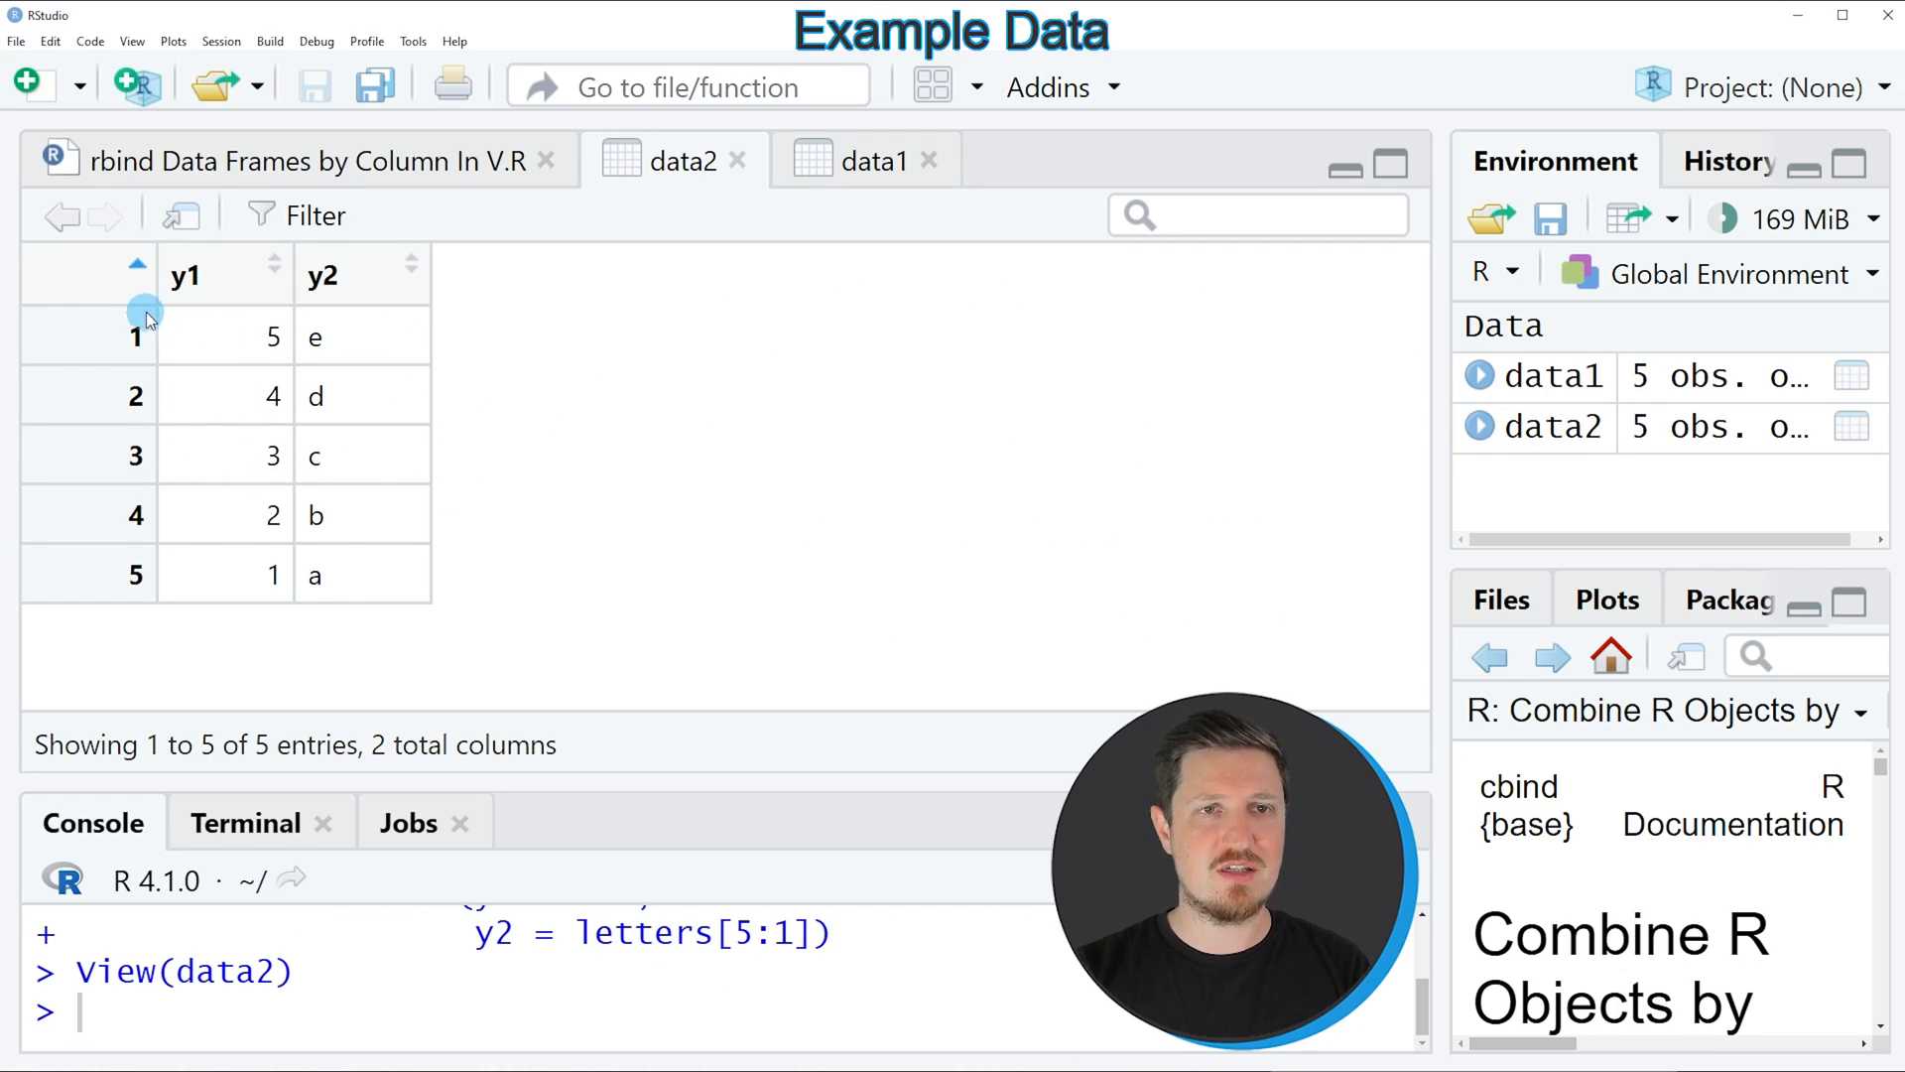
mouse_move(107, 610)
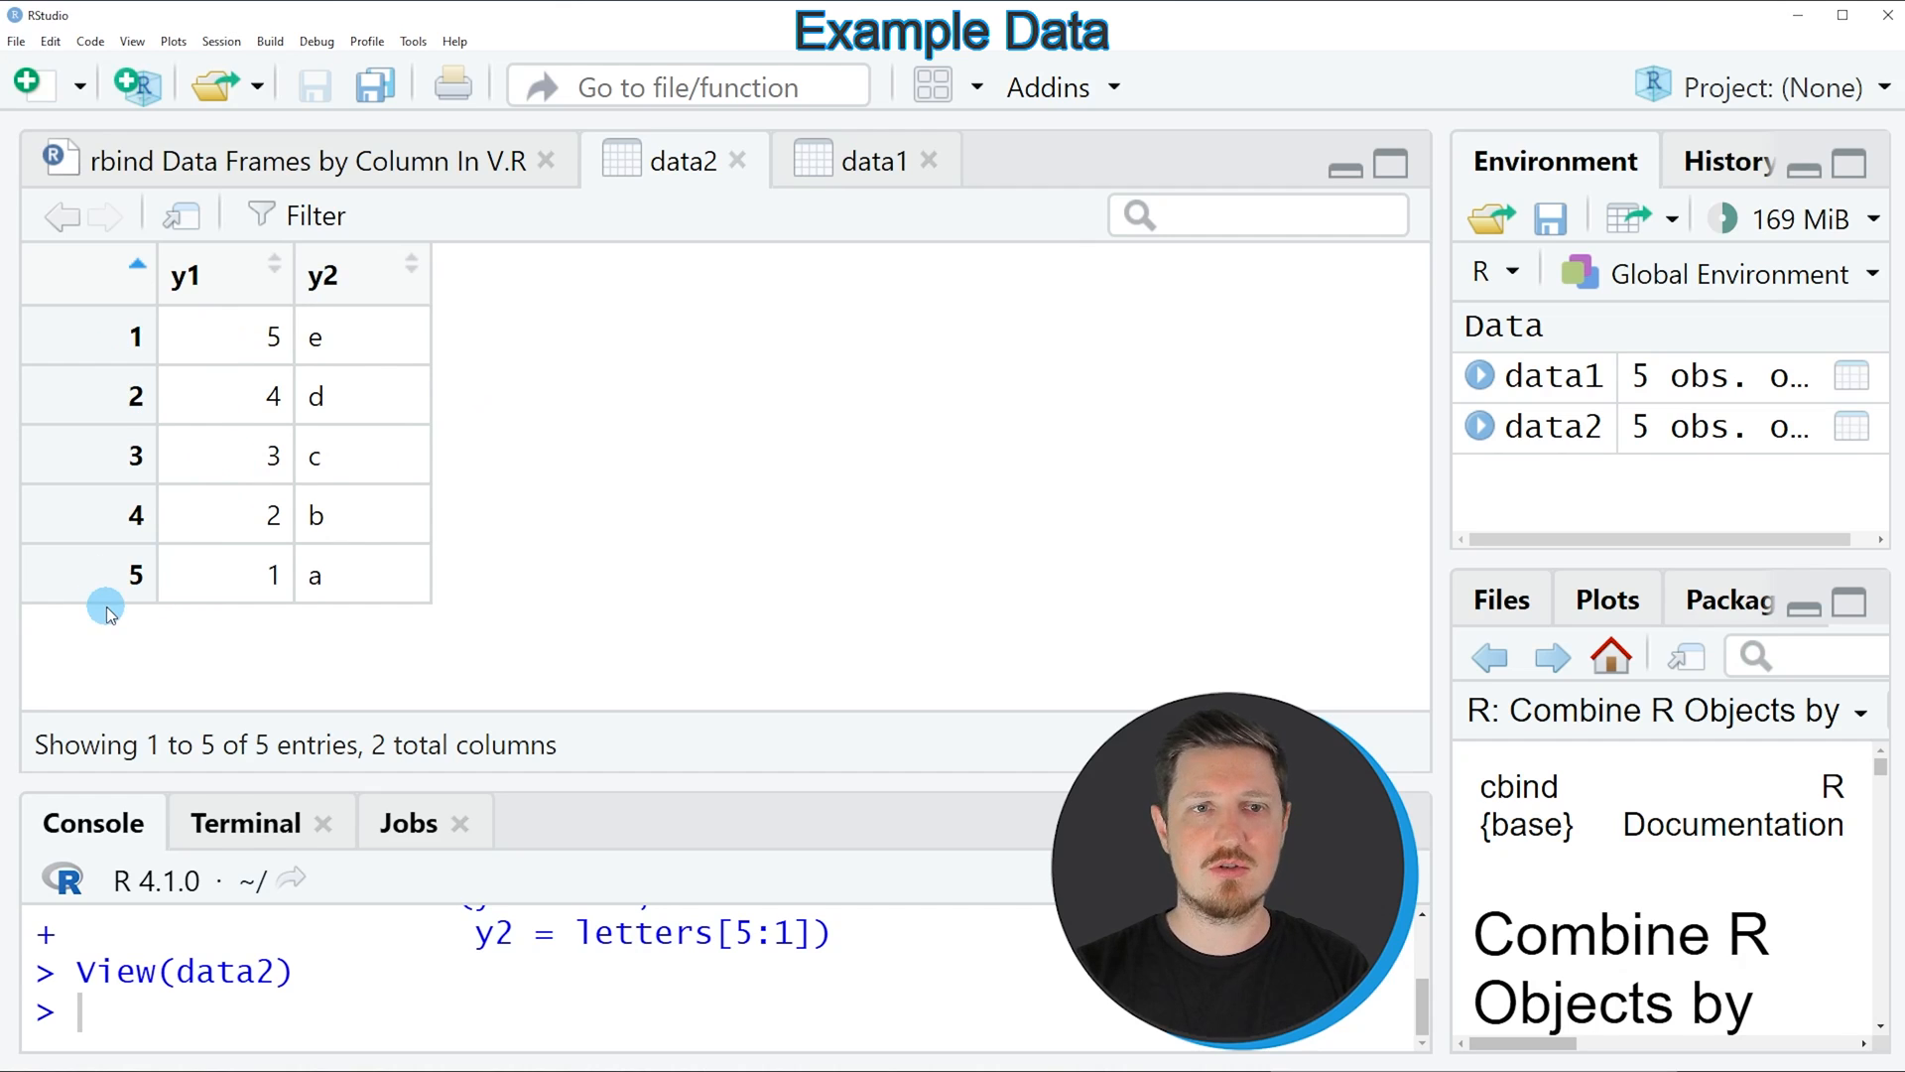
mouse_move(419, 321)
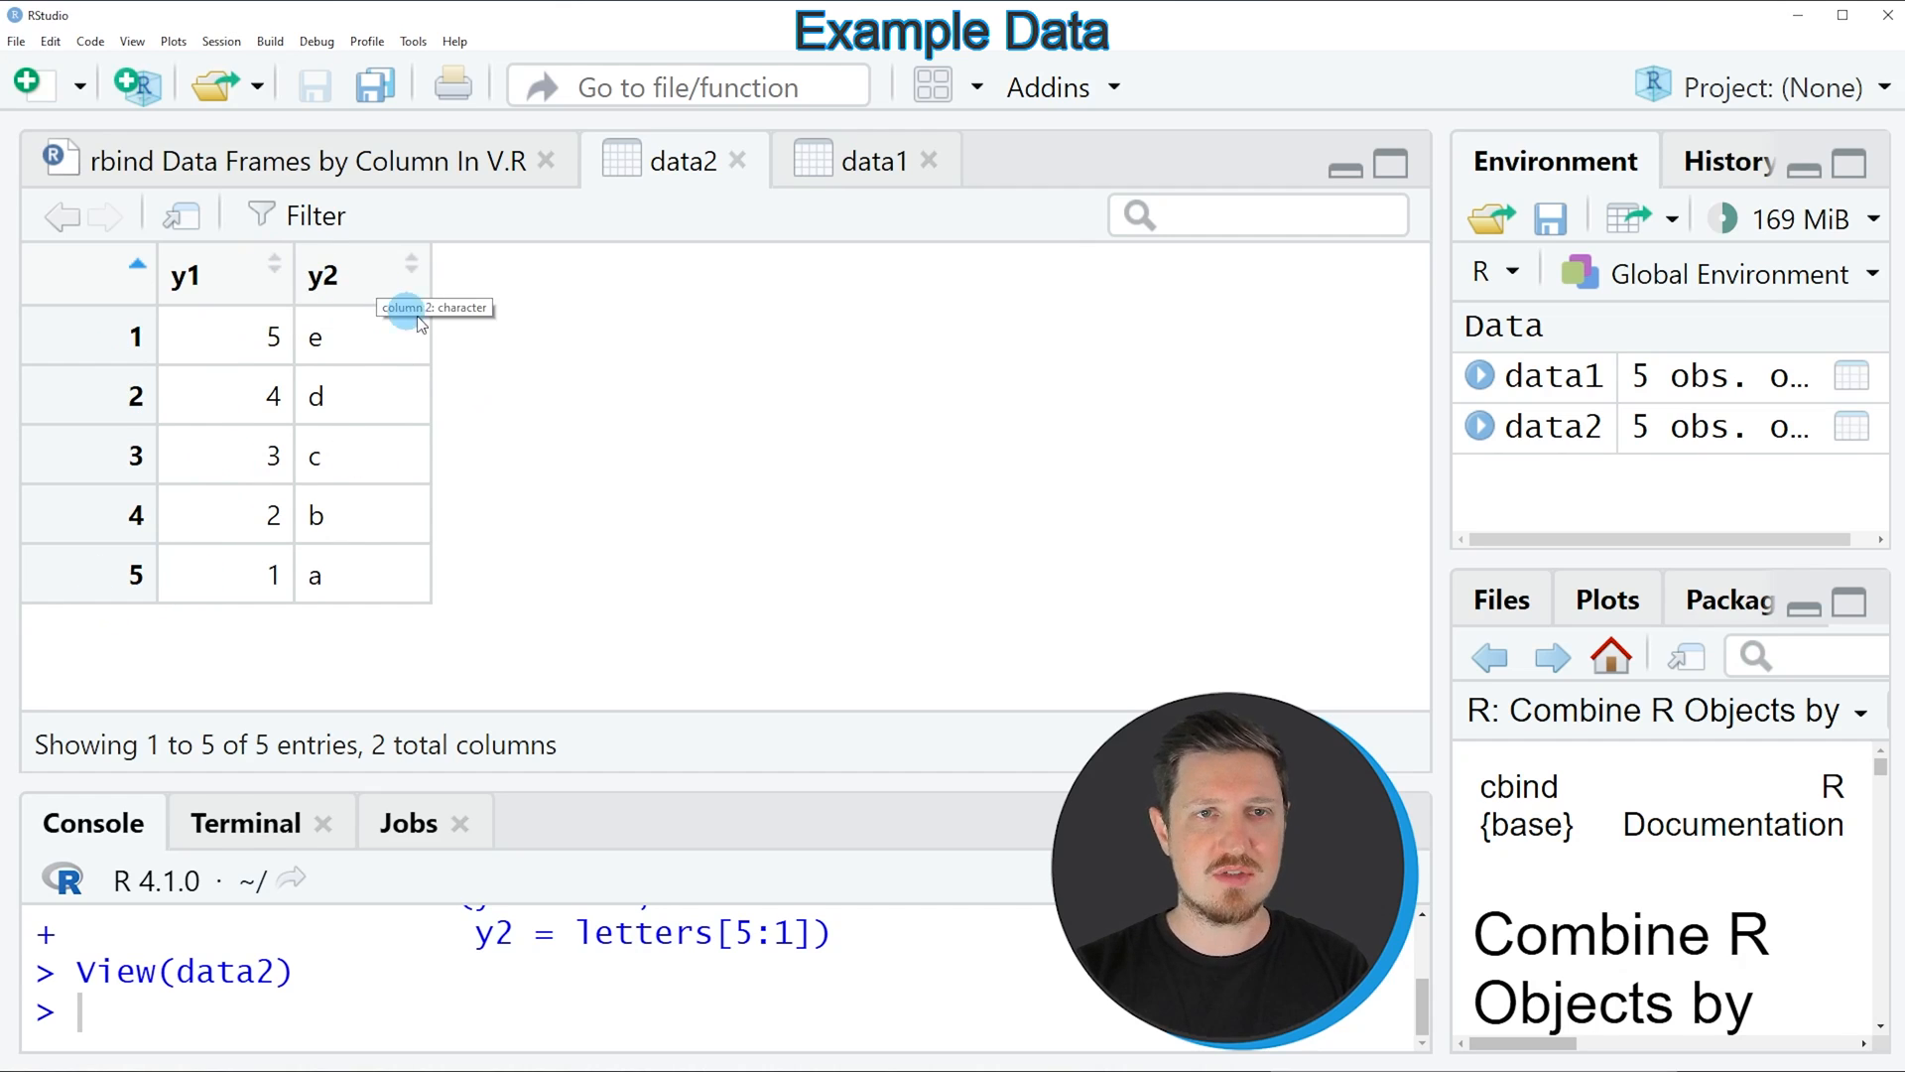
mouse_move(237, 270)
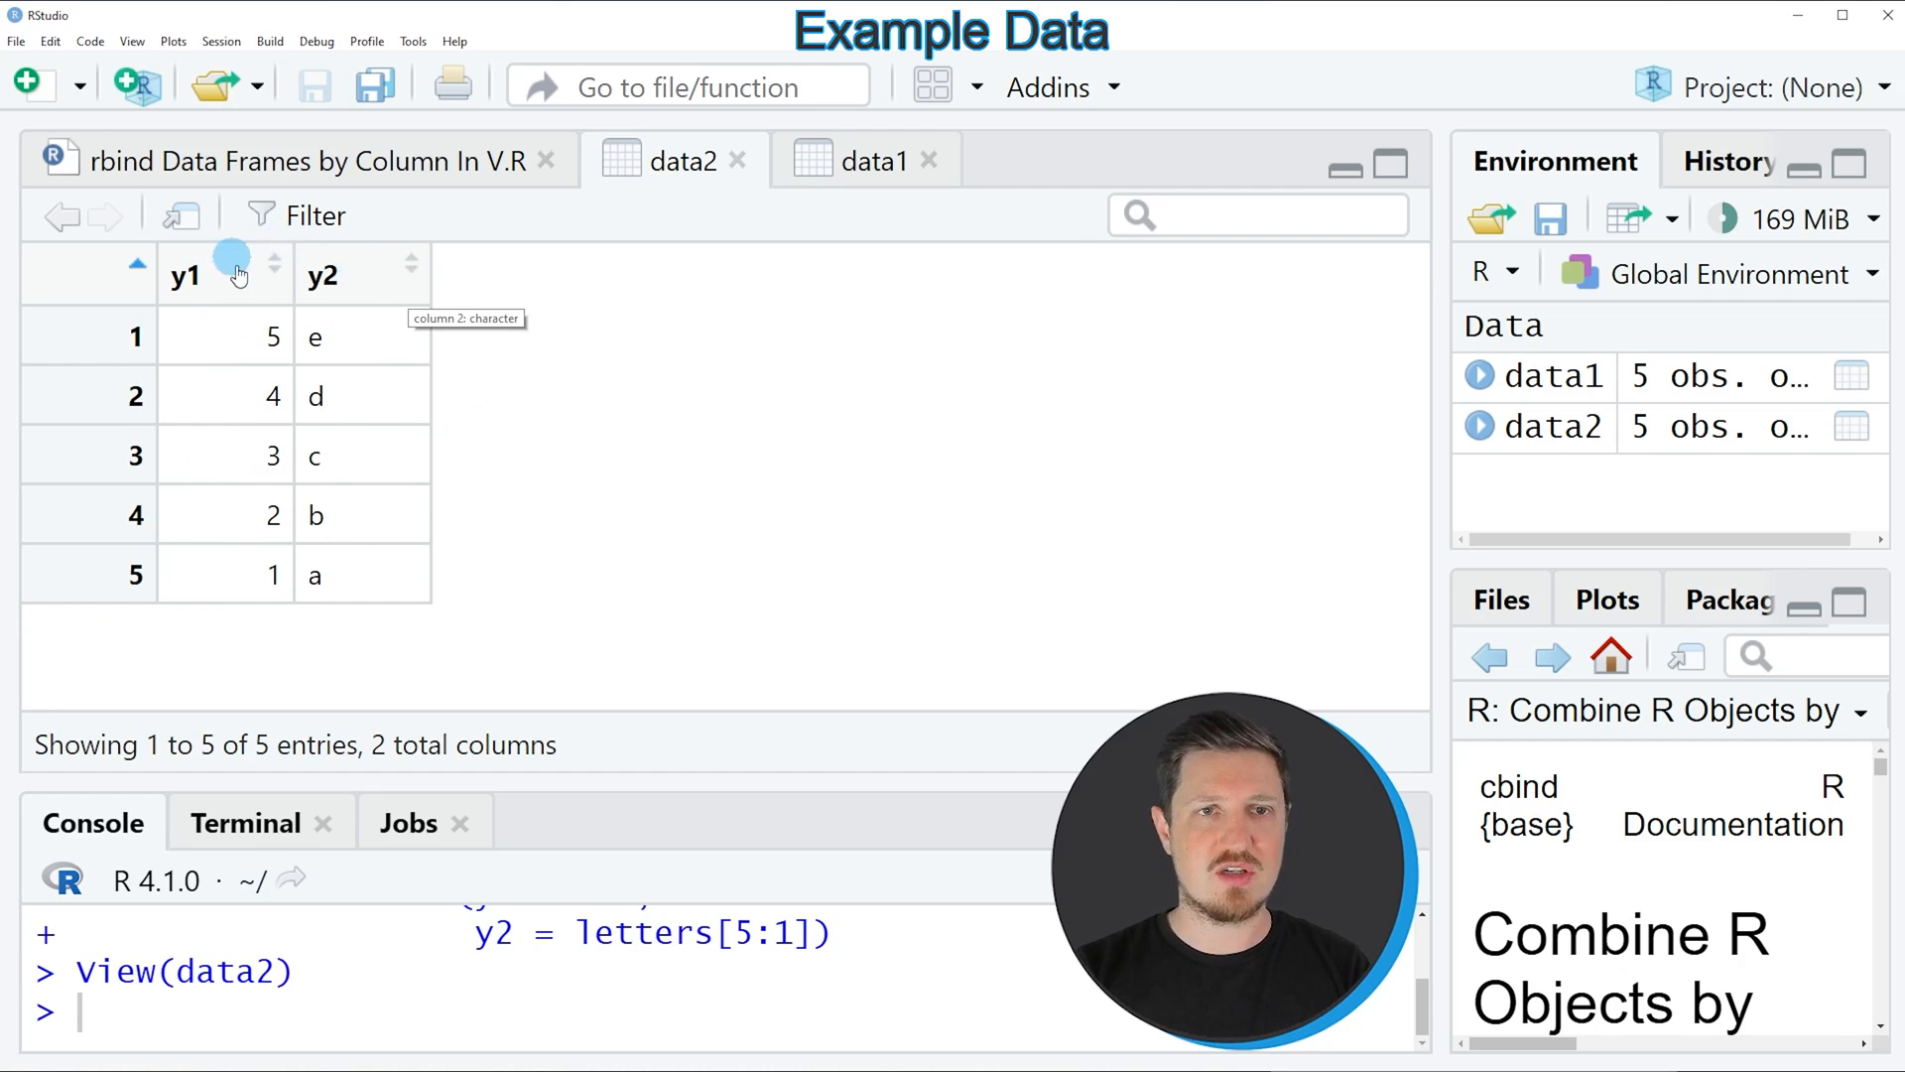
mouse_move(380, 277)
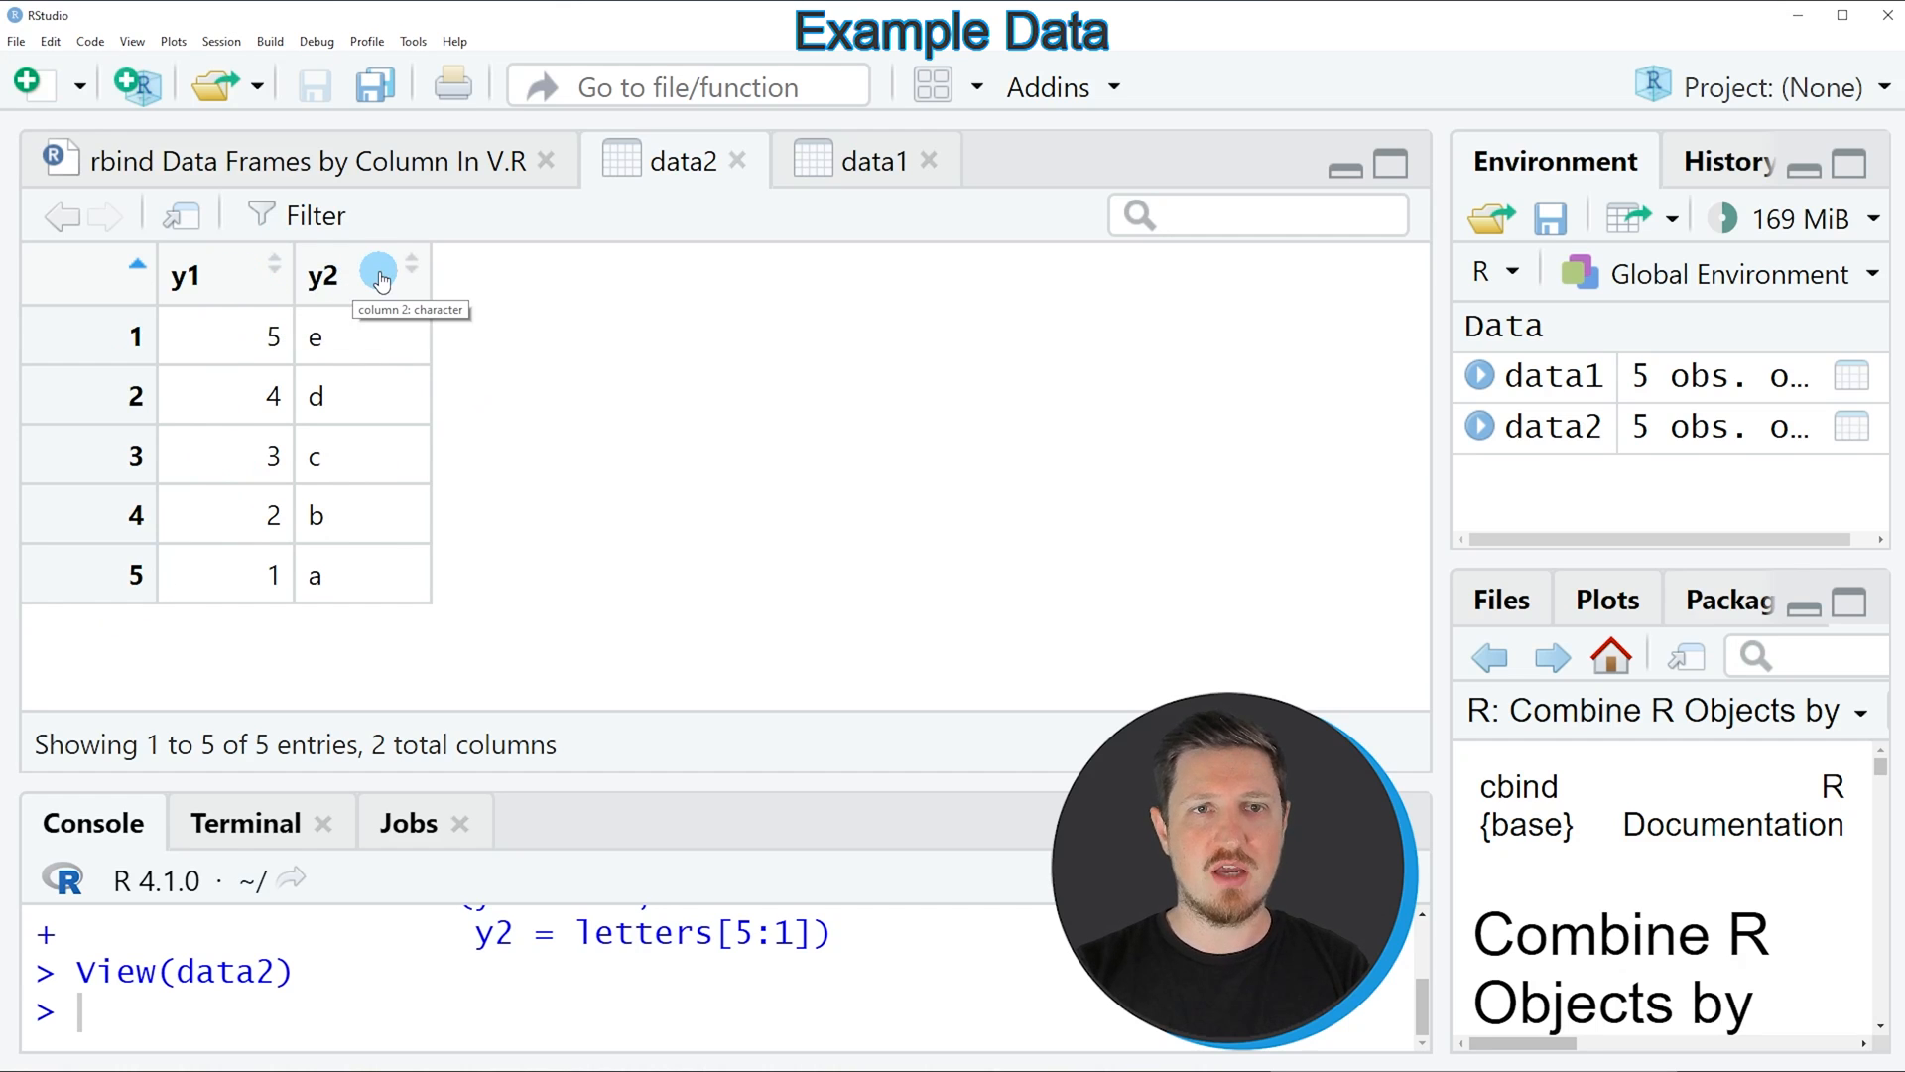
- Run rbind(data1, data2) on line 8, producing the 'names do not match' error
click(309, 159)
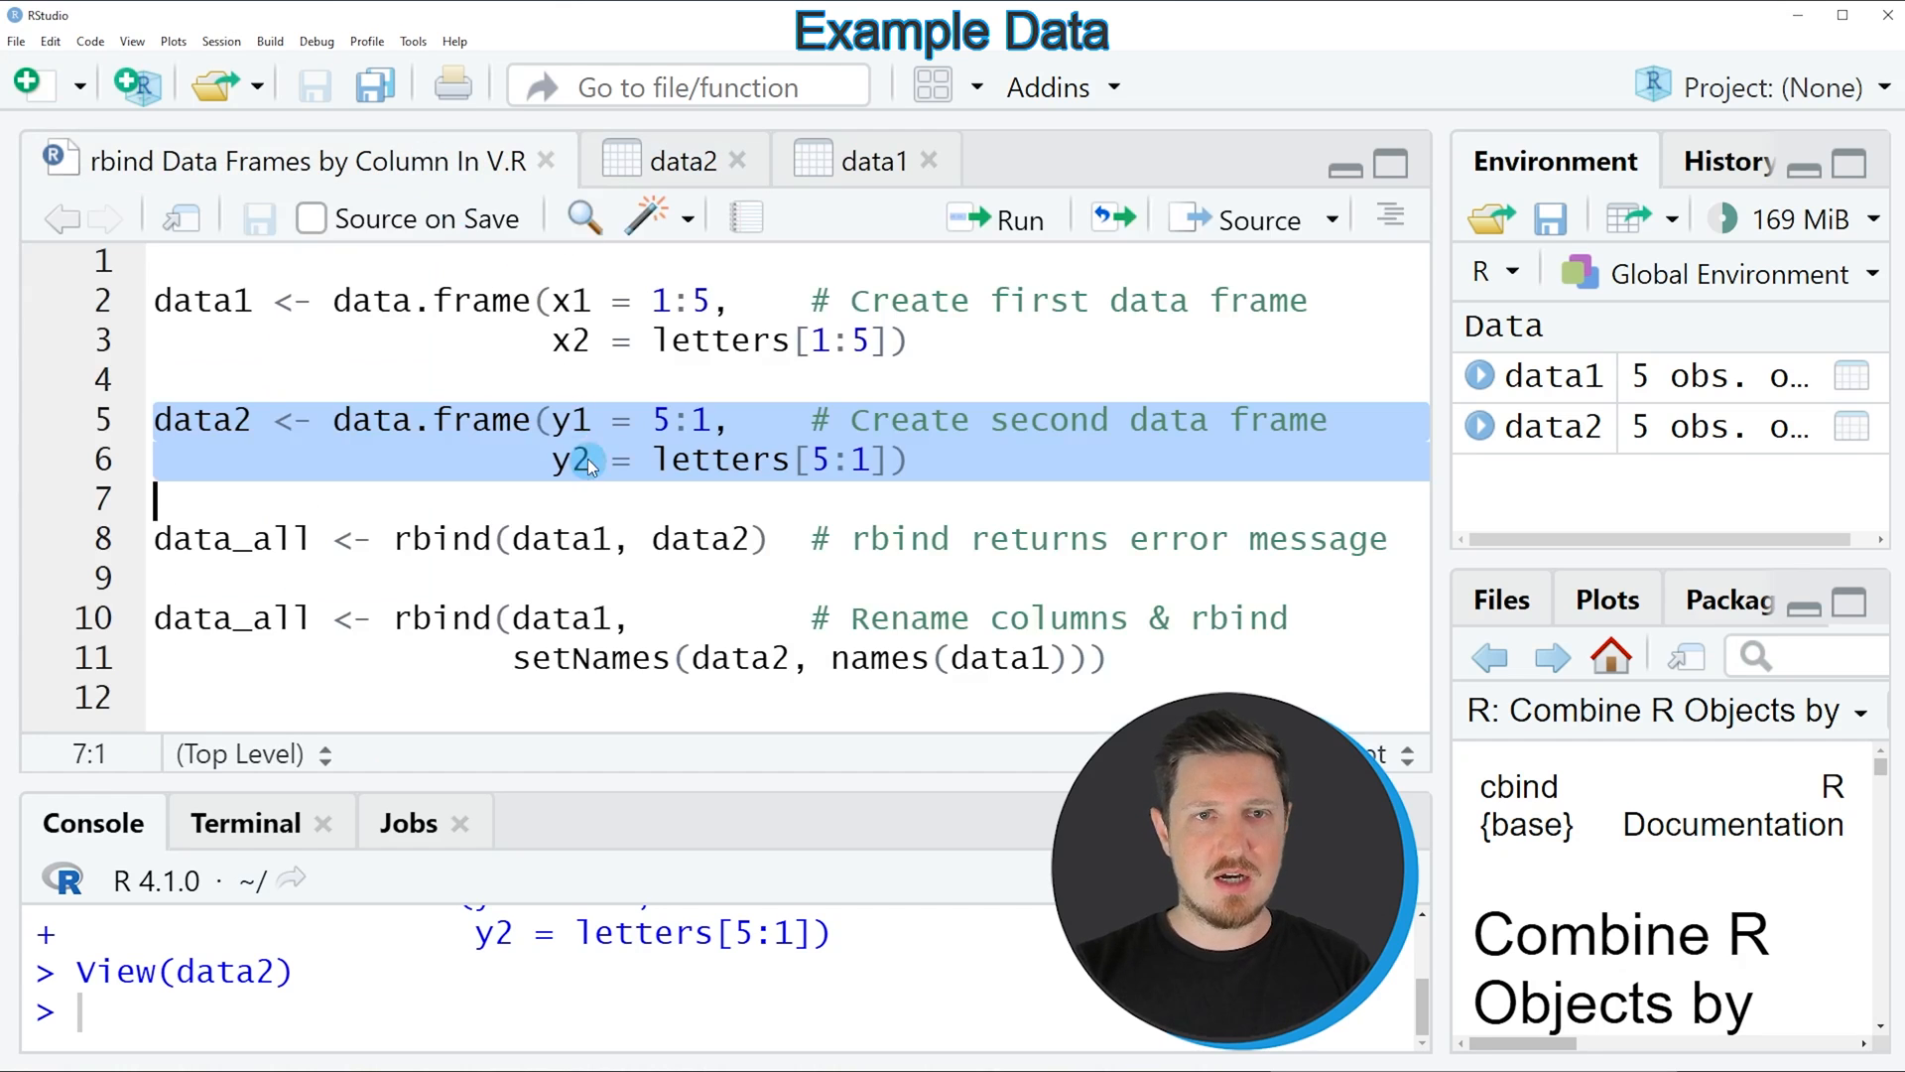
mouse_move(486, 538)
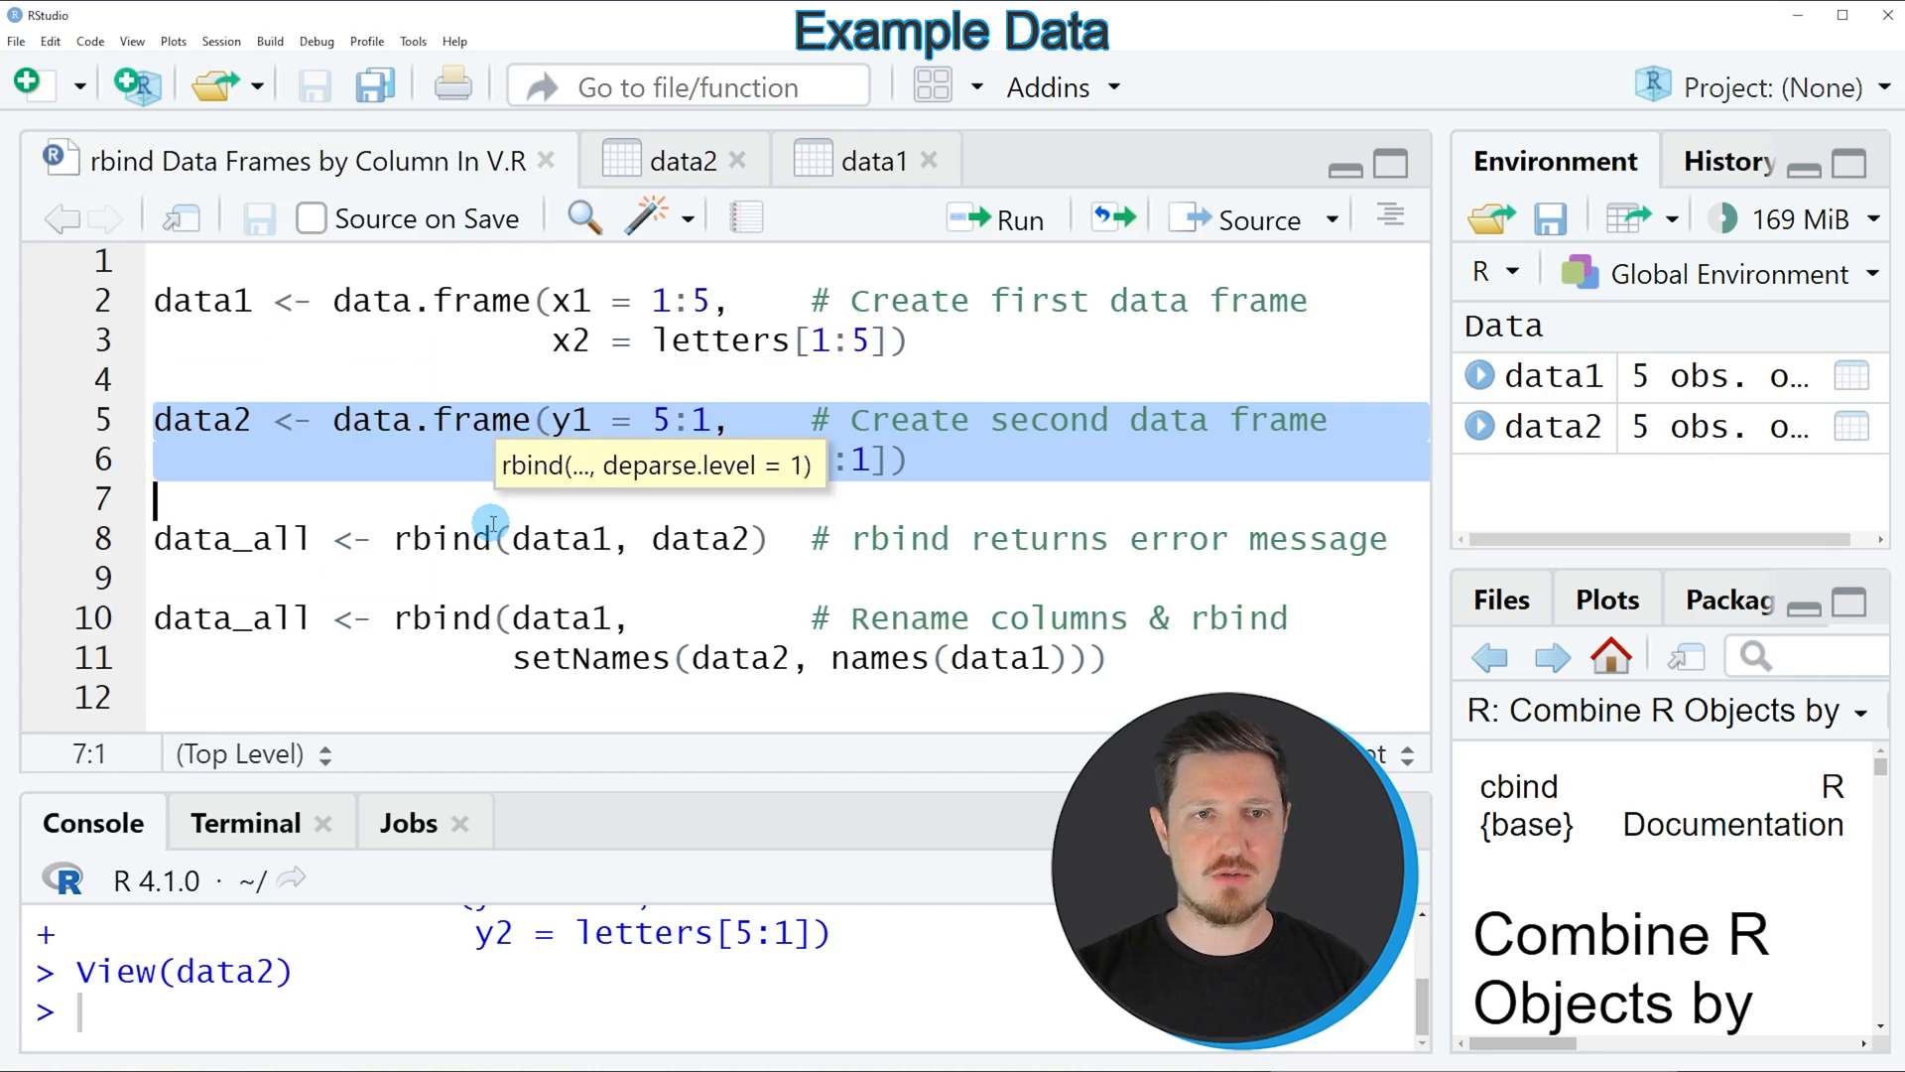
click(443, 537)
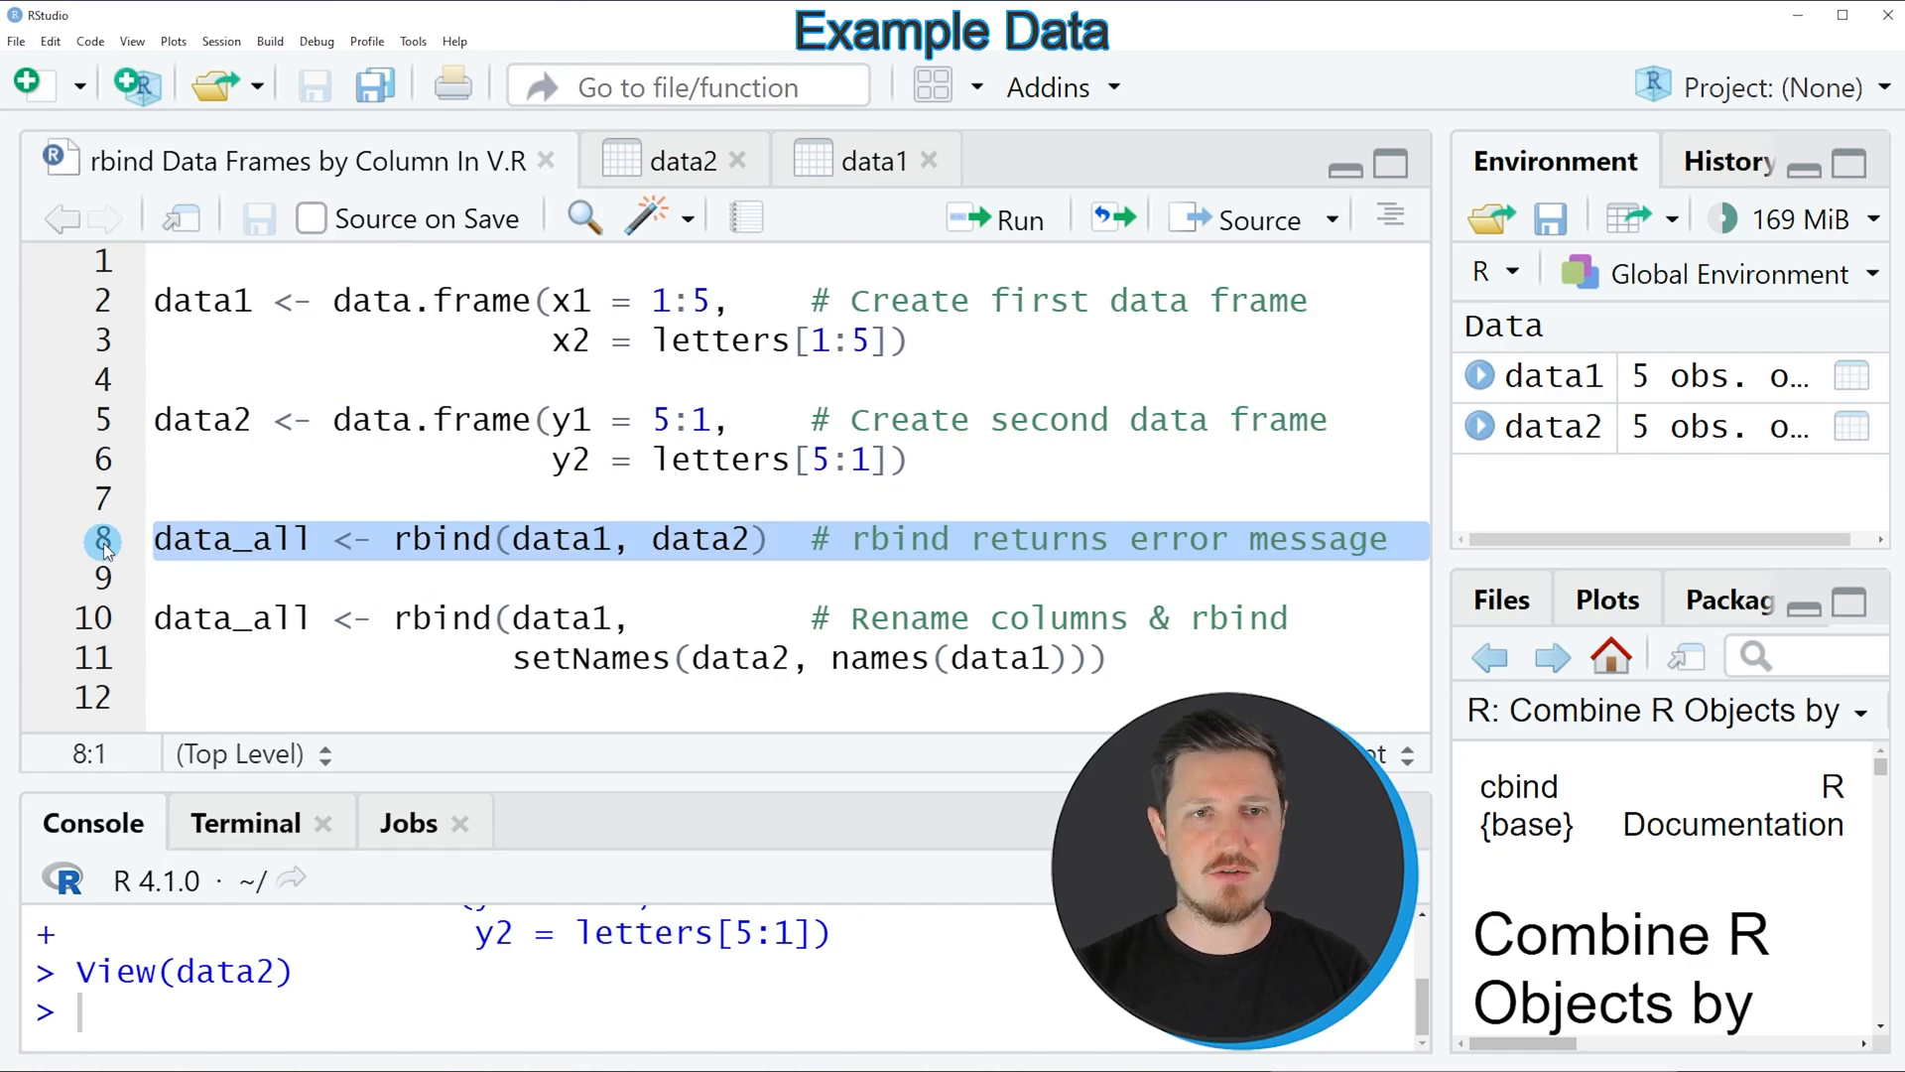
click(995, 218)
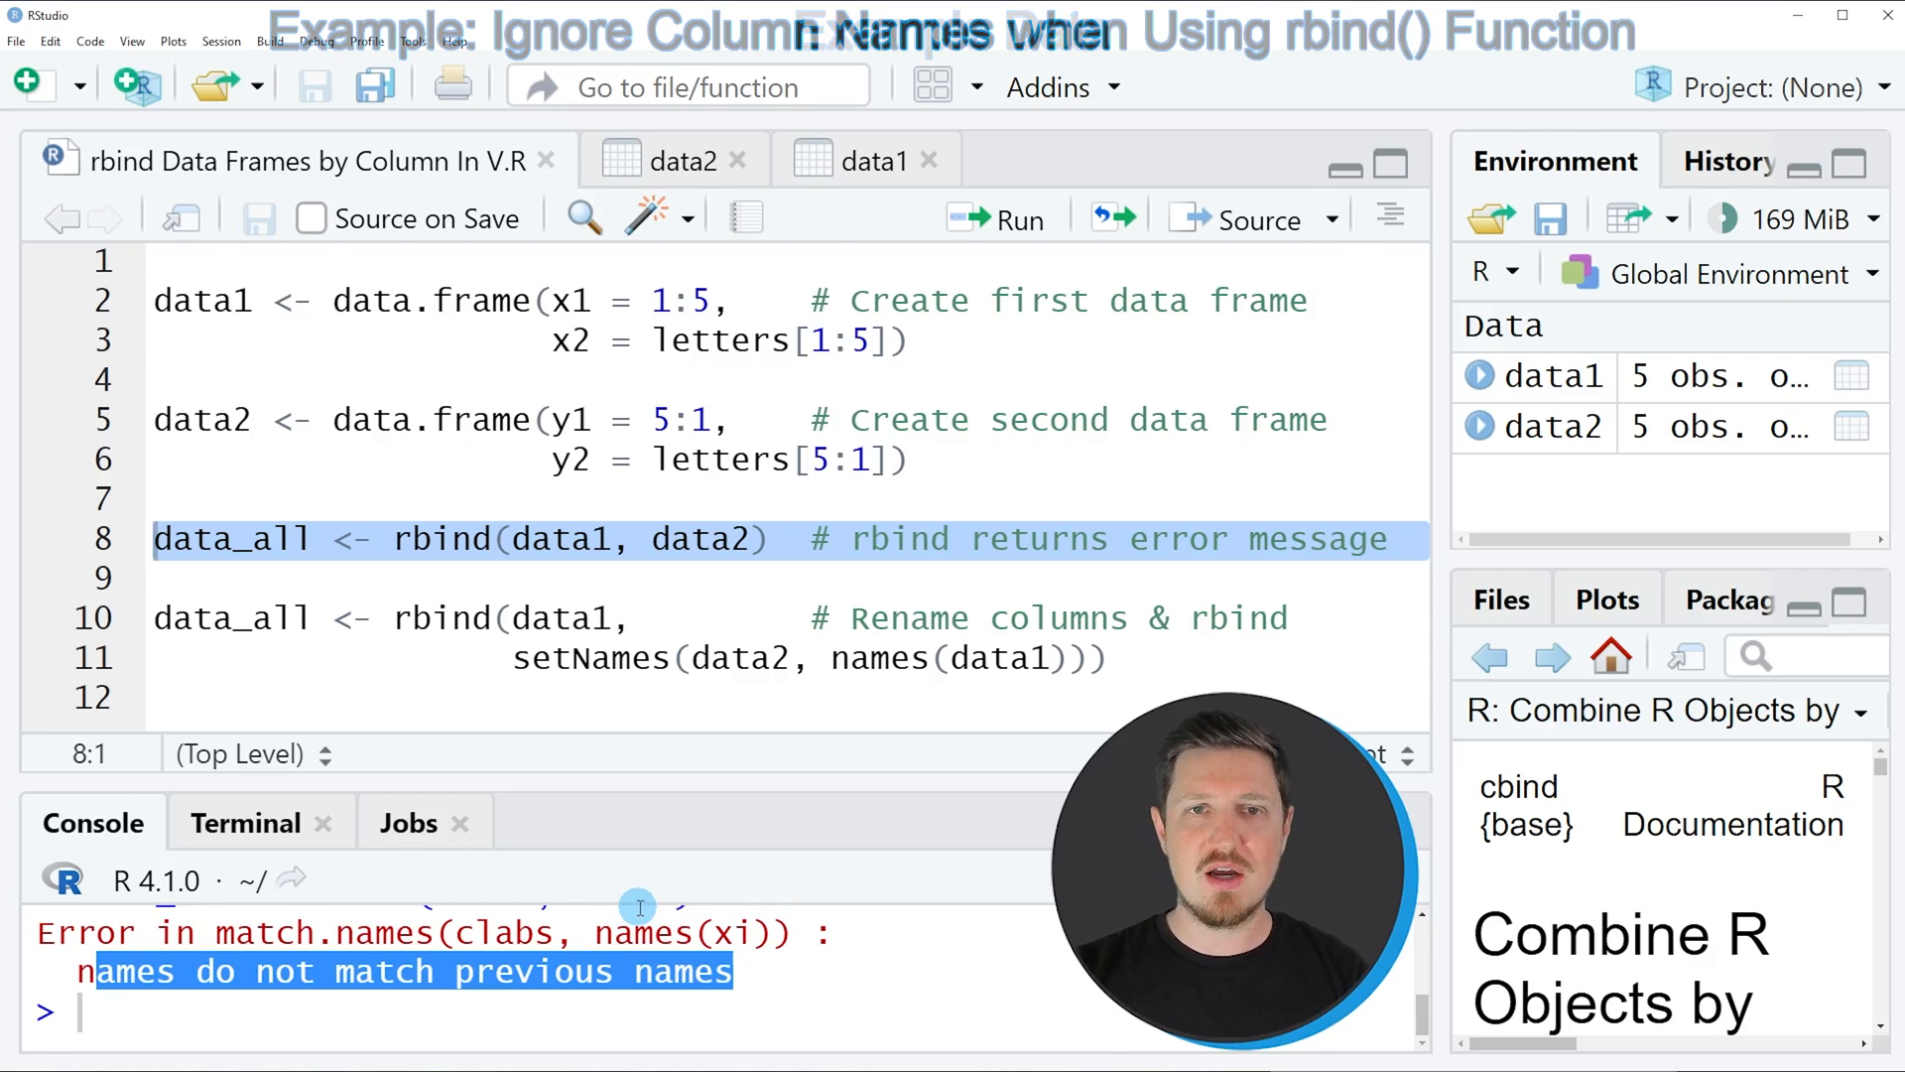
mouse_move(579, 640)
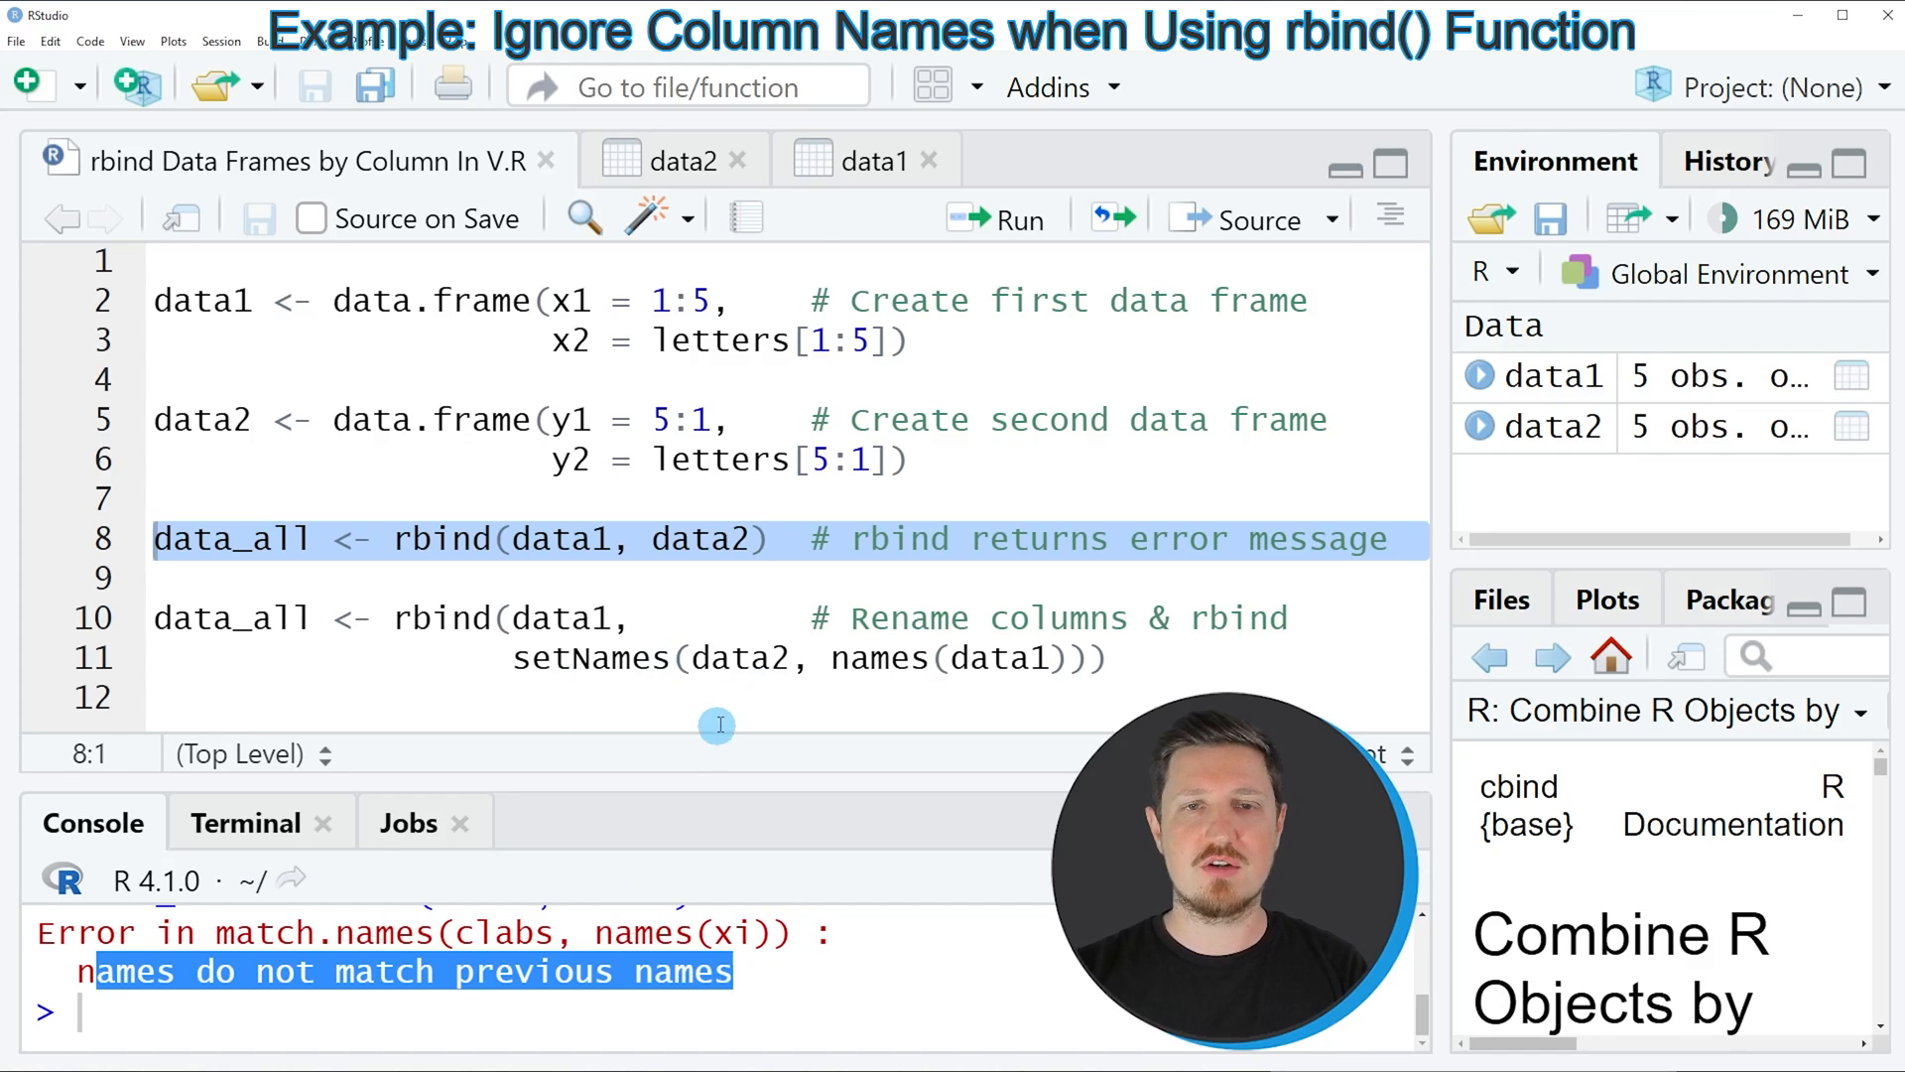
click(151, 696)
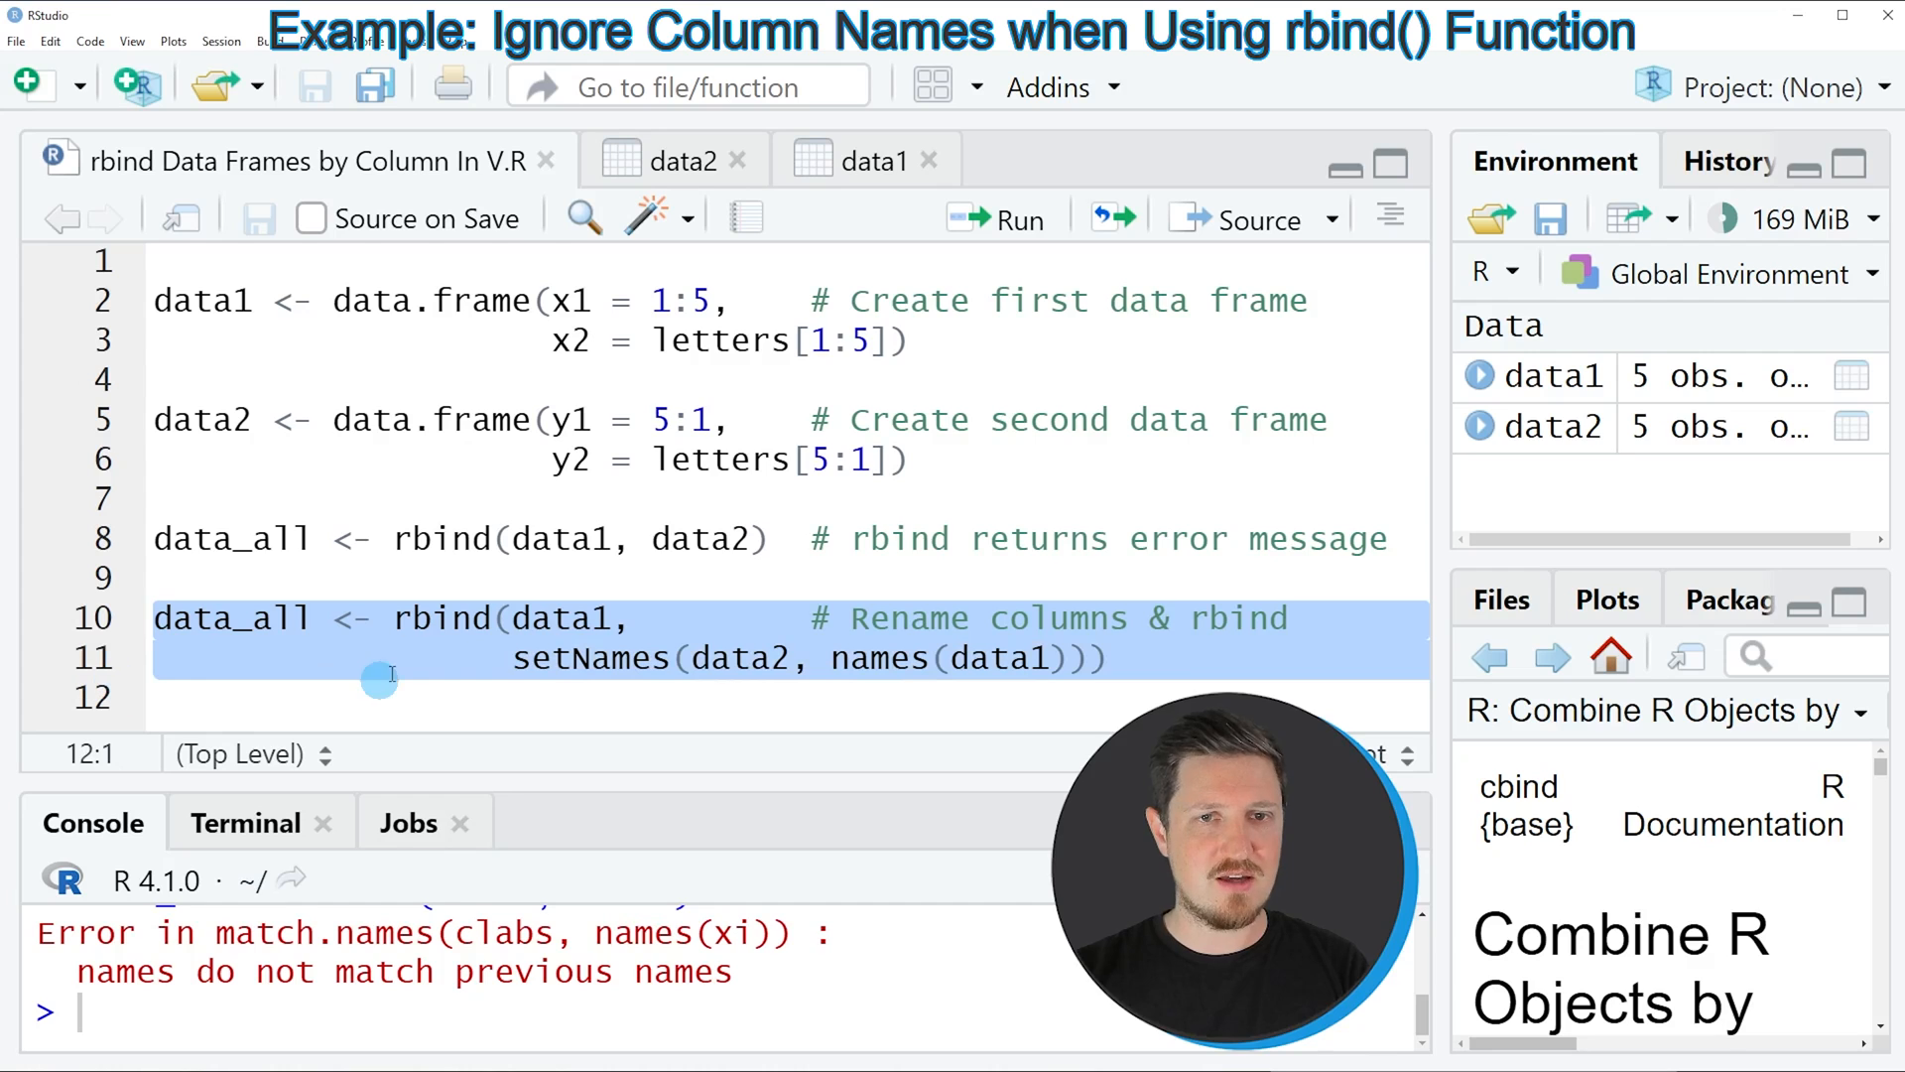
mouse_move(460, 618)
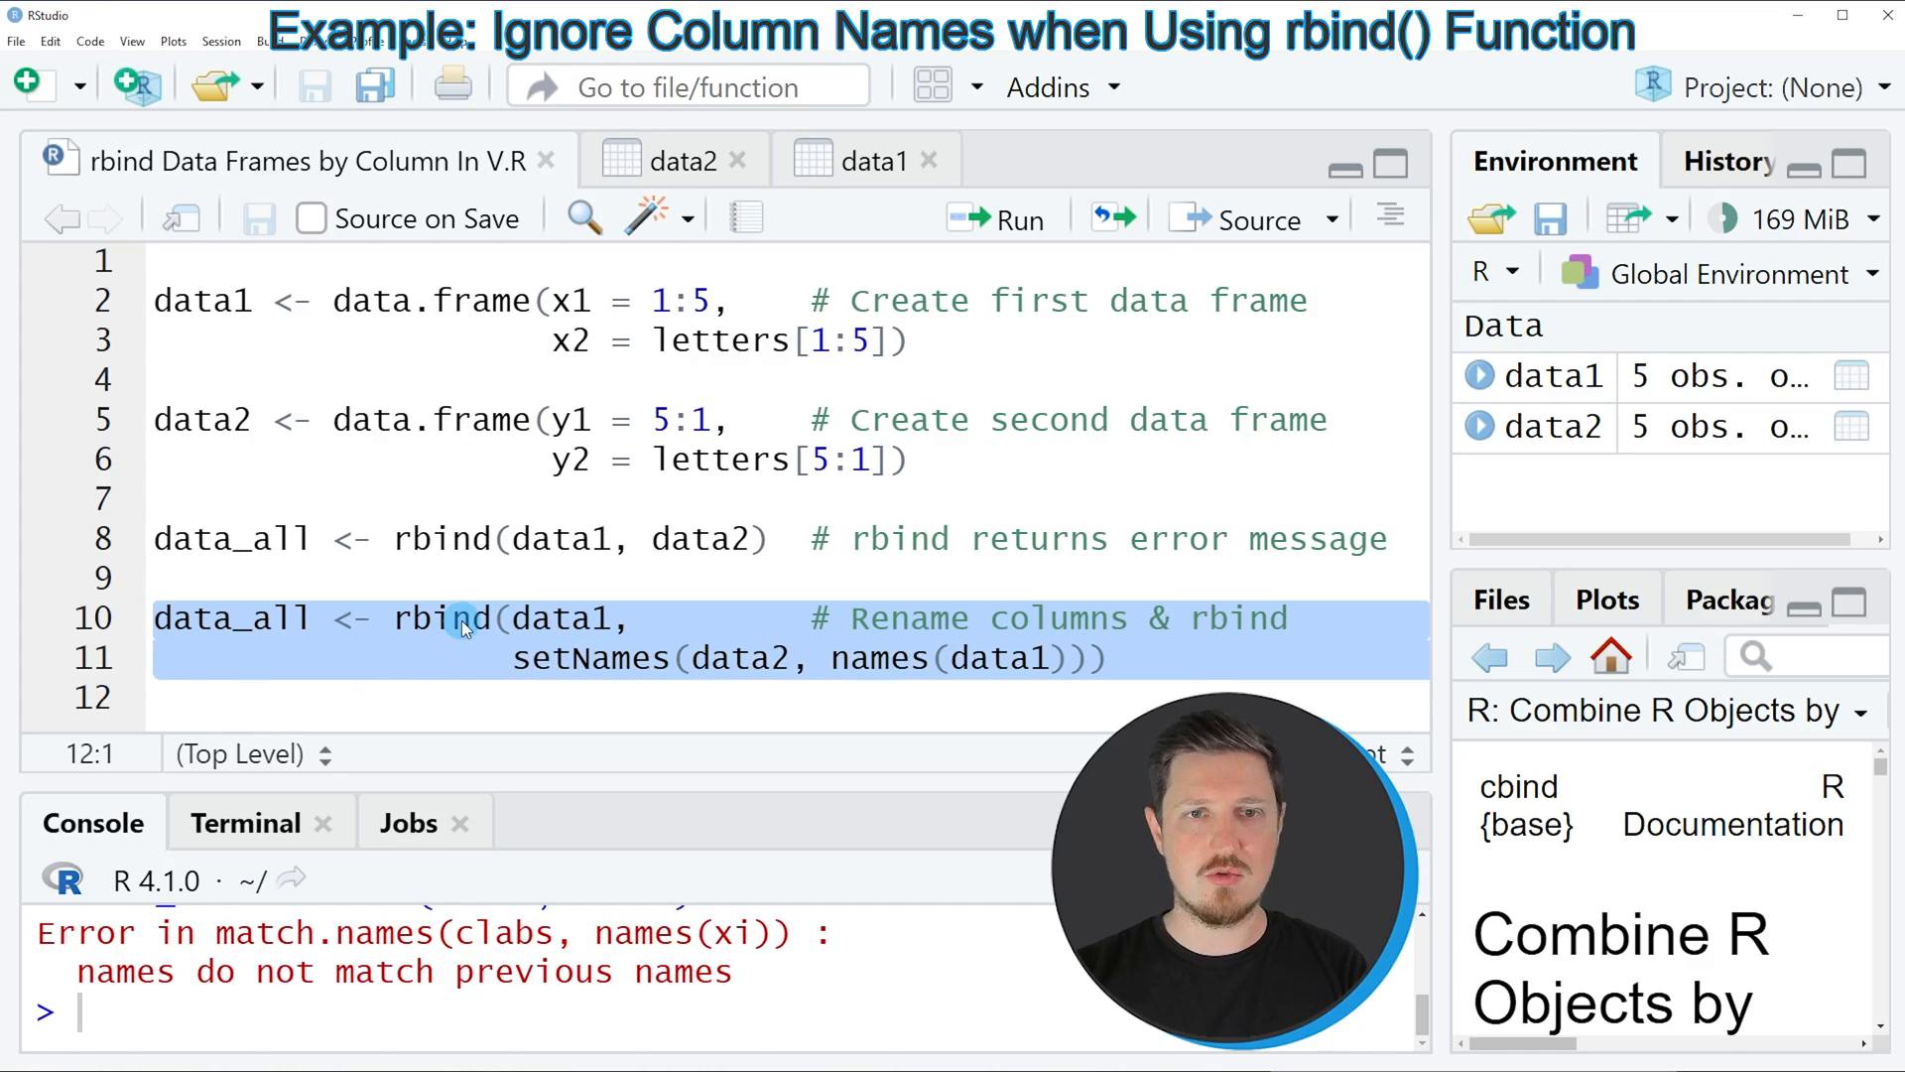
click(654, 657)
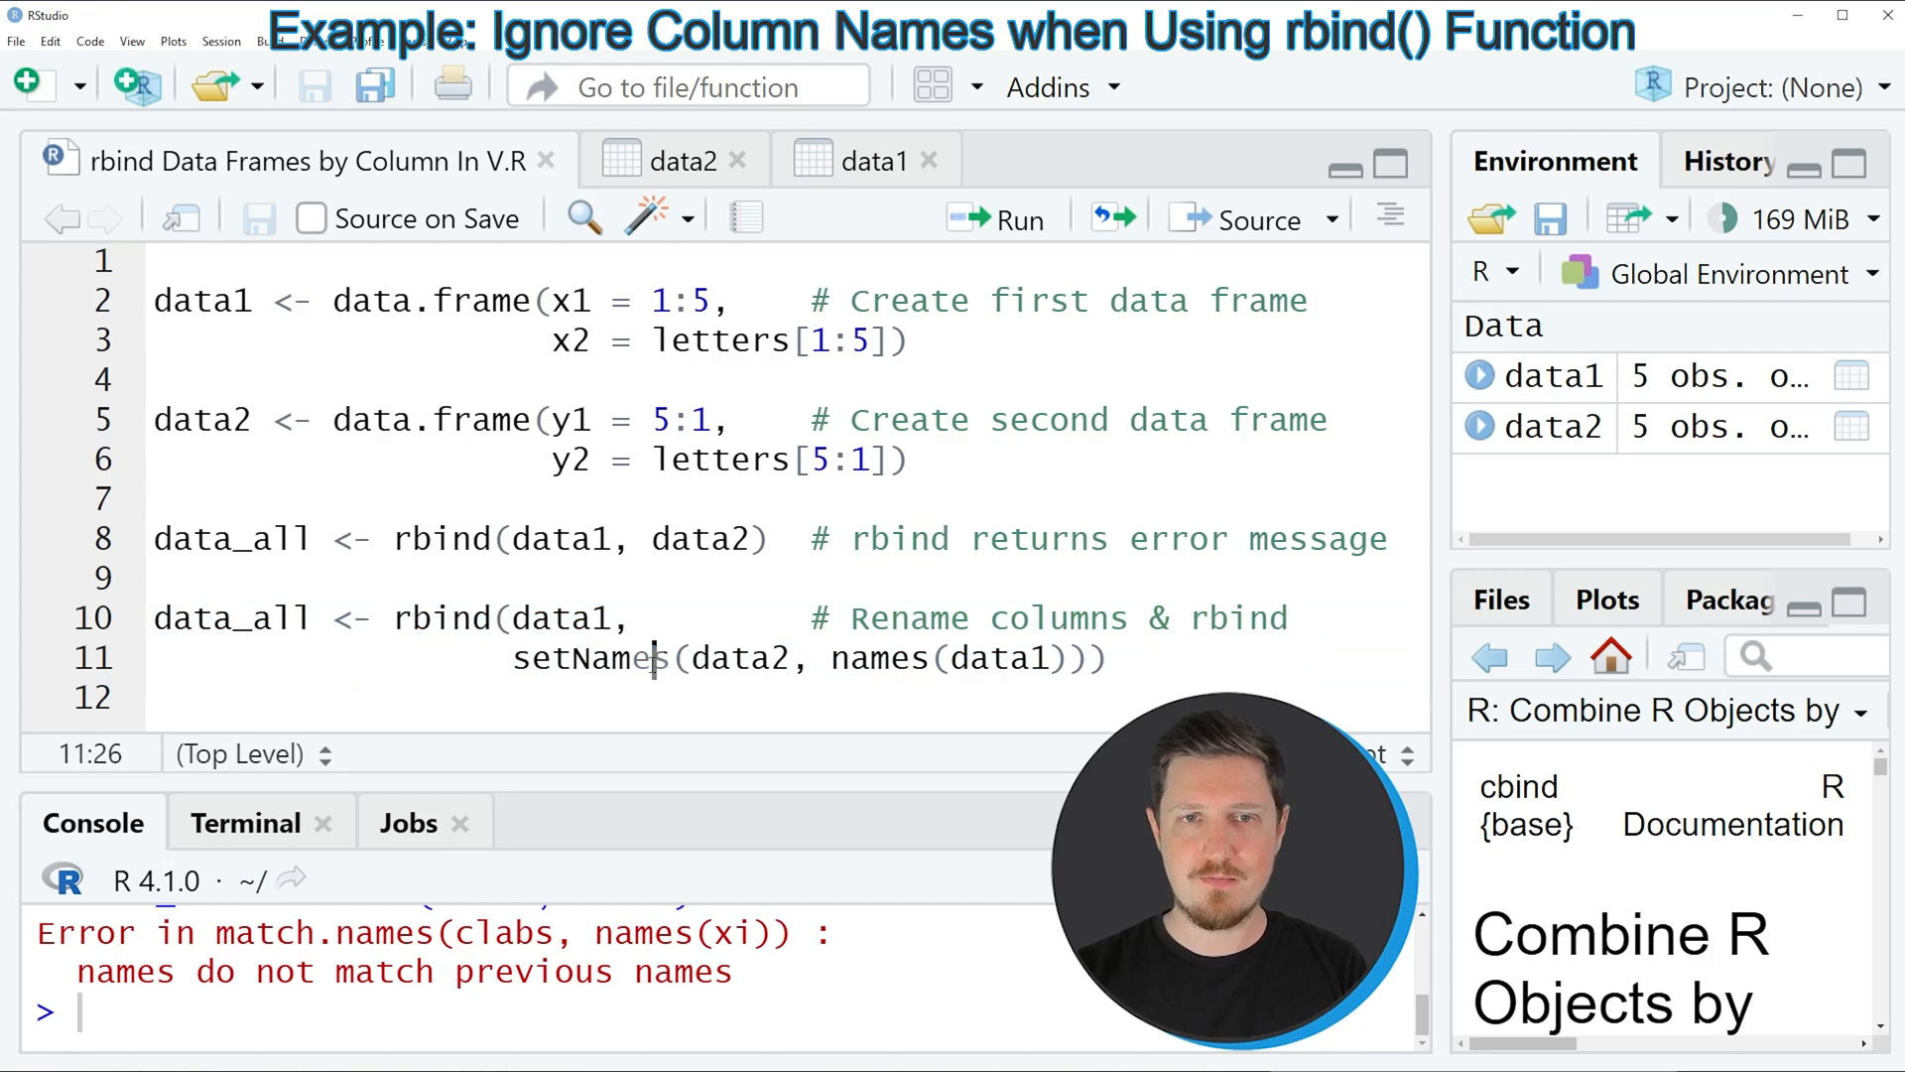
double_click(583, 657)
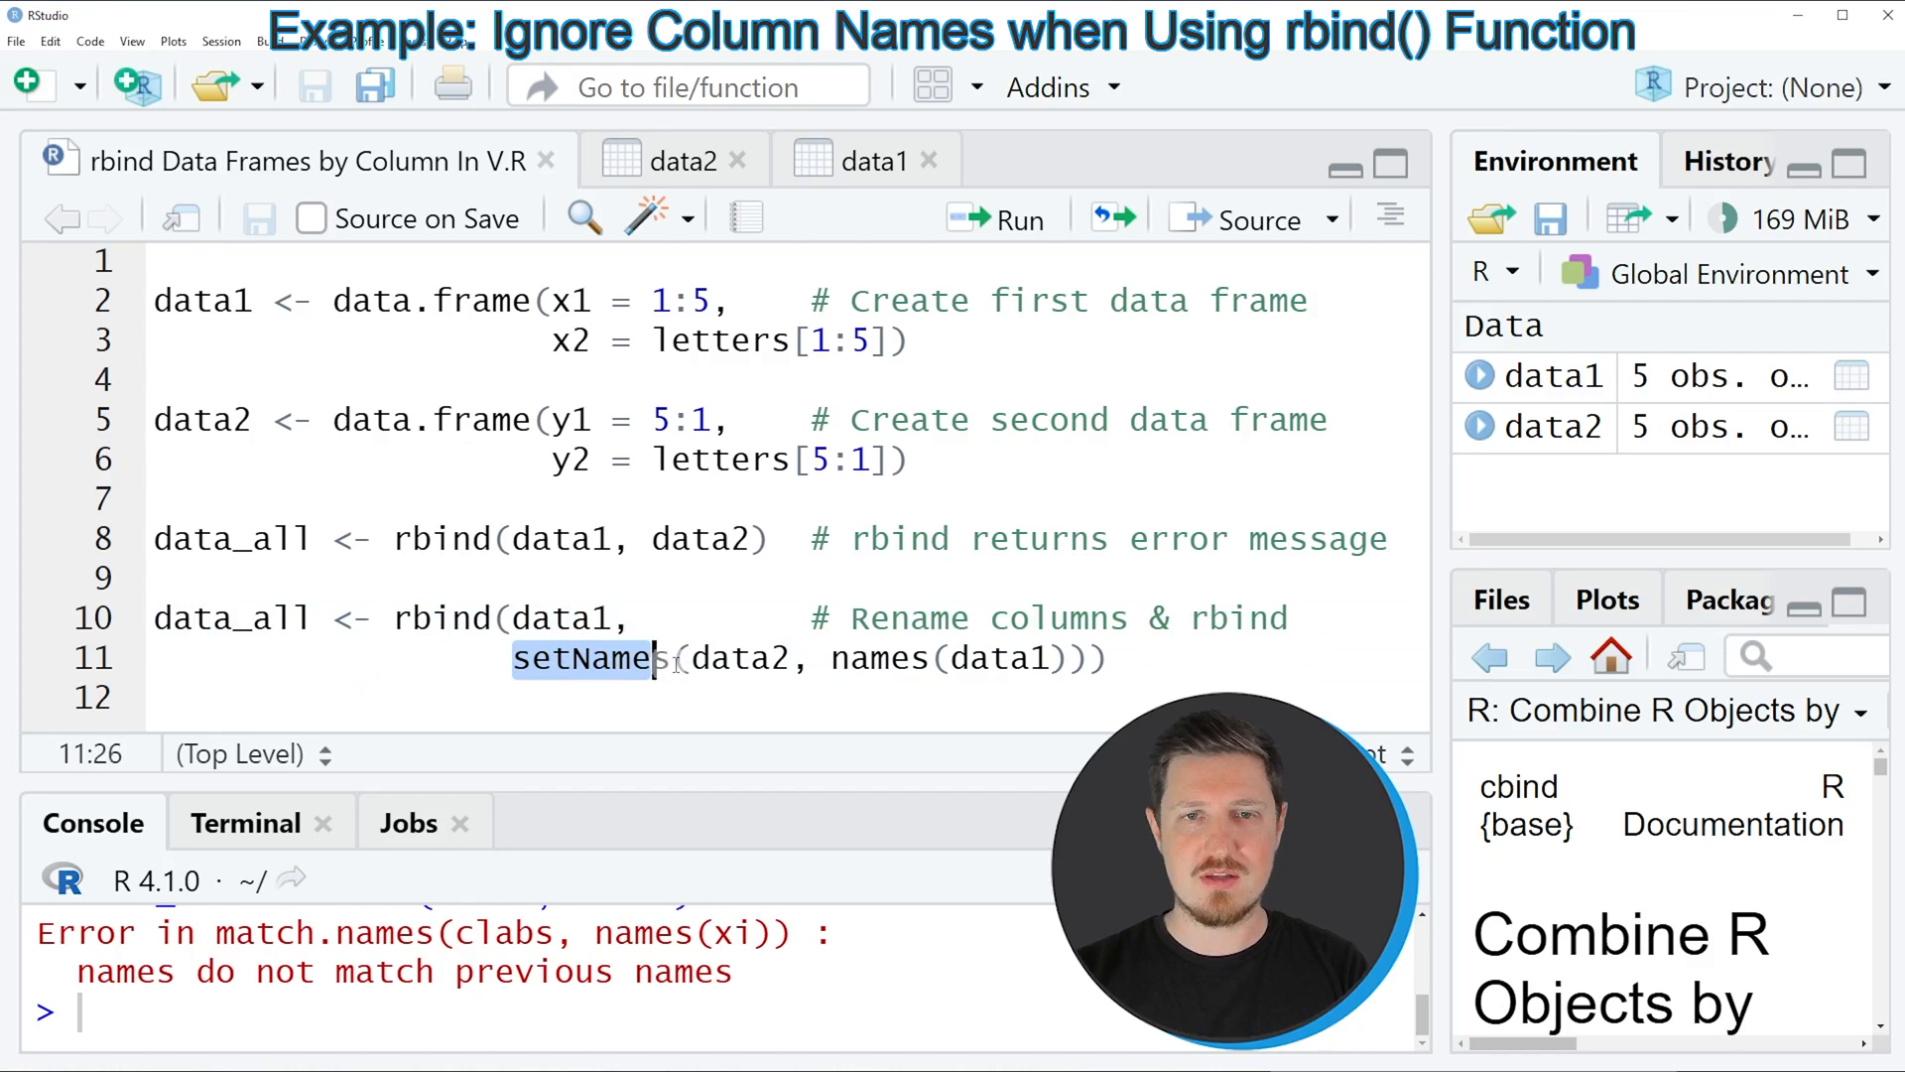
double_click(878, 657)
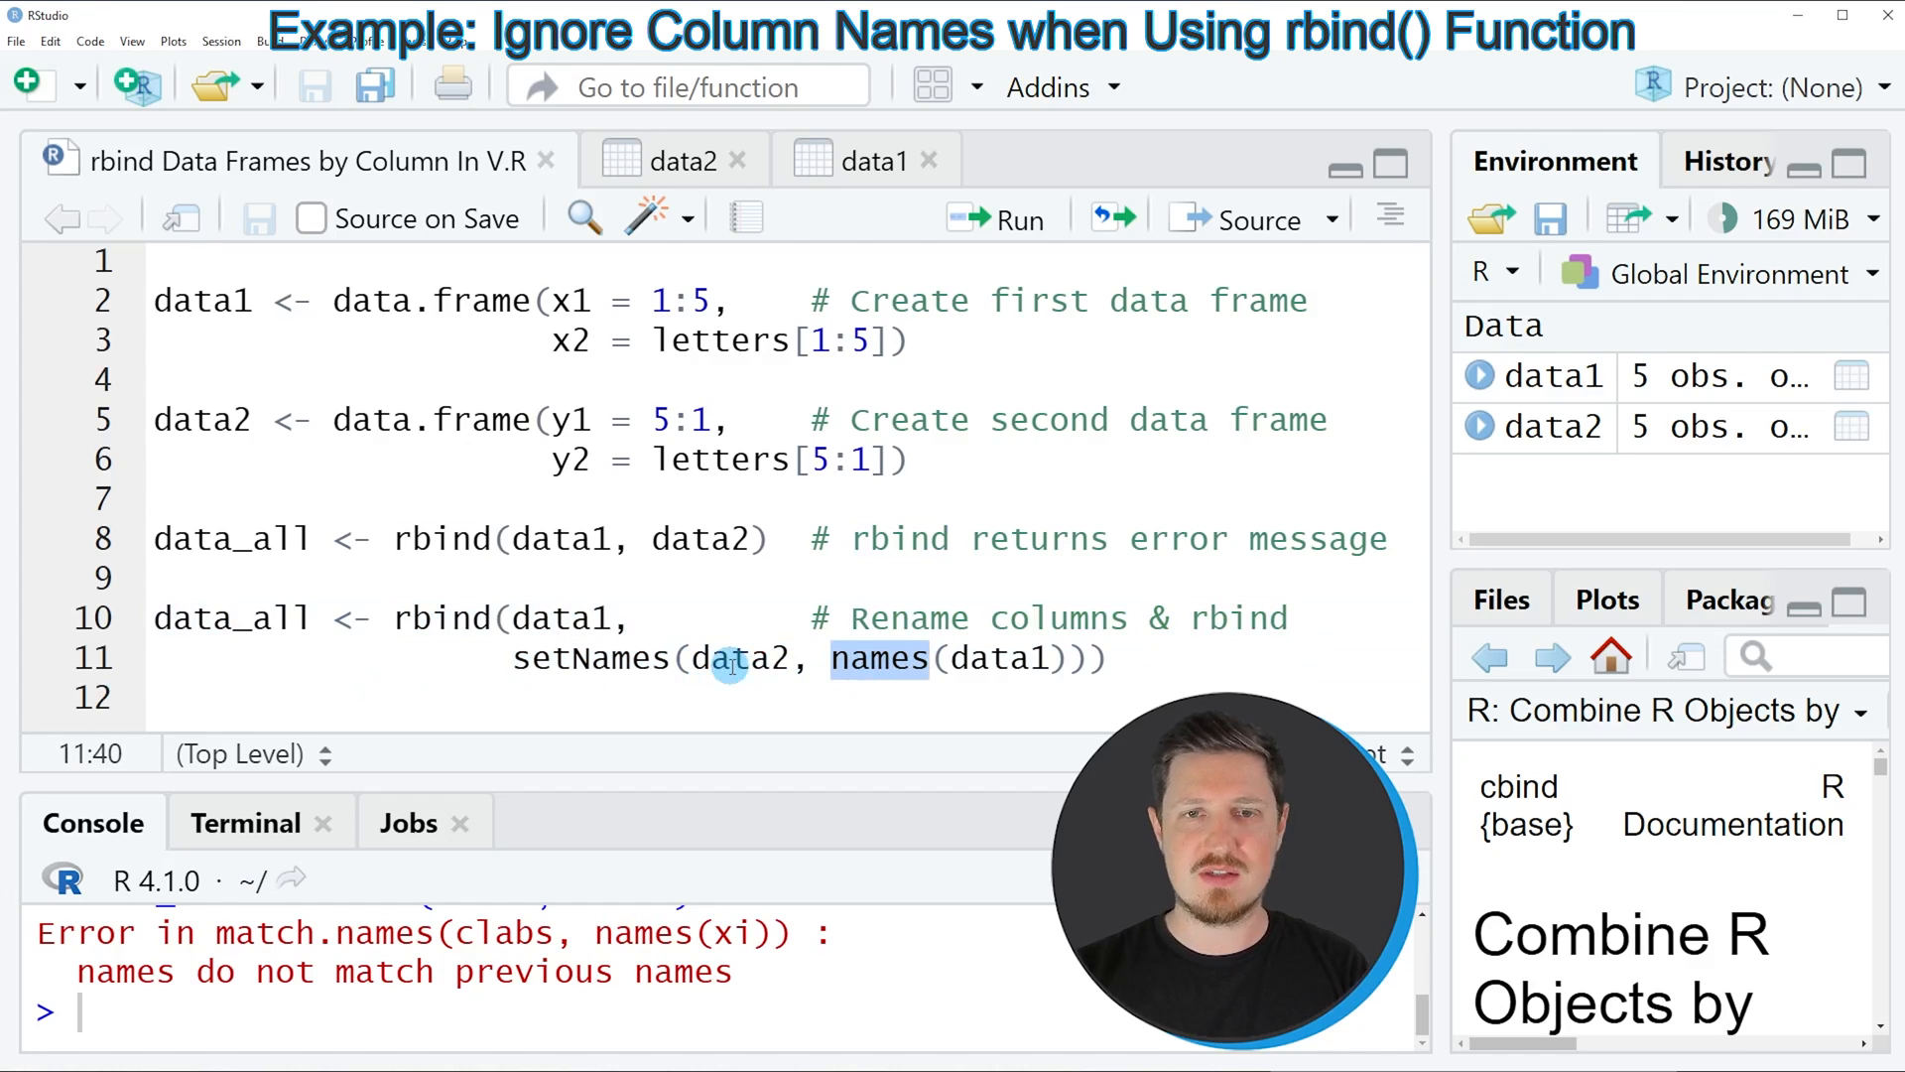
click(729, 657)
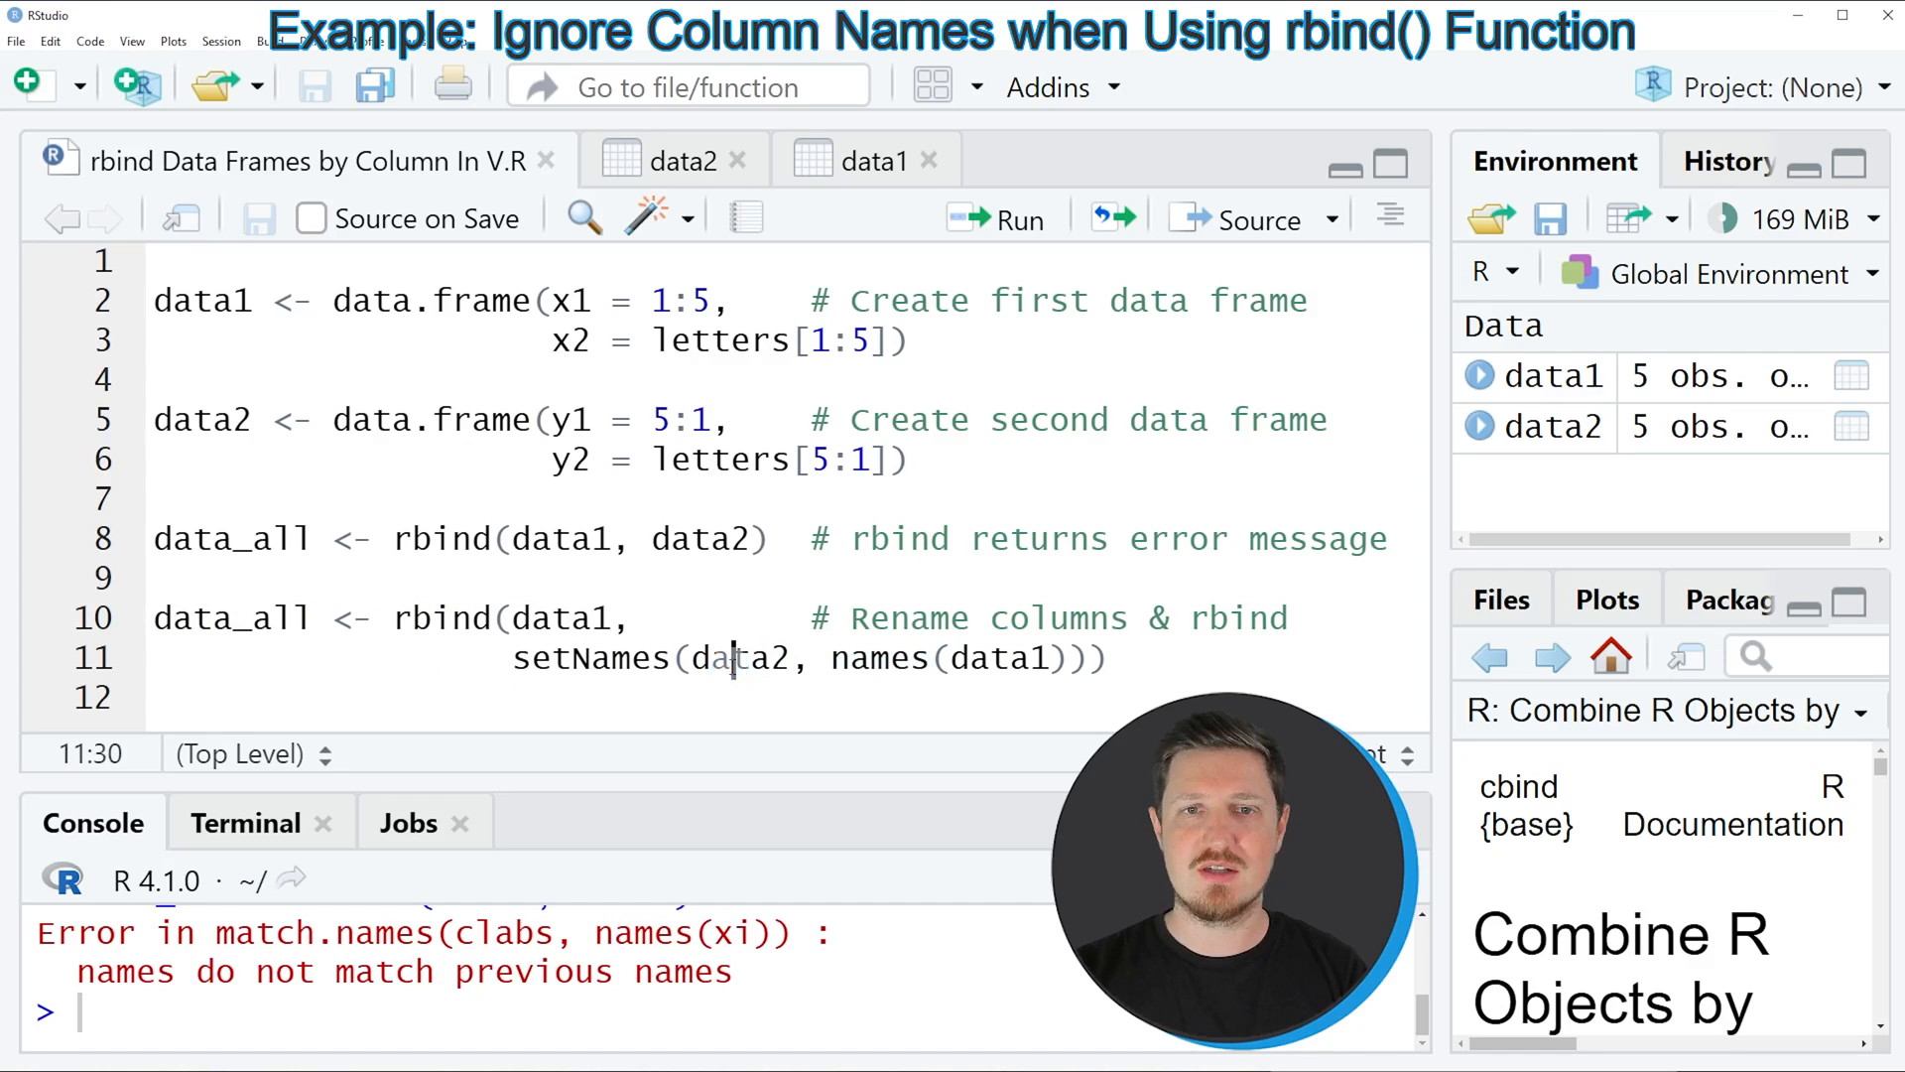
double_click(738, 657)
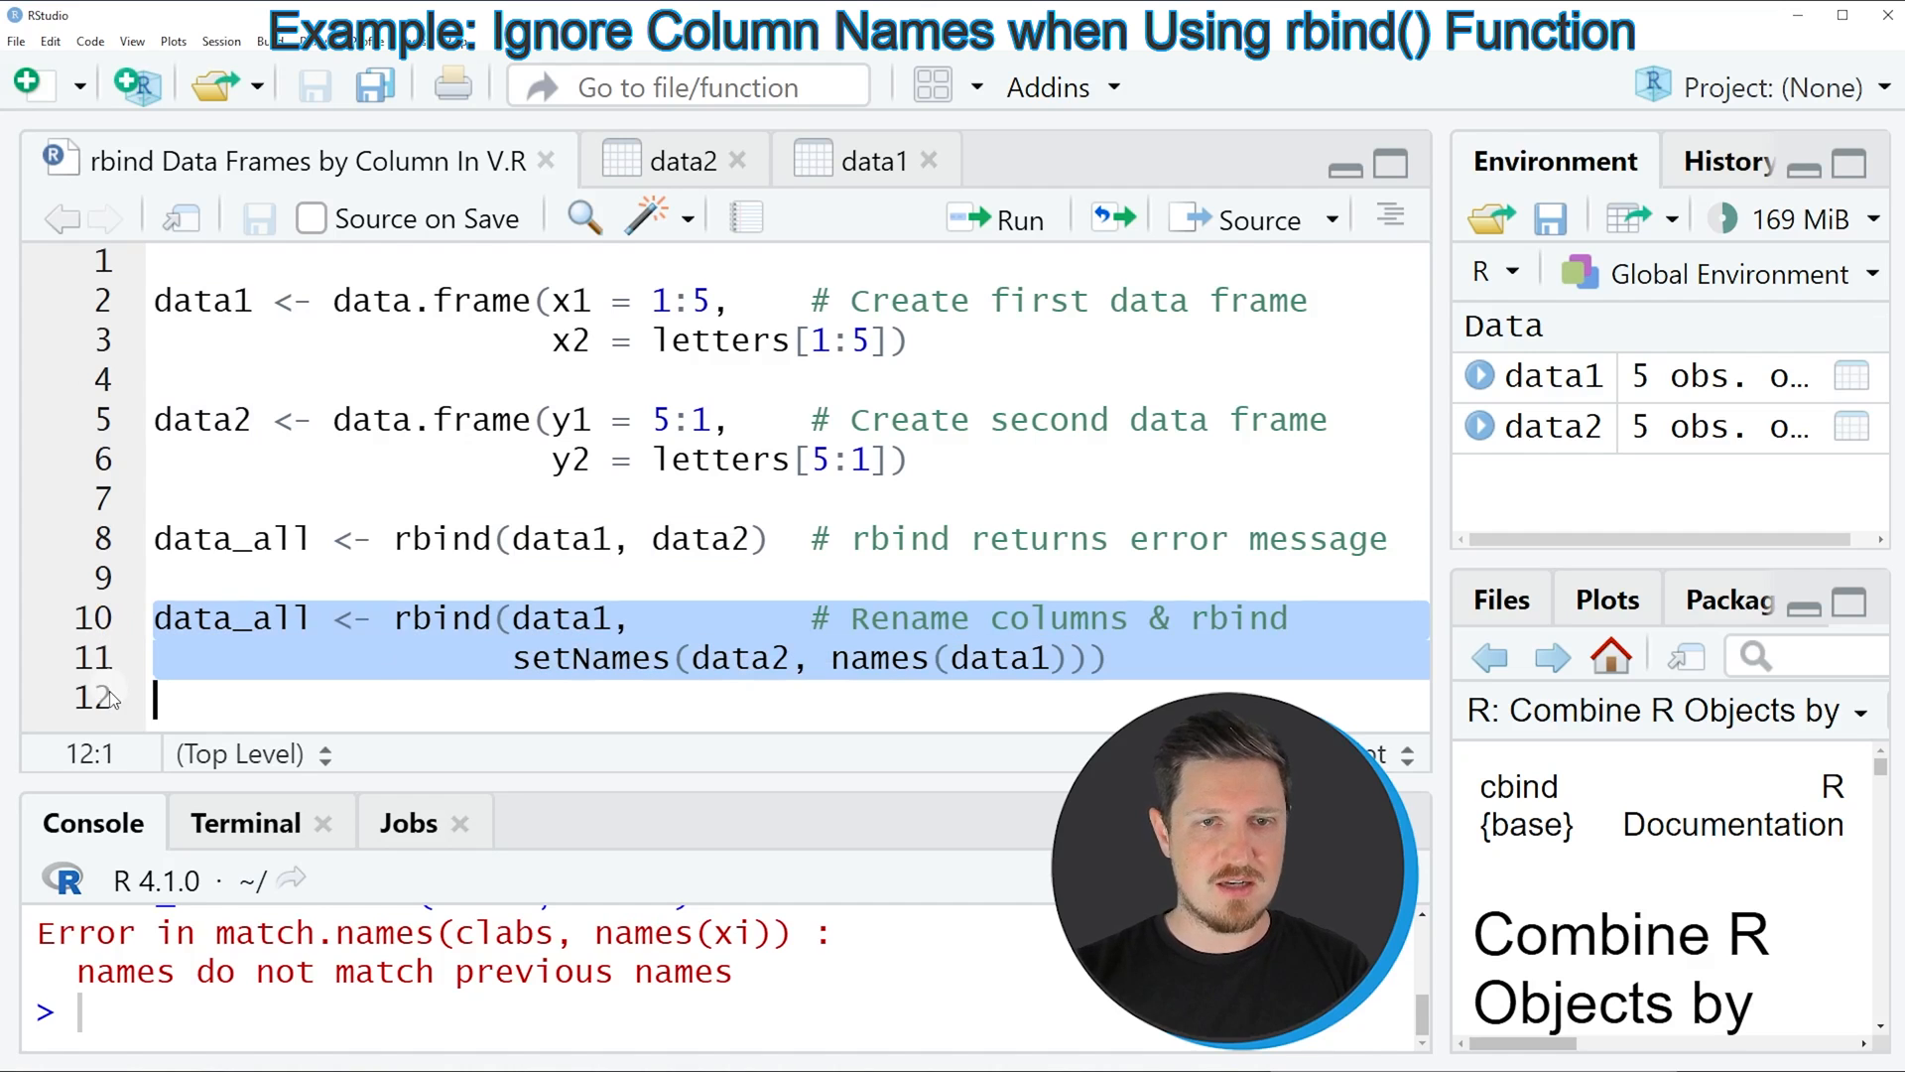
- Run the setNames rbind code on lines 10–11 and browse the 10-row data_all table
click(995, 220)
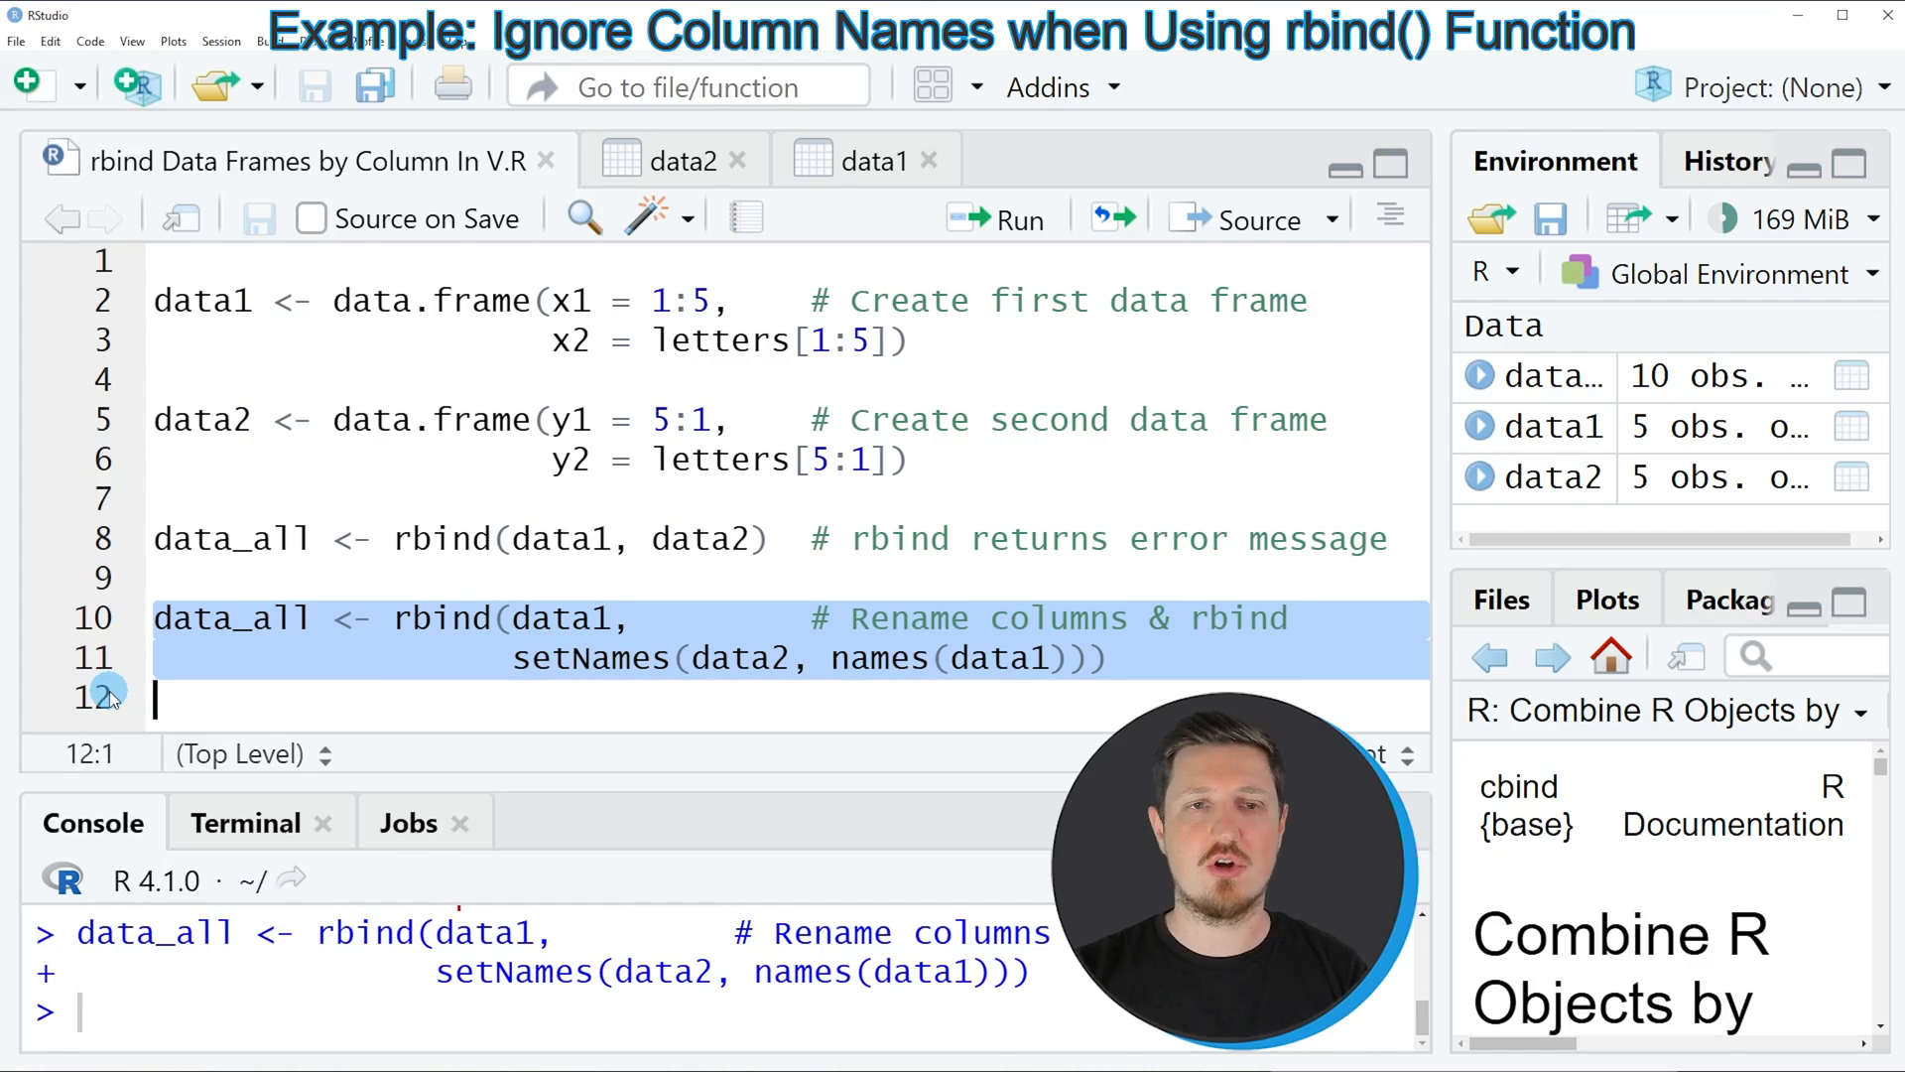
mouse_move(1554, 401)
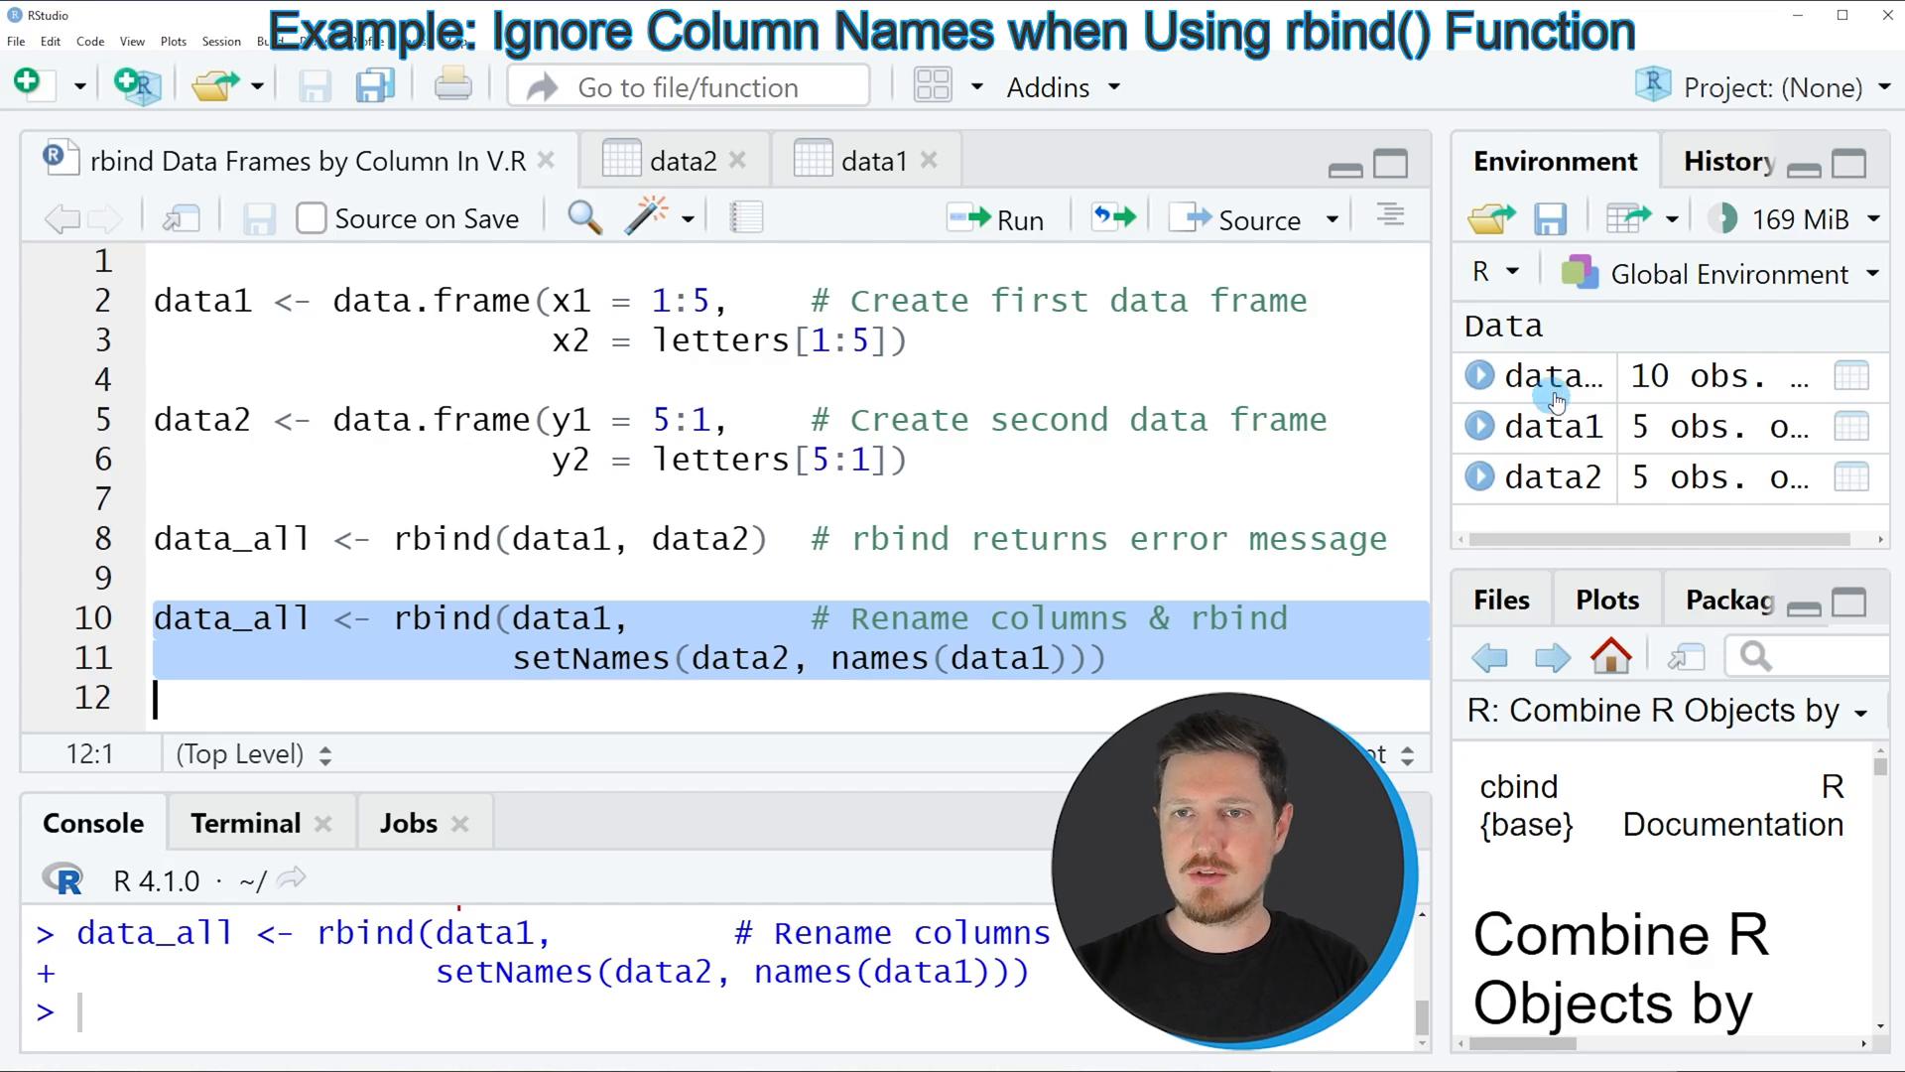
mouse_move(1549, 377)
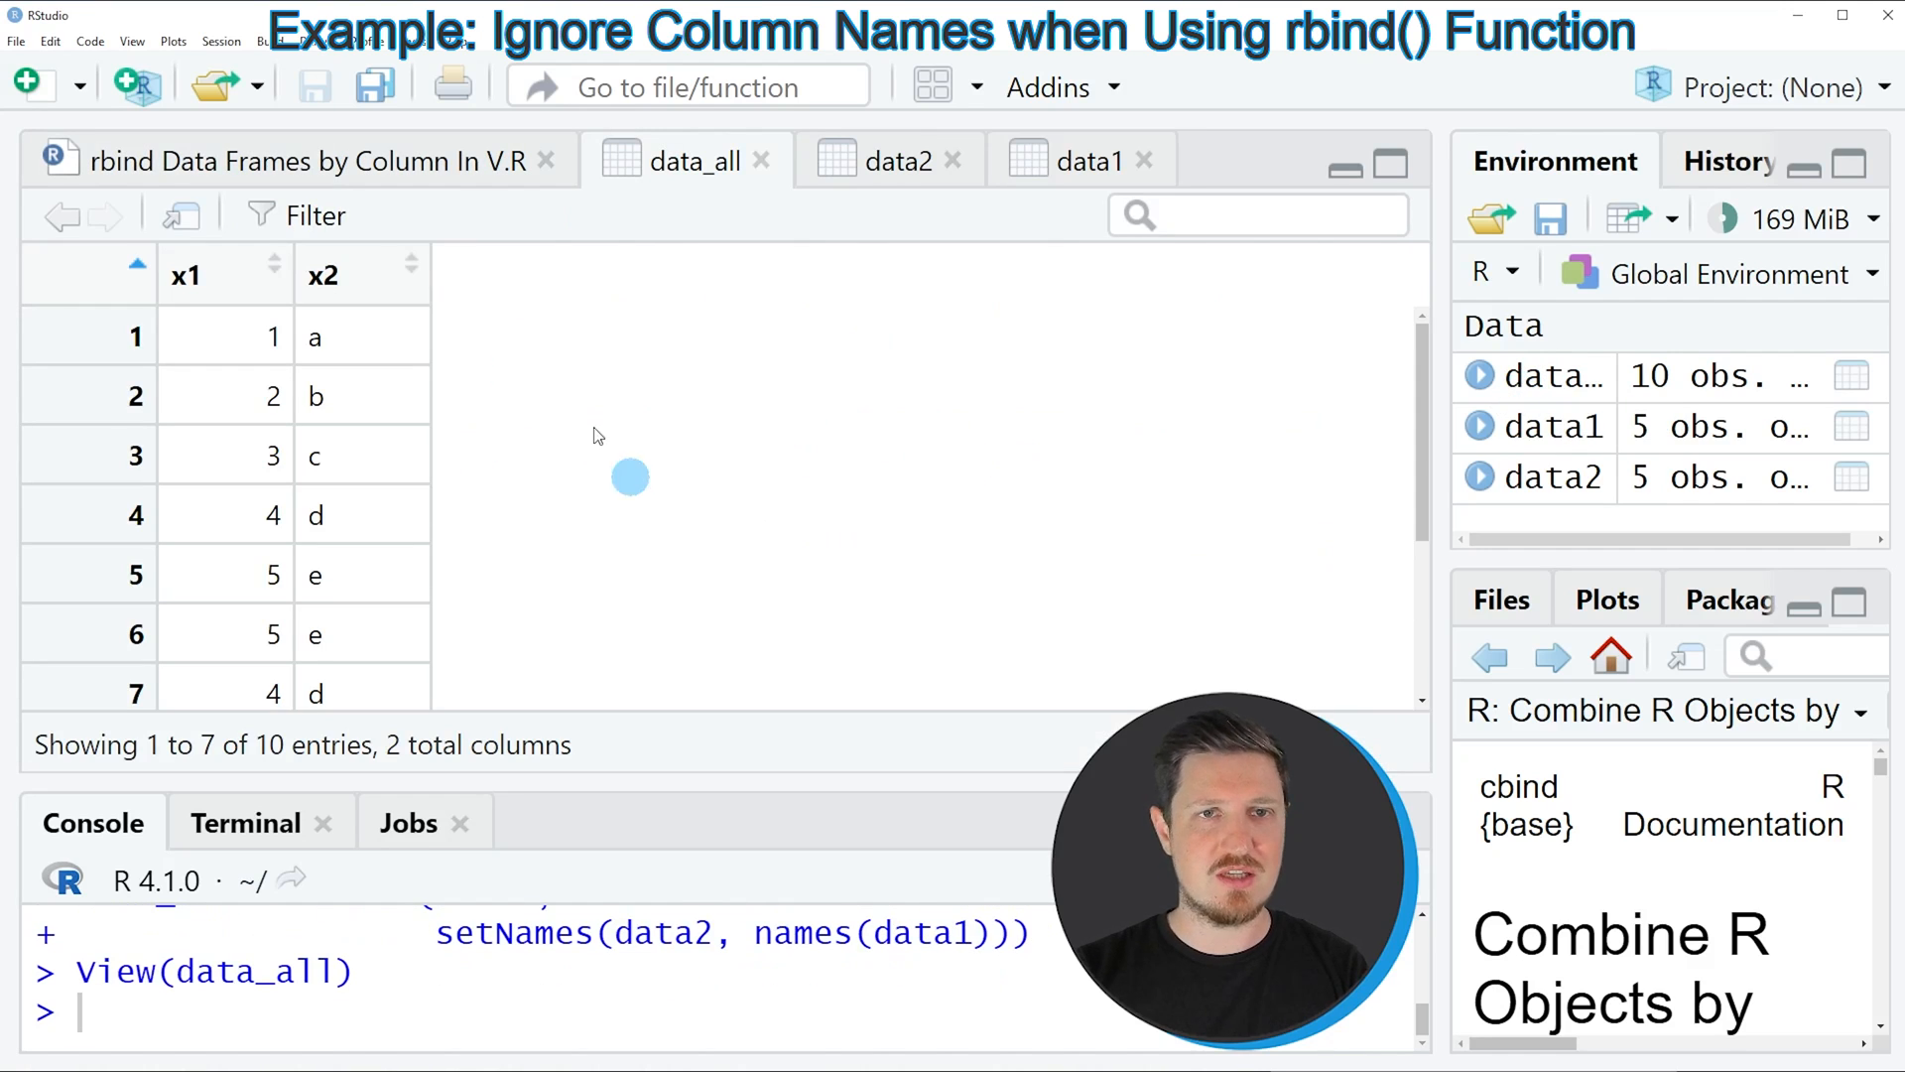
mouse_move(444, 390)
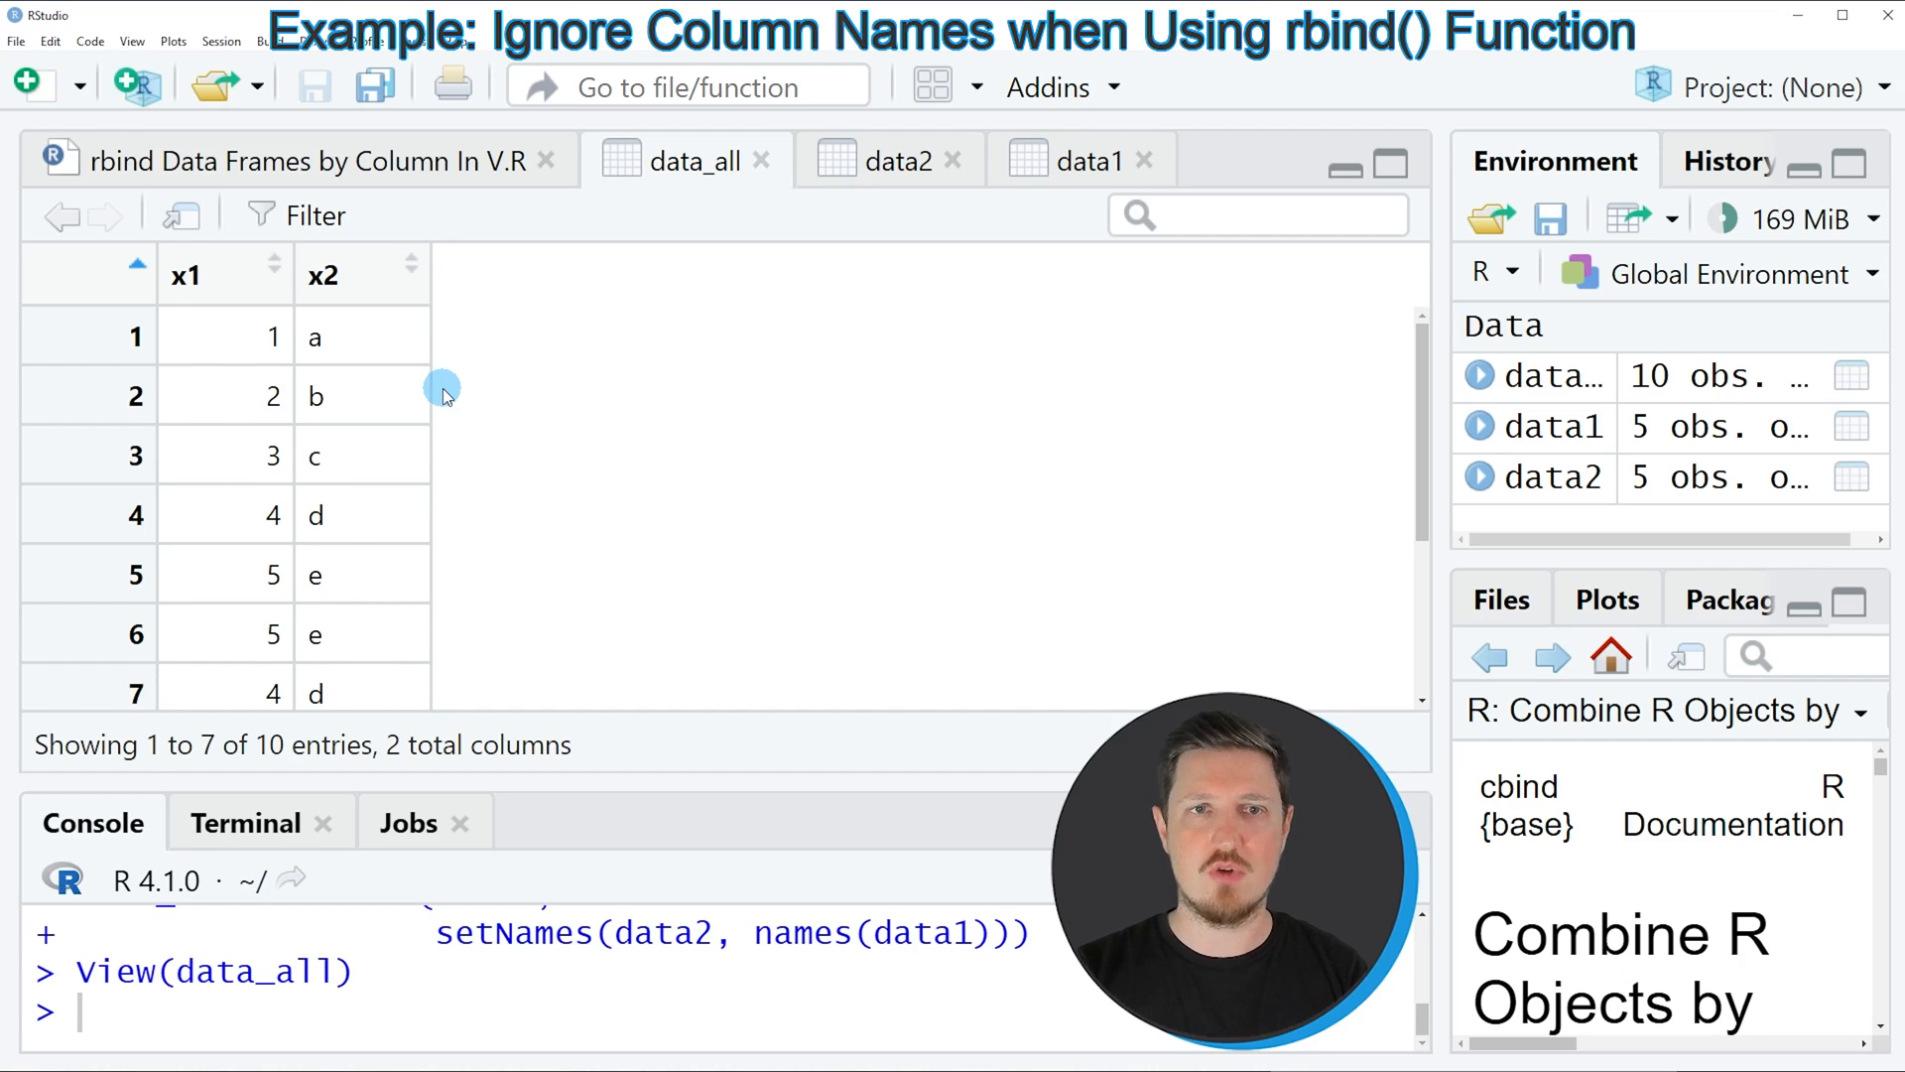
mouse_move(471, 374)
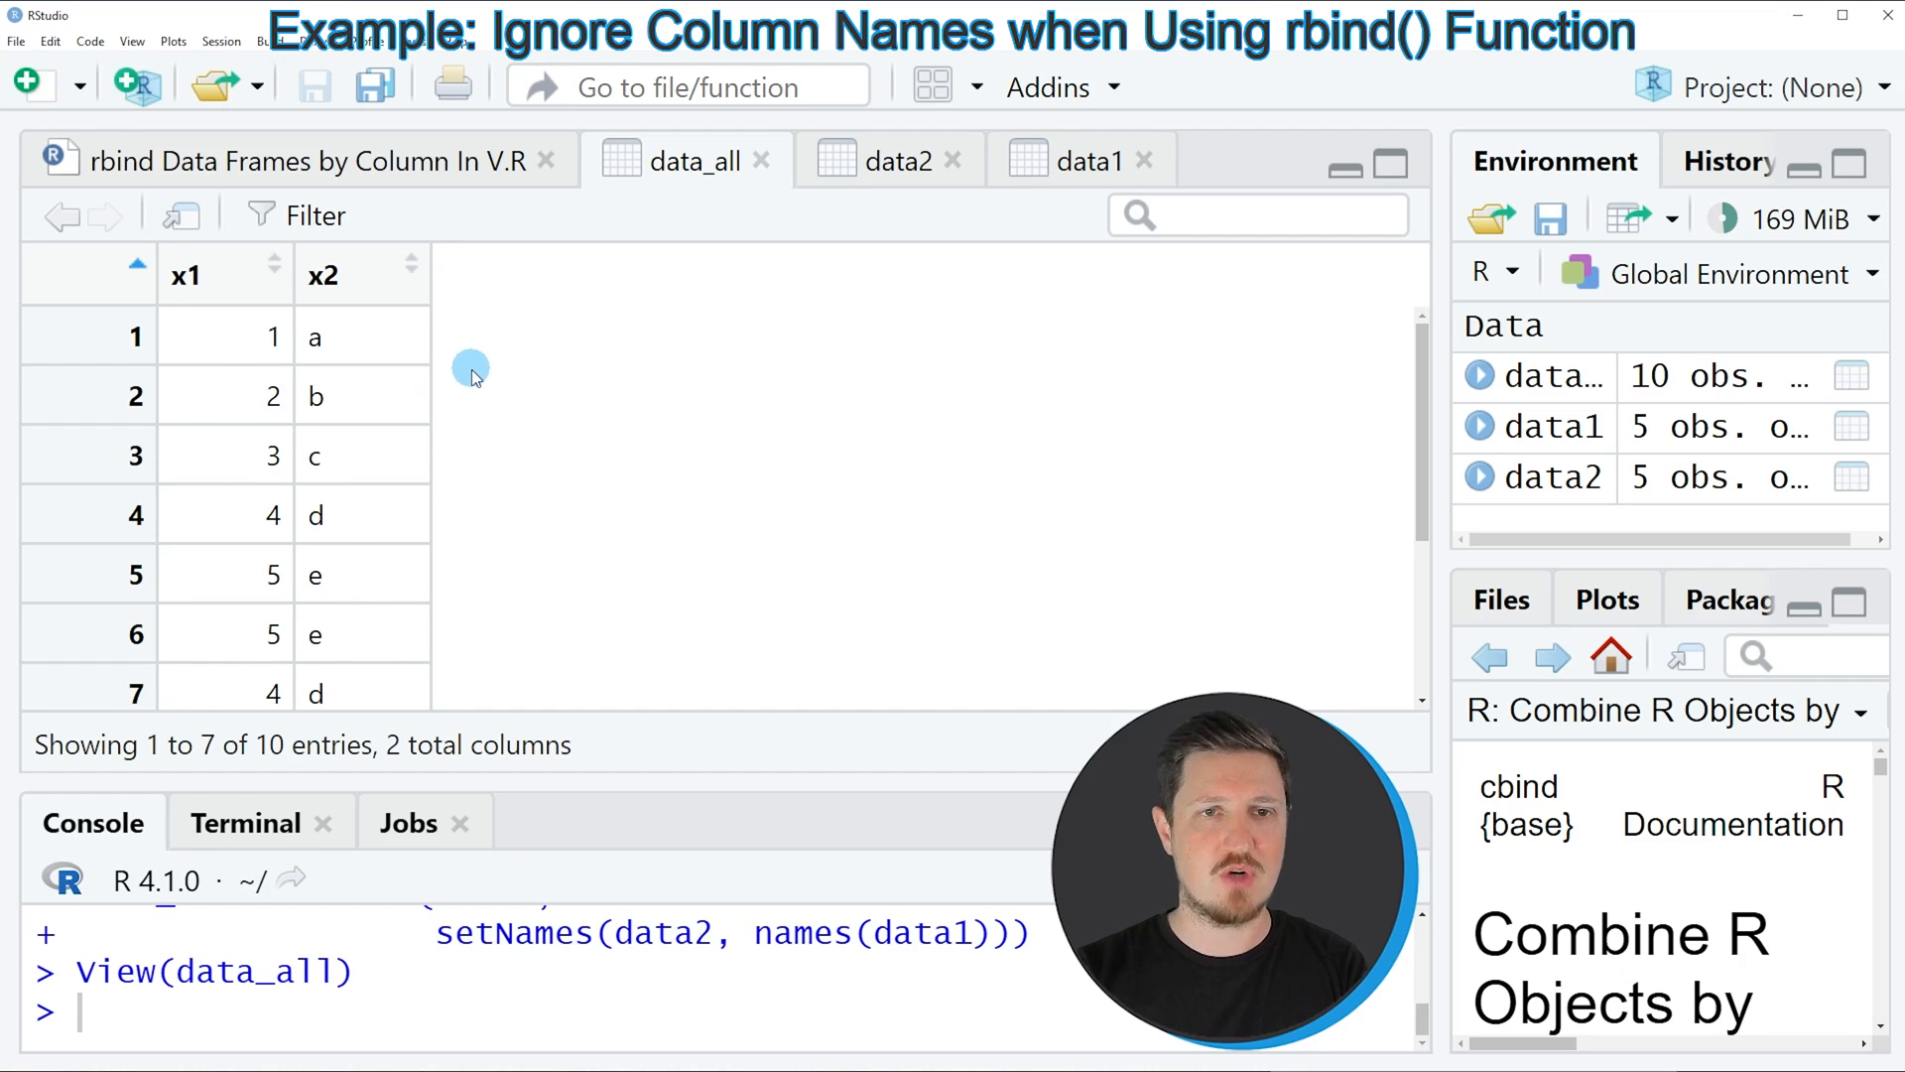
mouse_move(690, 404)
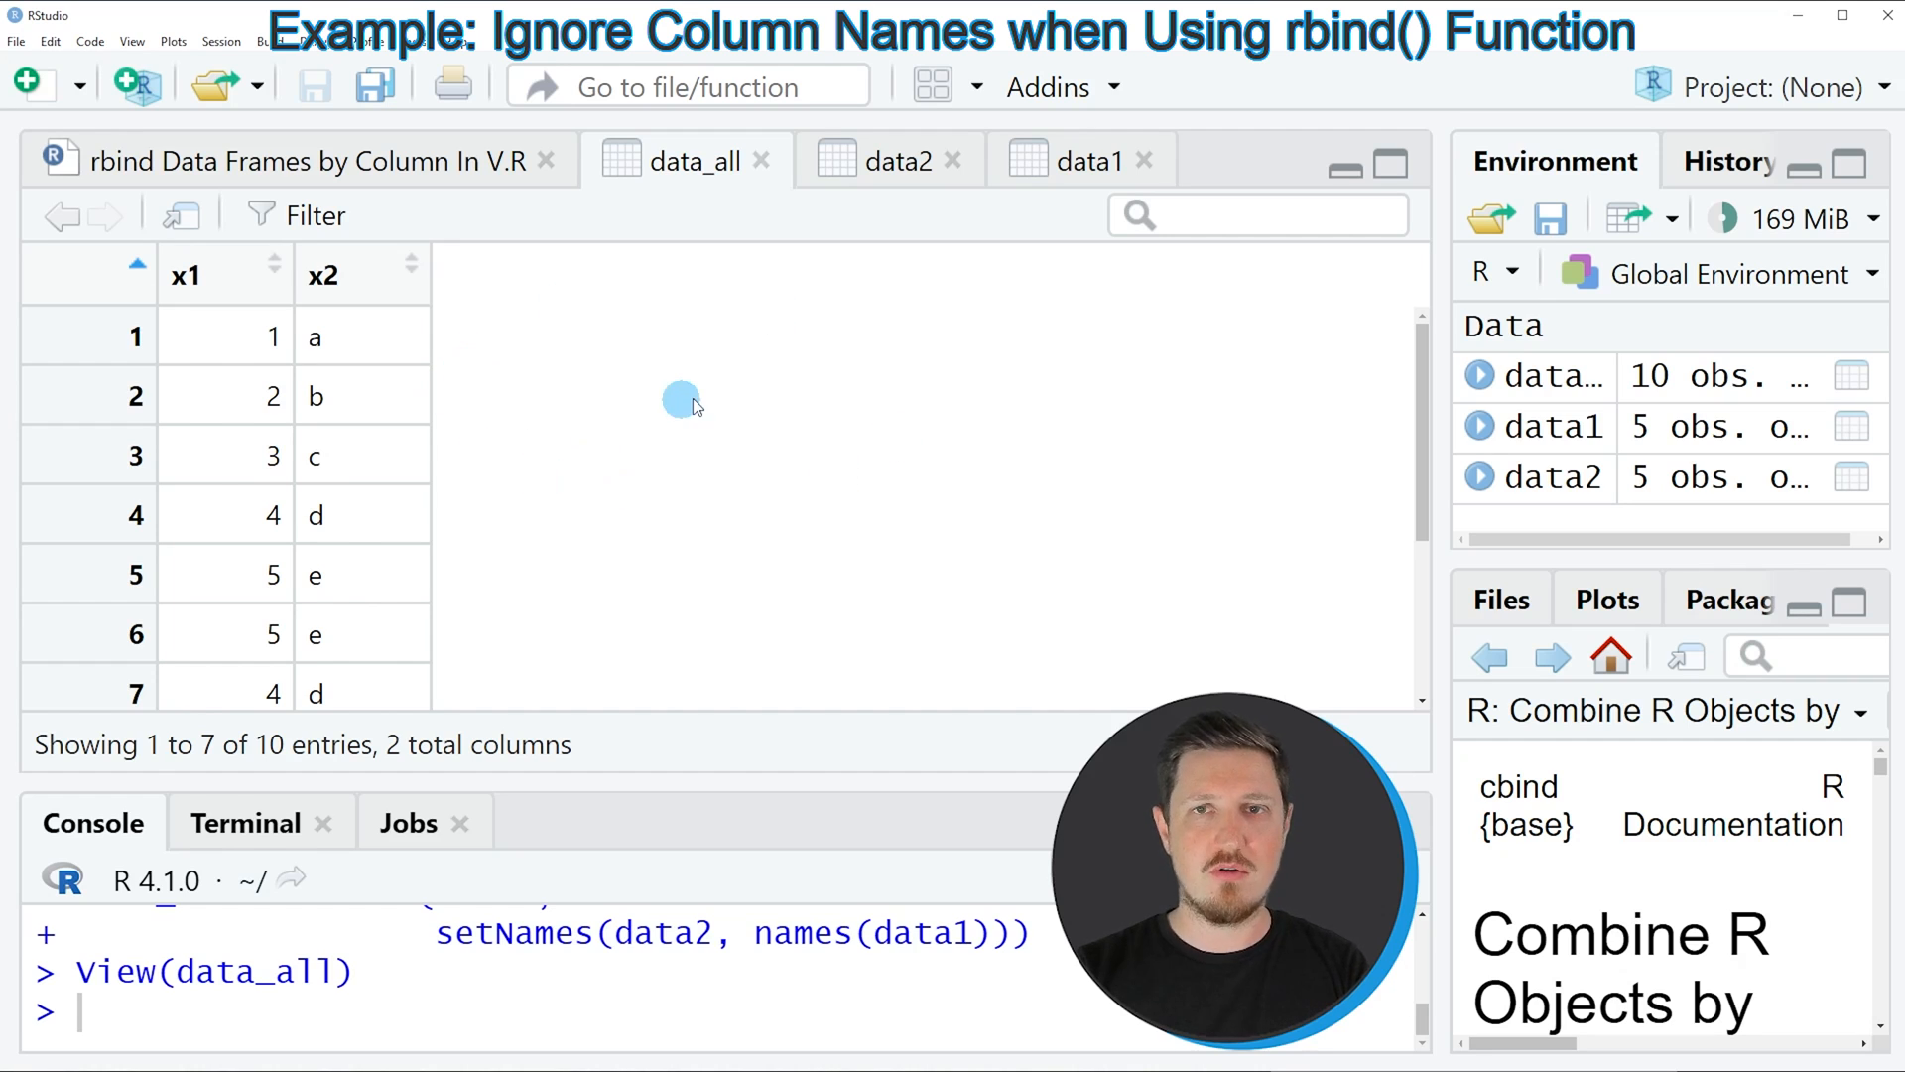
scroll(down, 3)
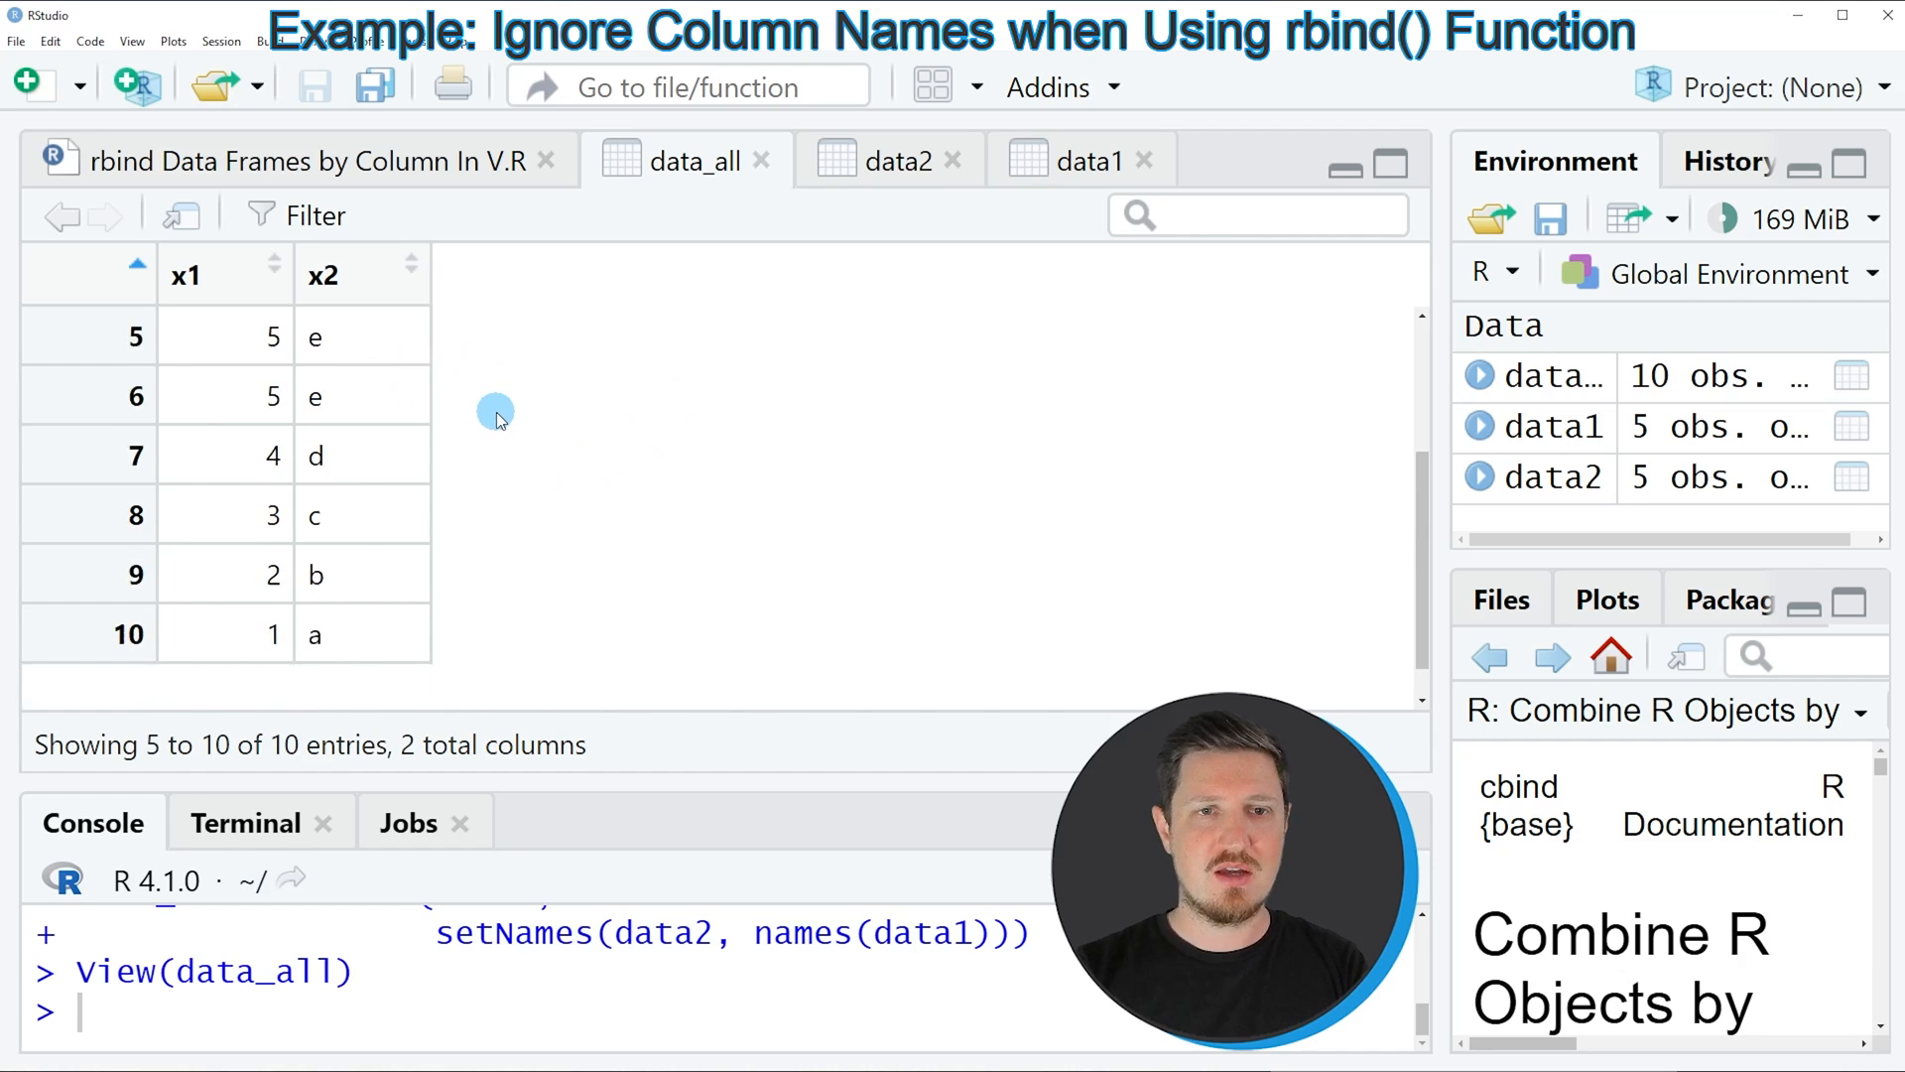
scroll(up, 3)
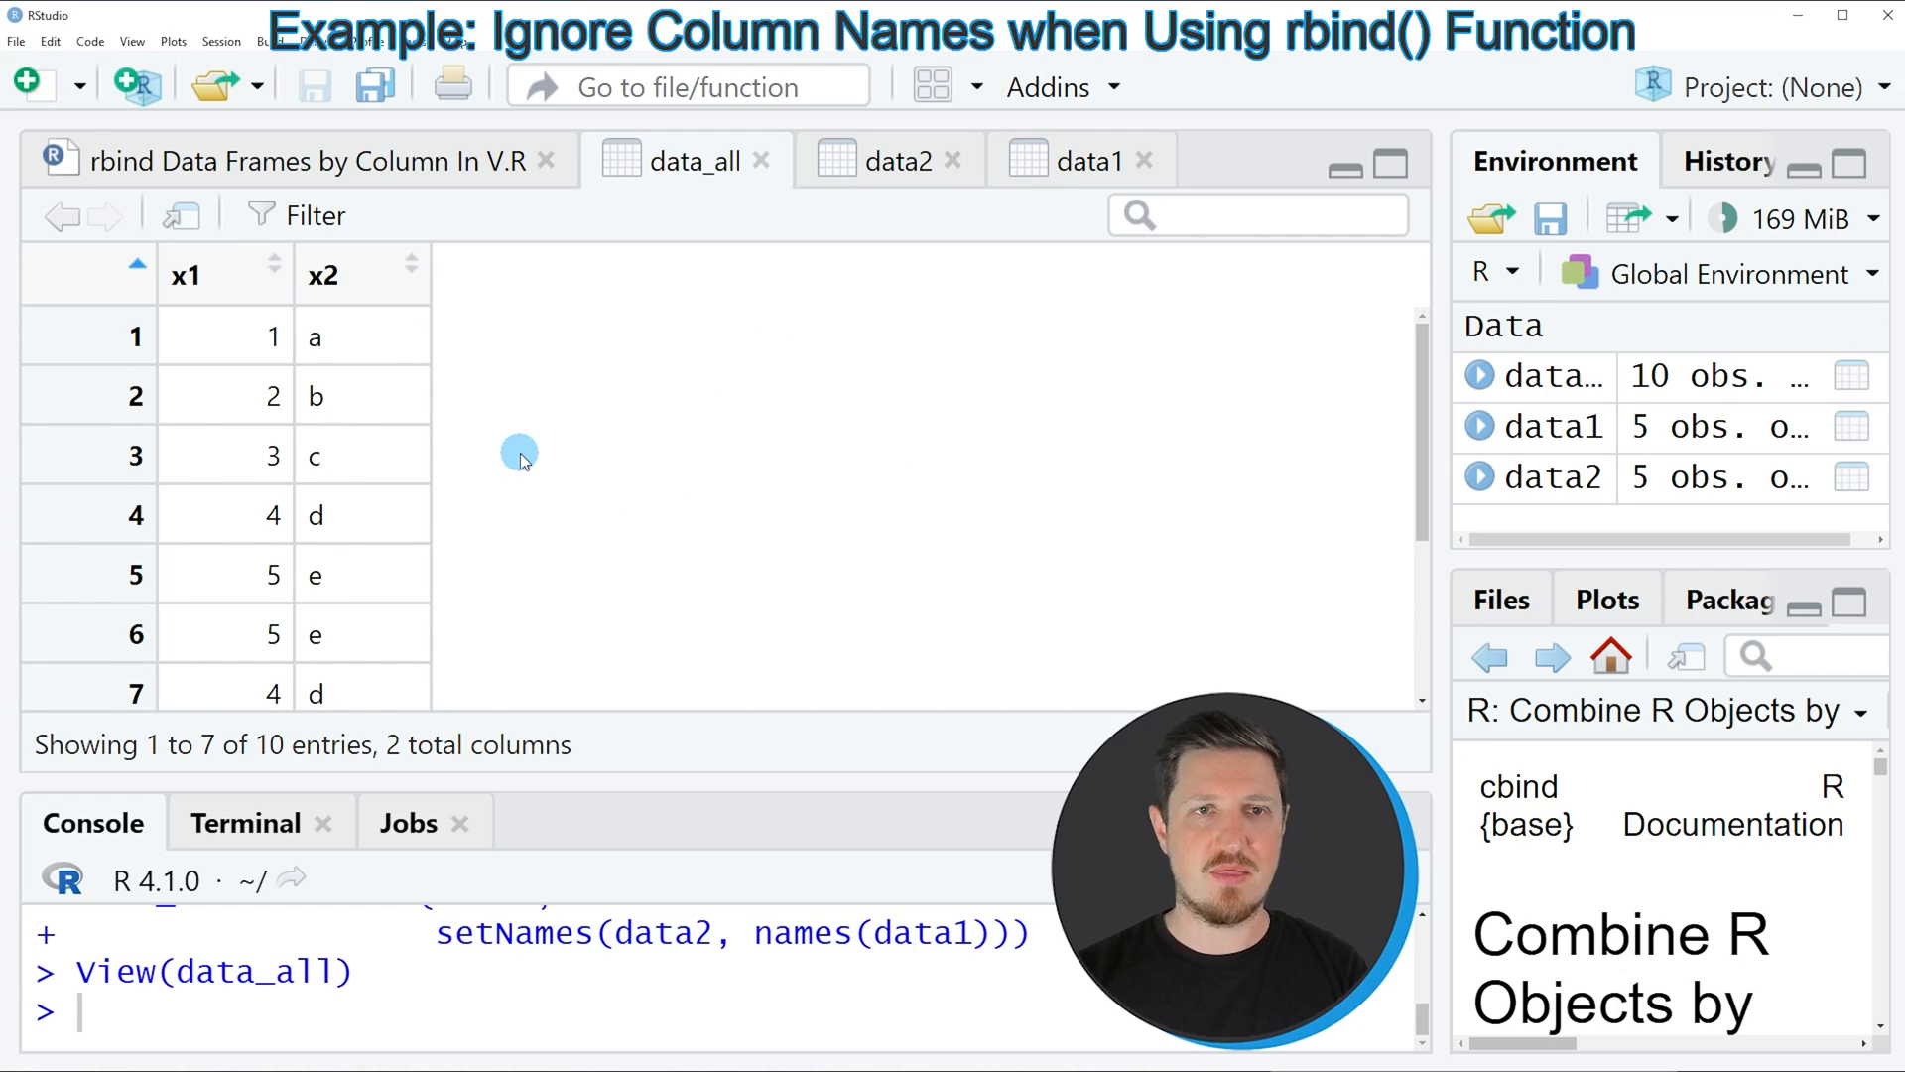
mouse_move(251, 310)
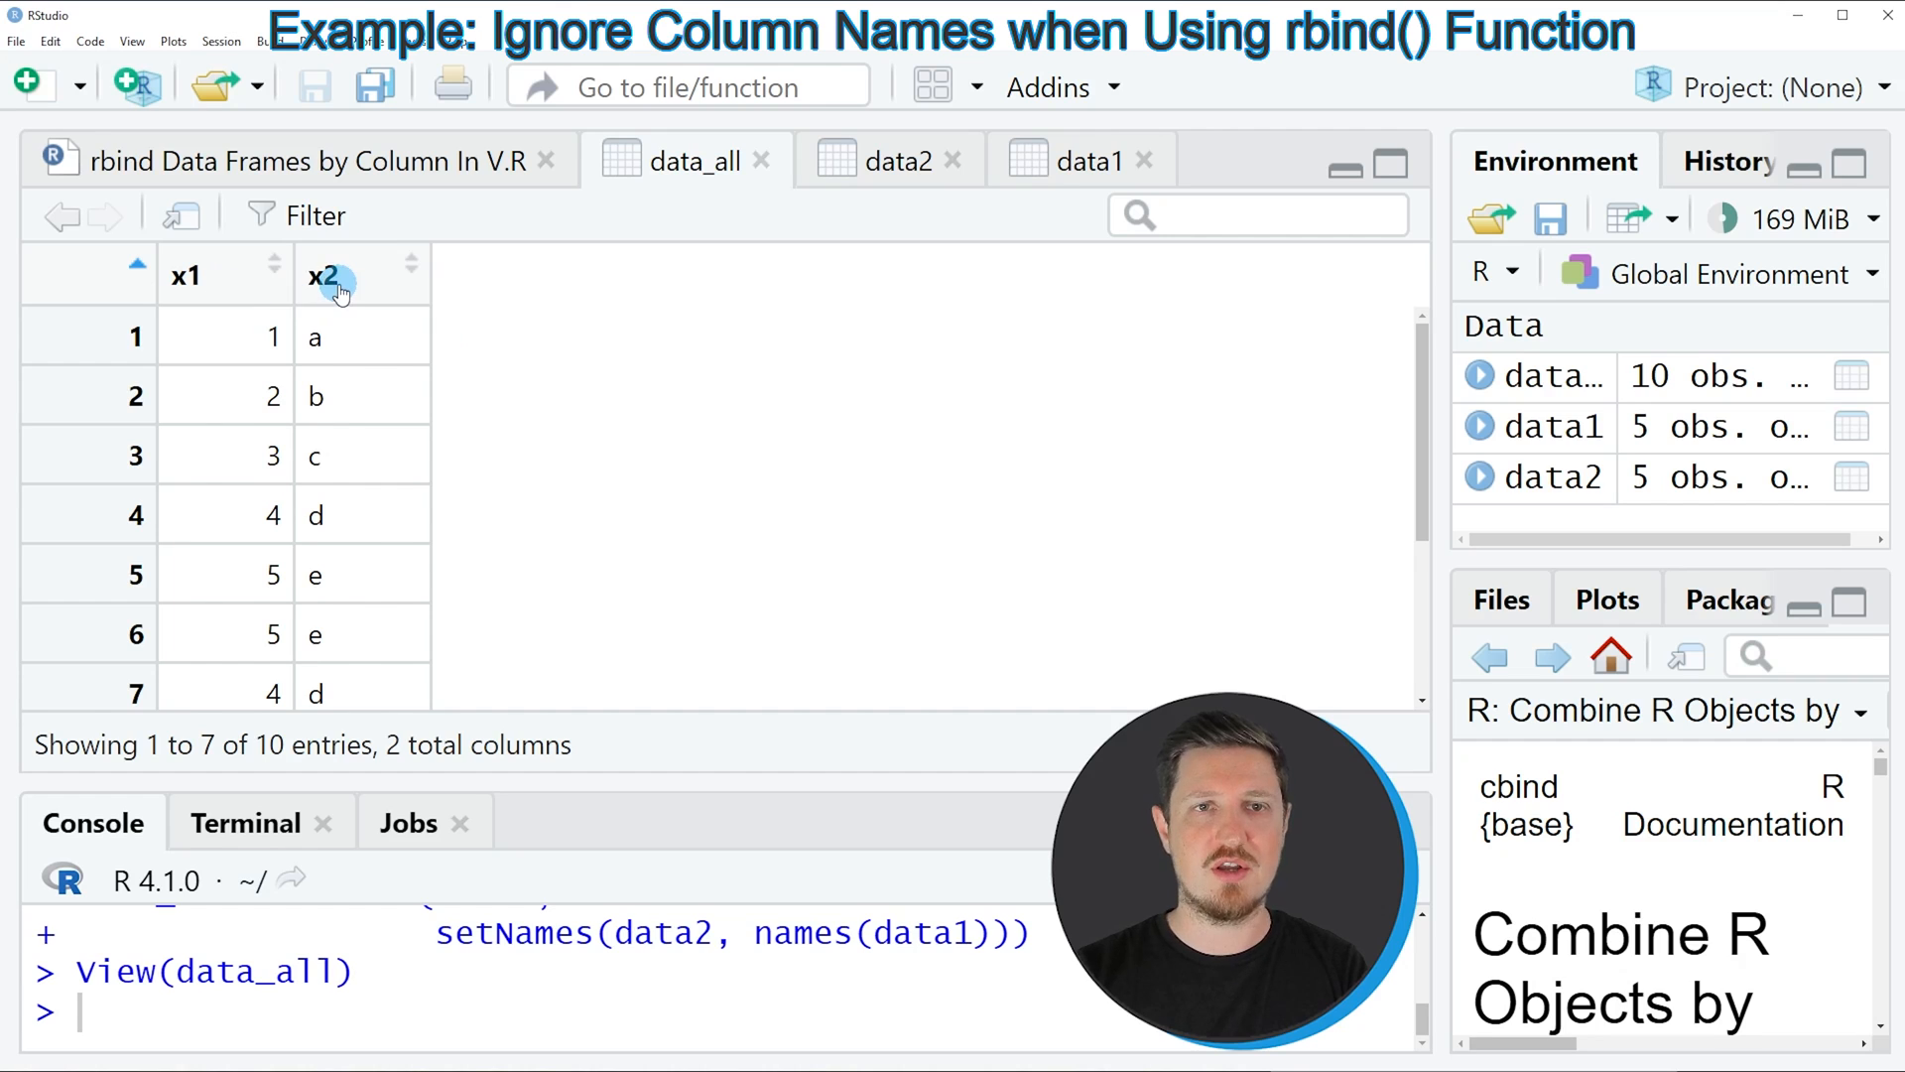
mouse_move(324, 277)
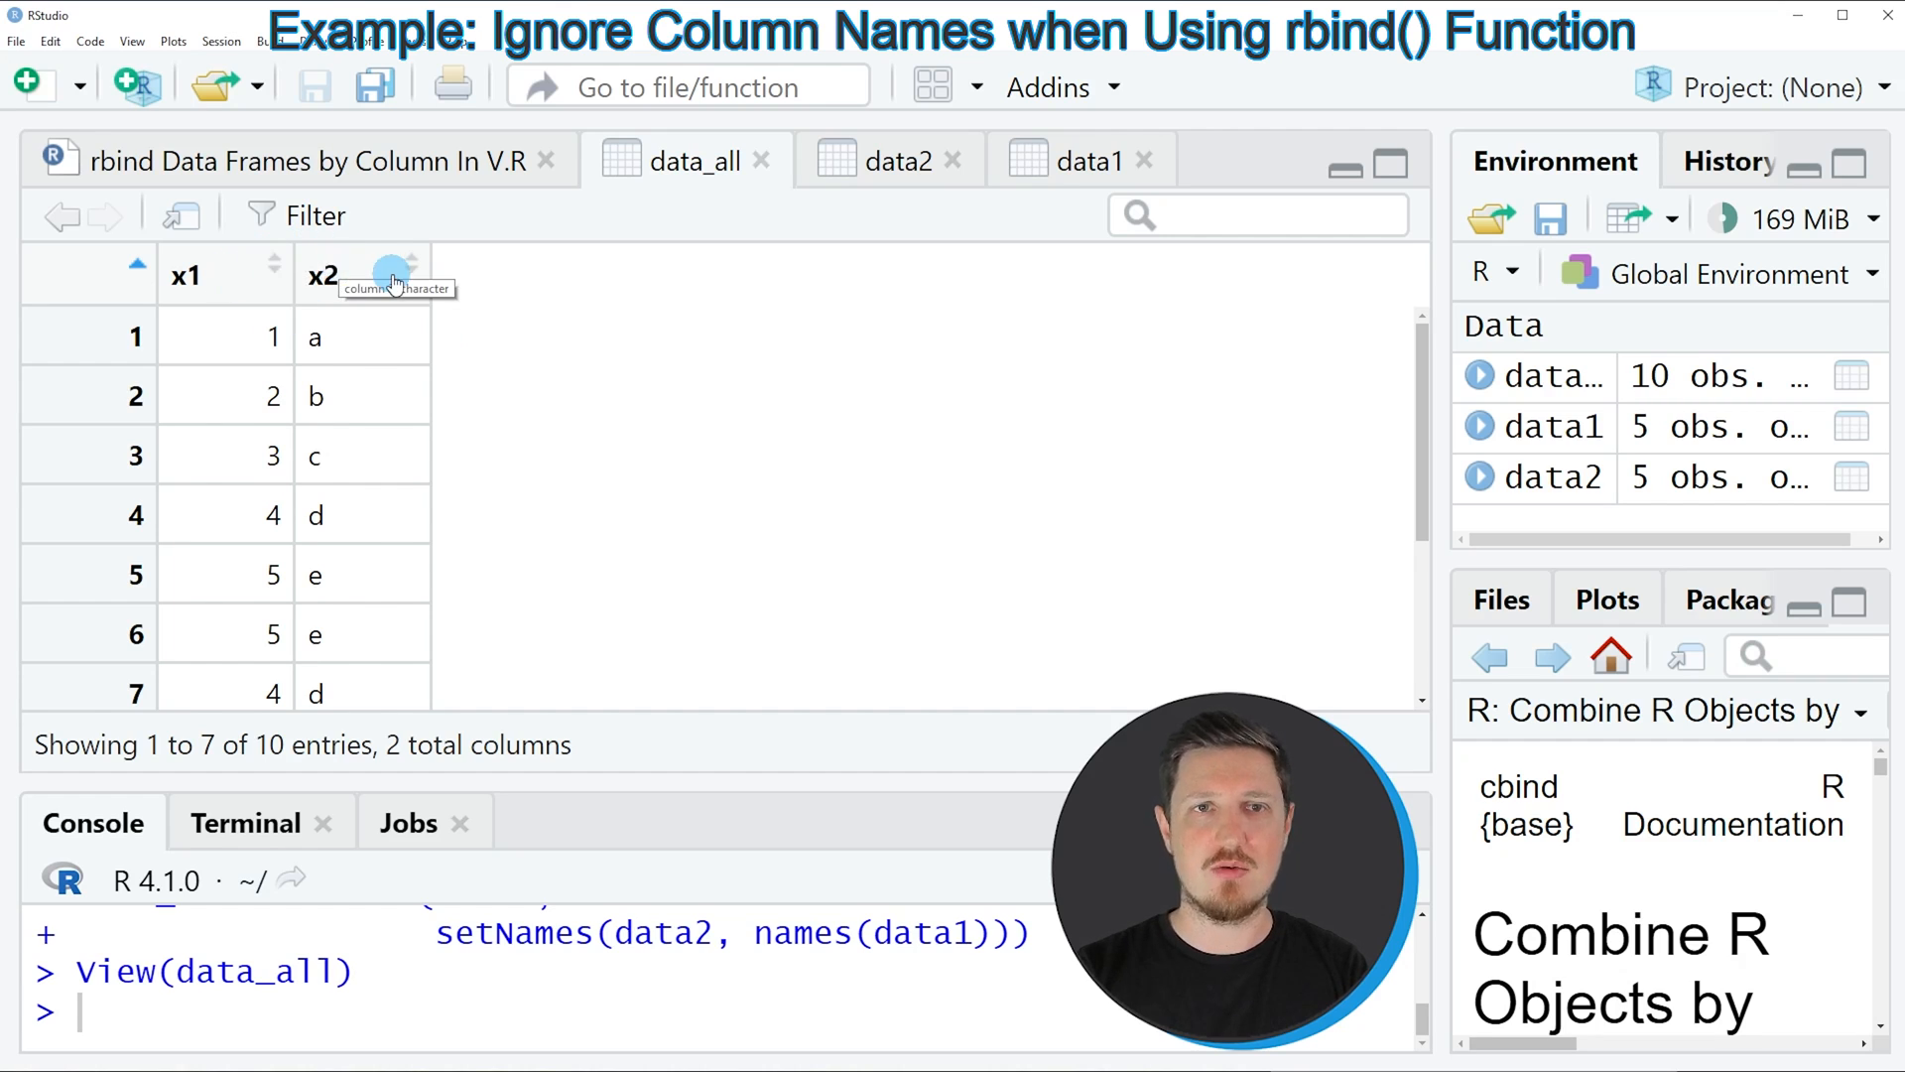
mouse_move(553, 412)
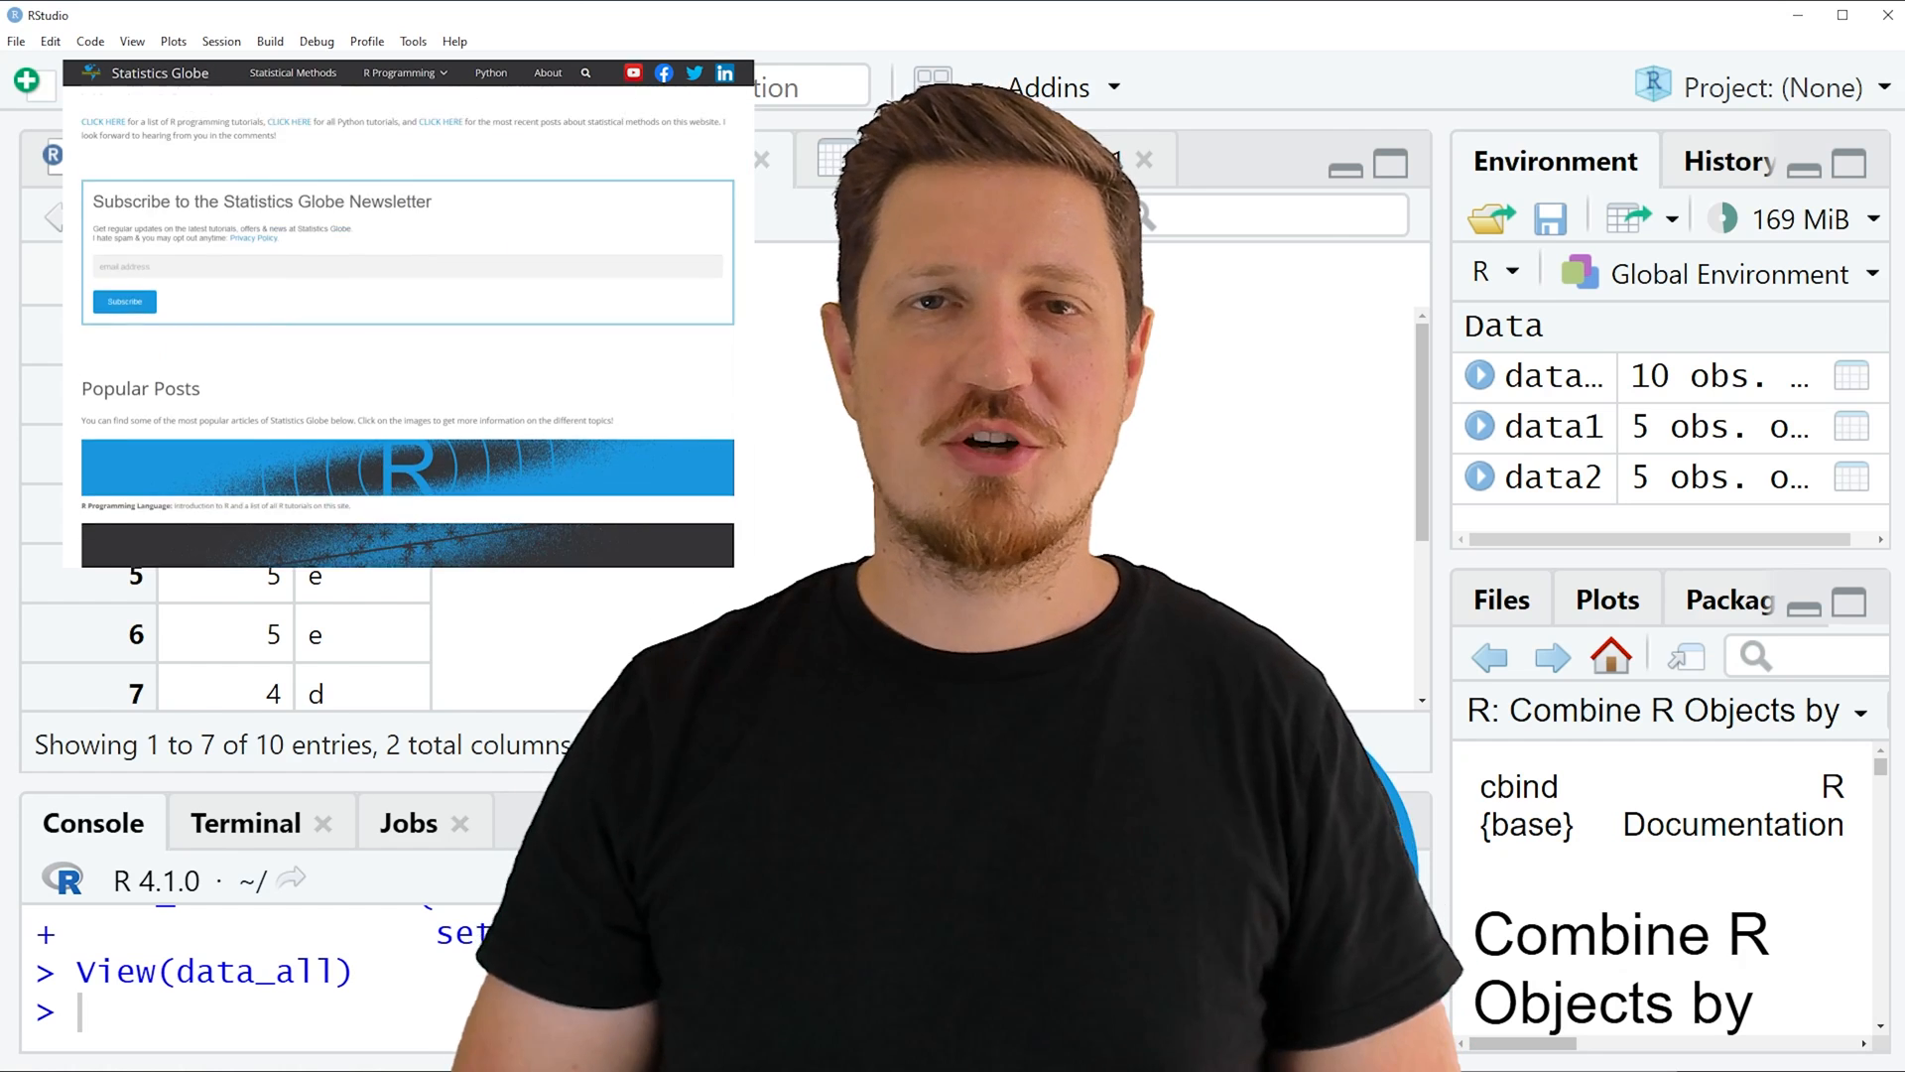
- Browse Statistics Globe and open R Programming > Graphics in R, scrolling the gallery
scroll(down, 3)
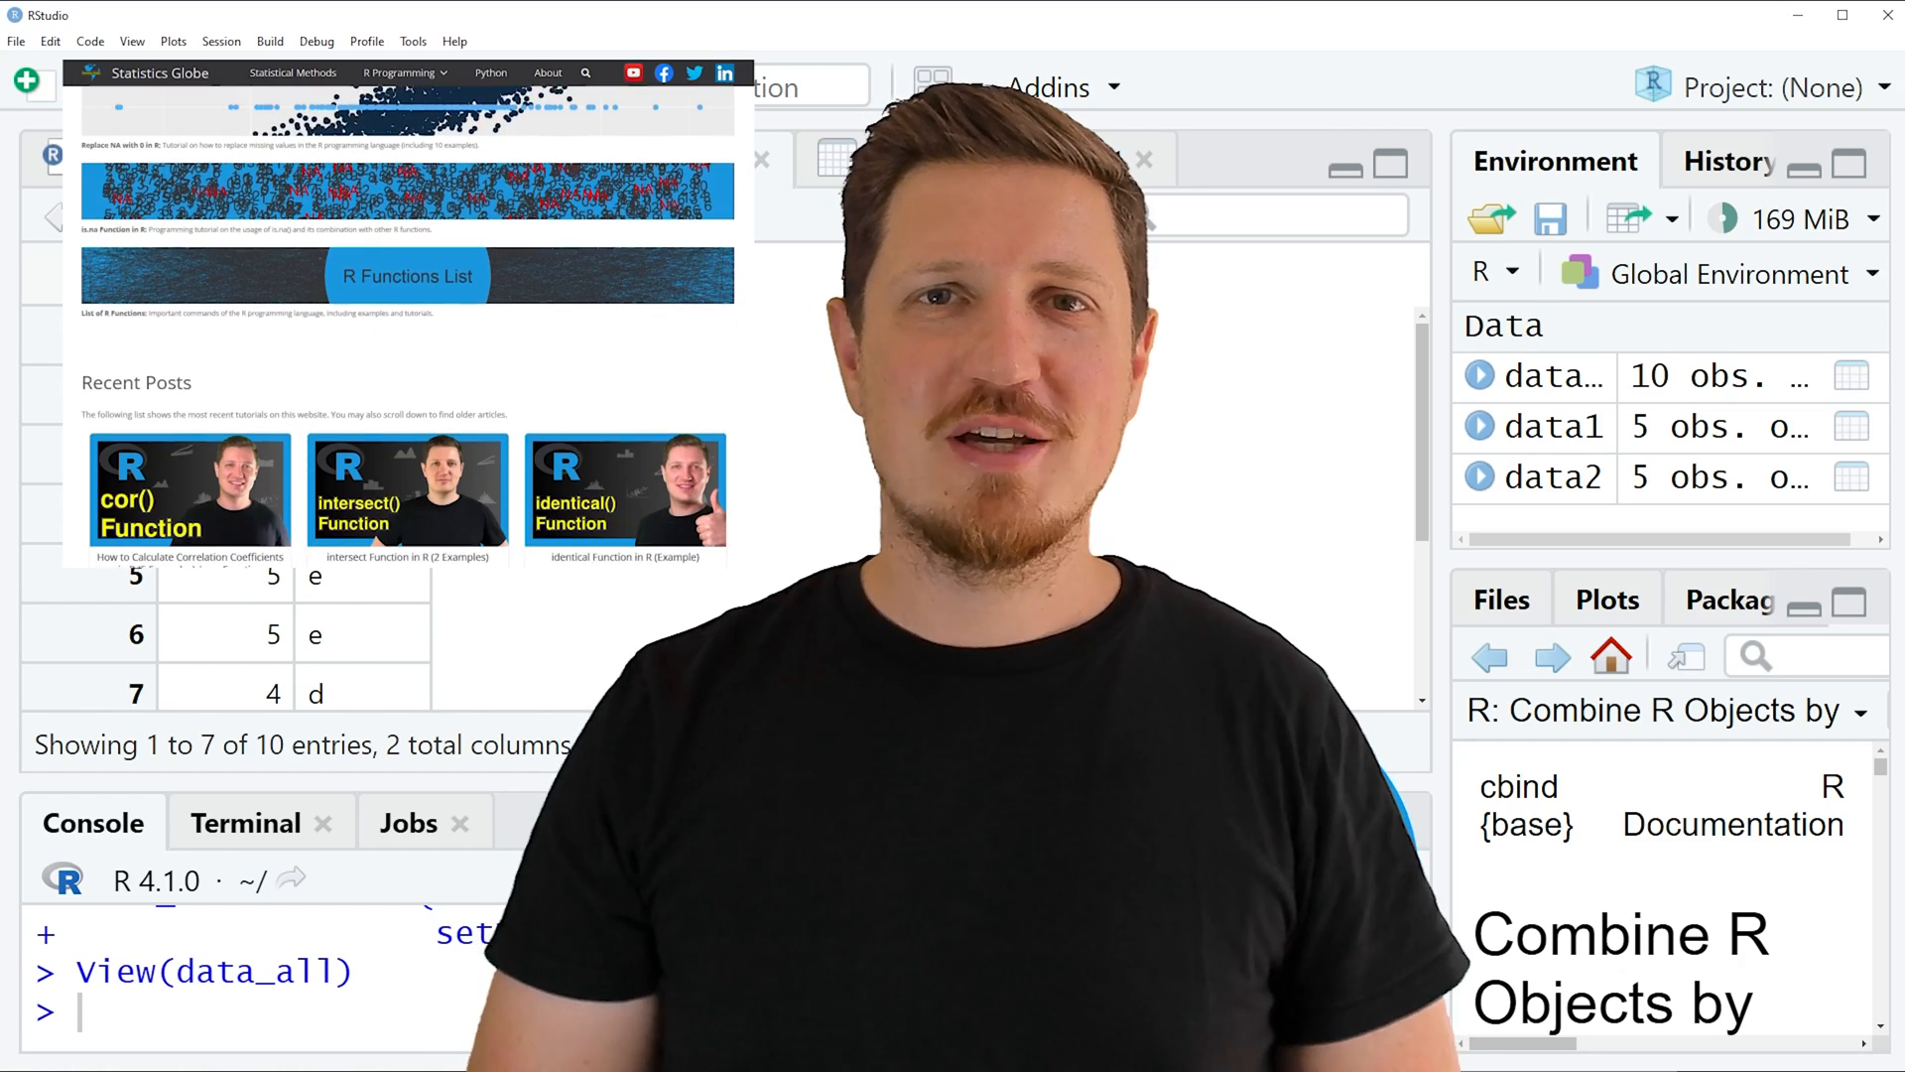
scroll(down, 3)
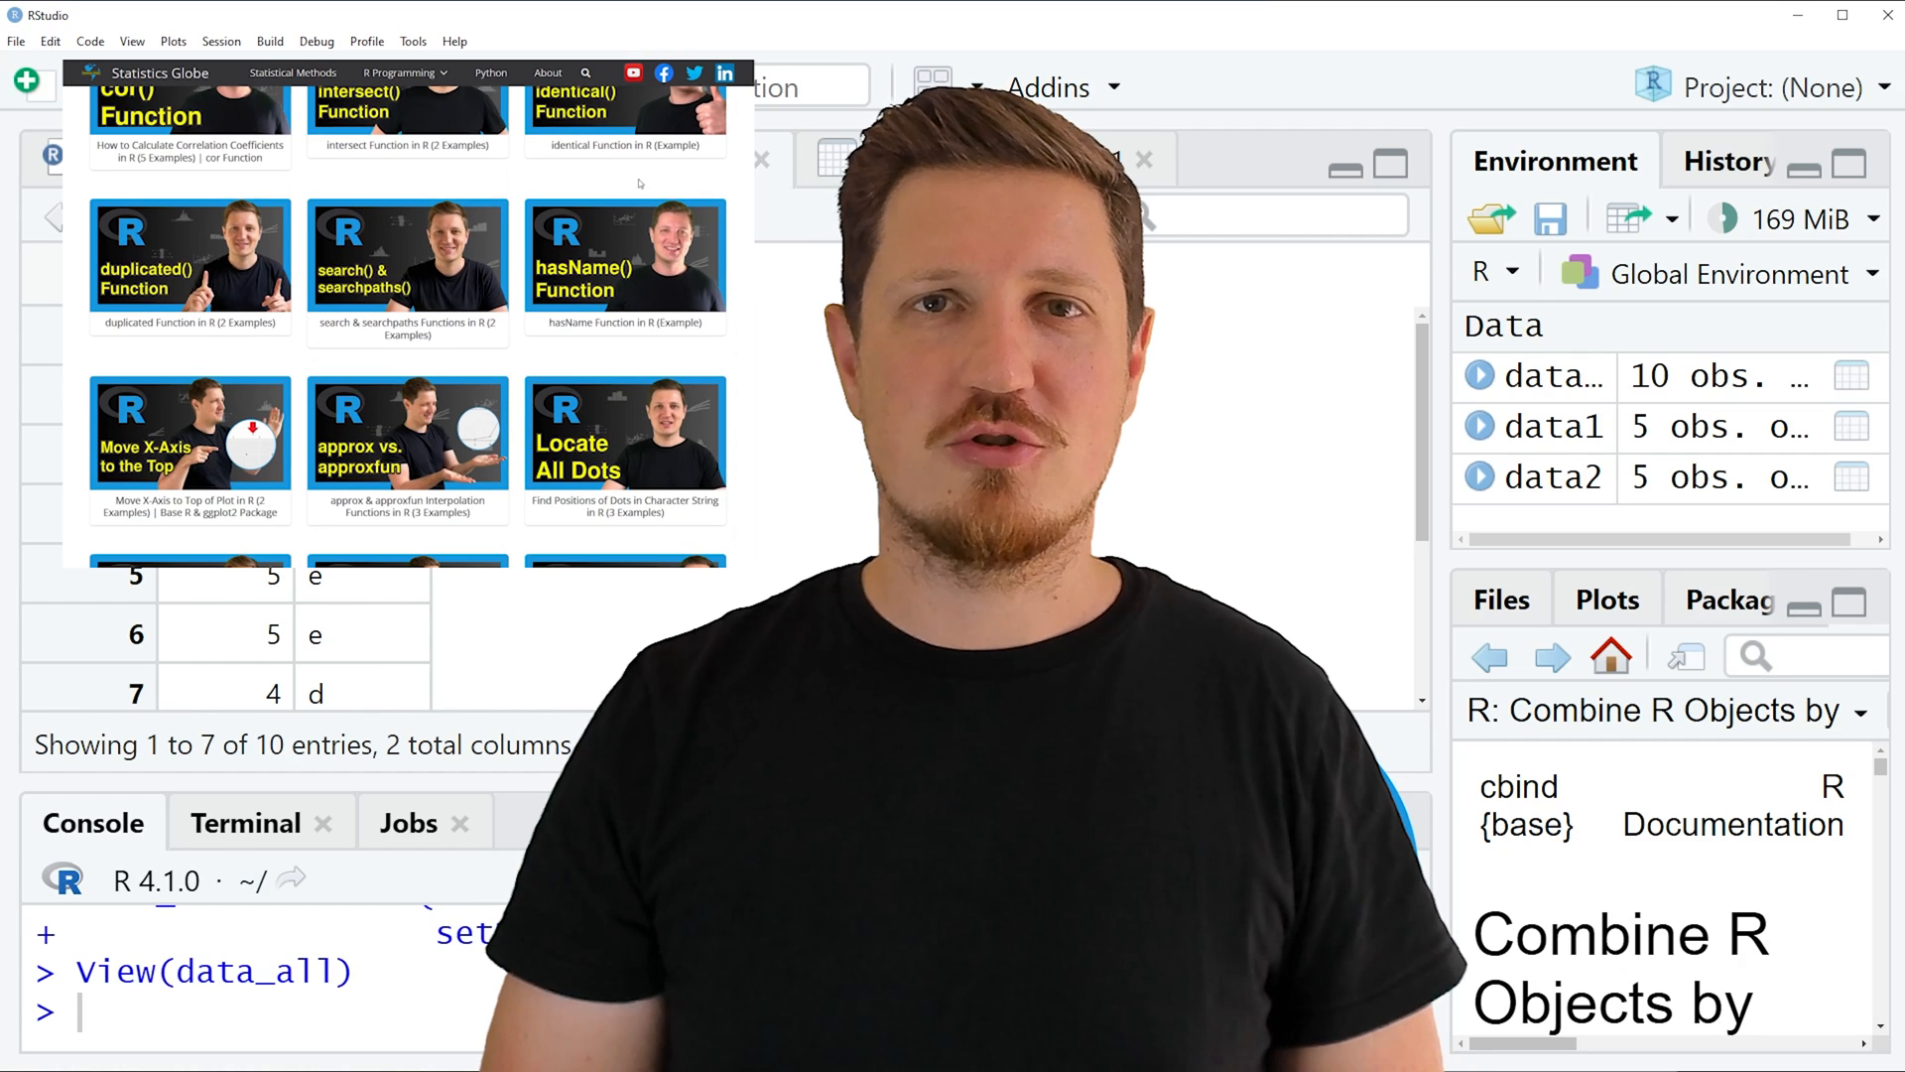
click(400, 72)
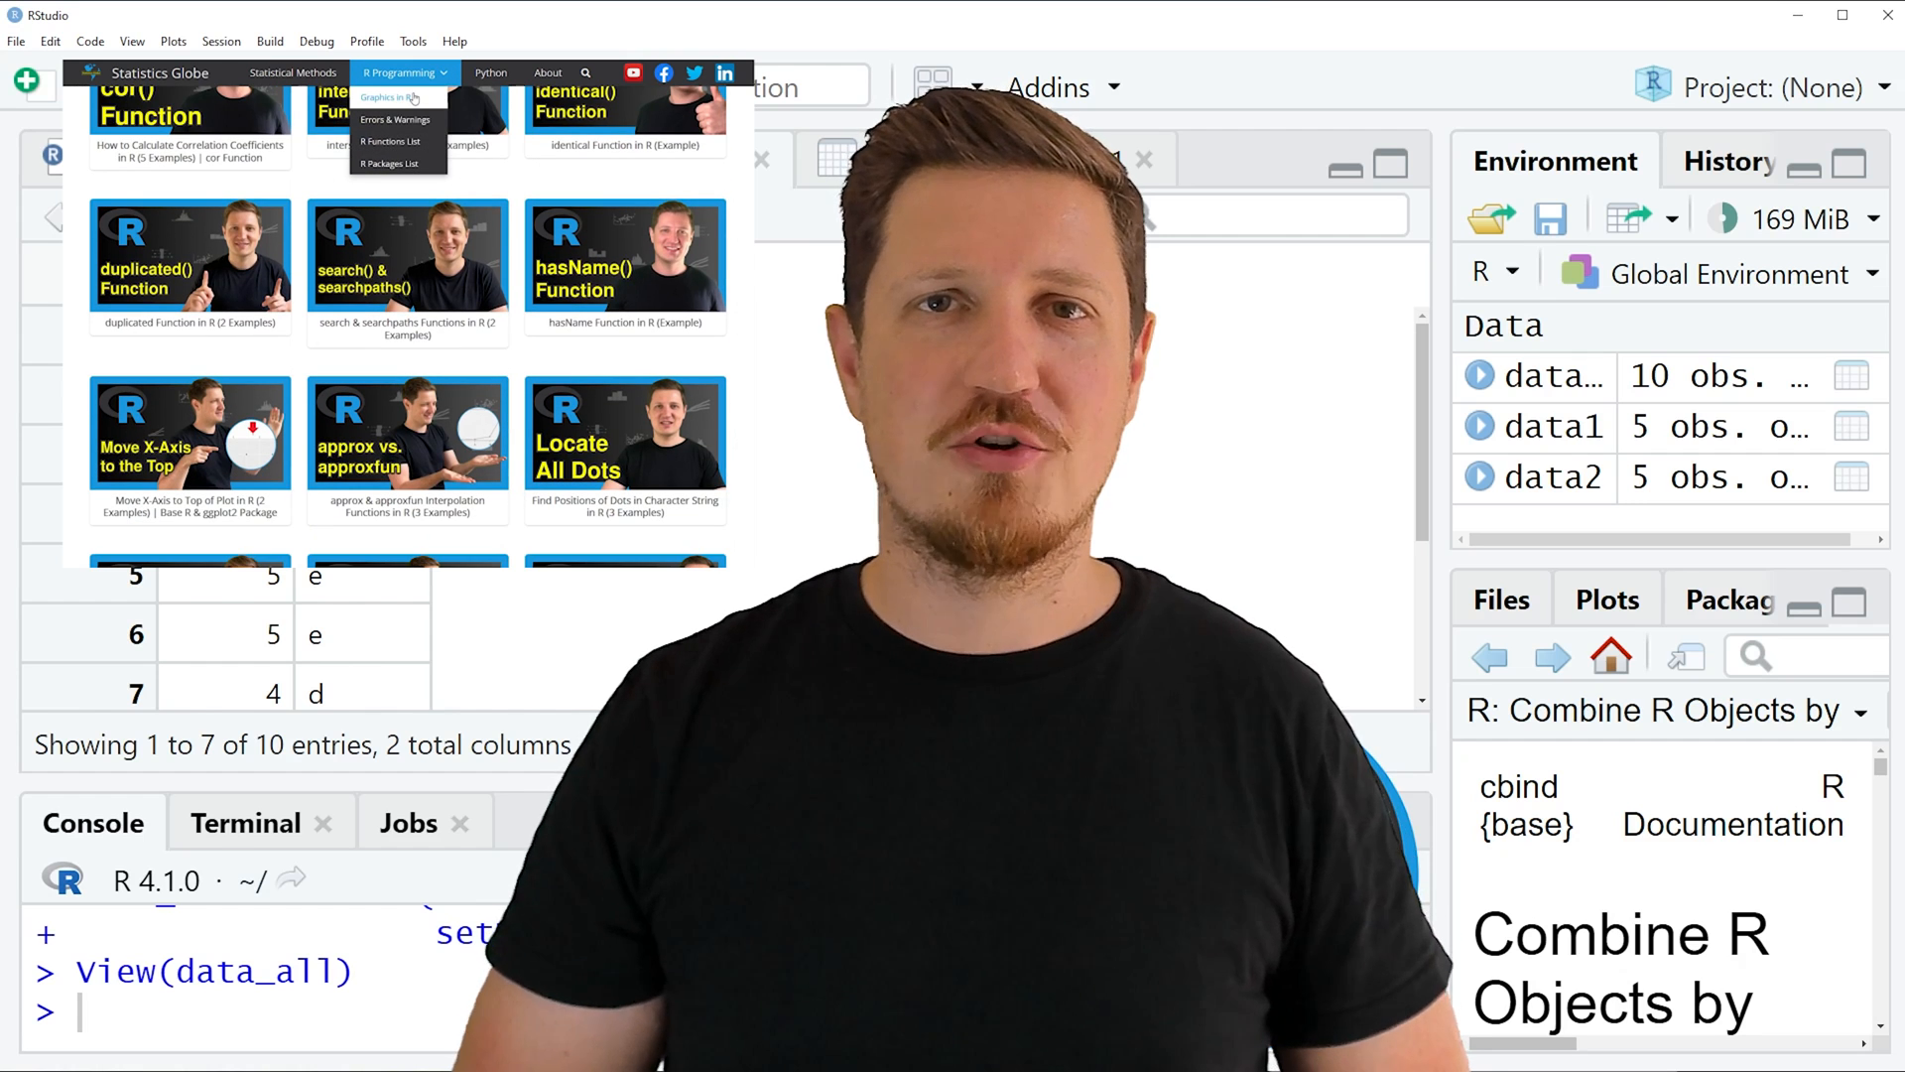
click(391, 98)
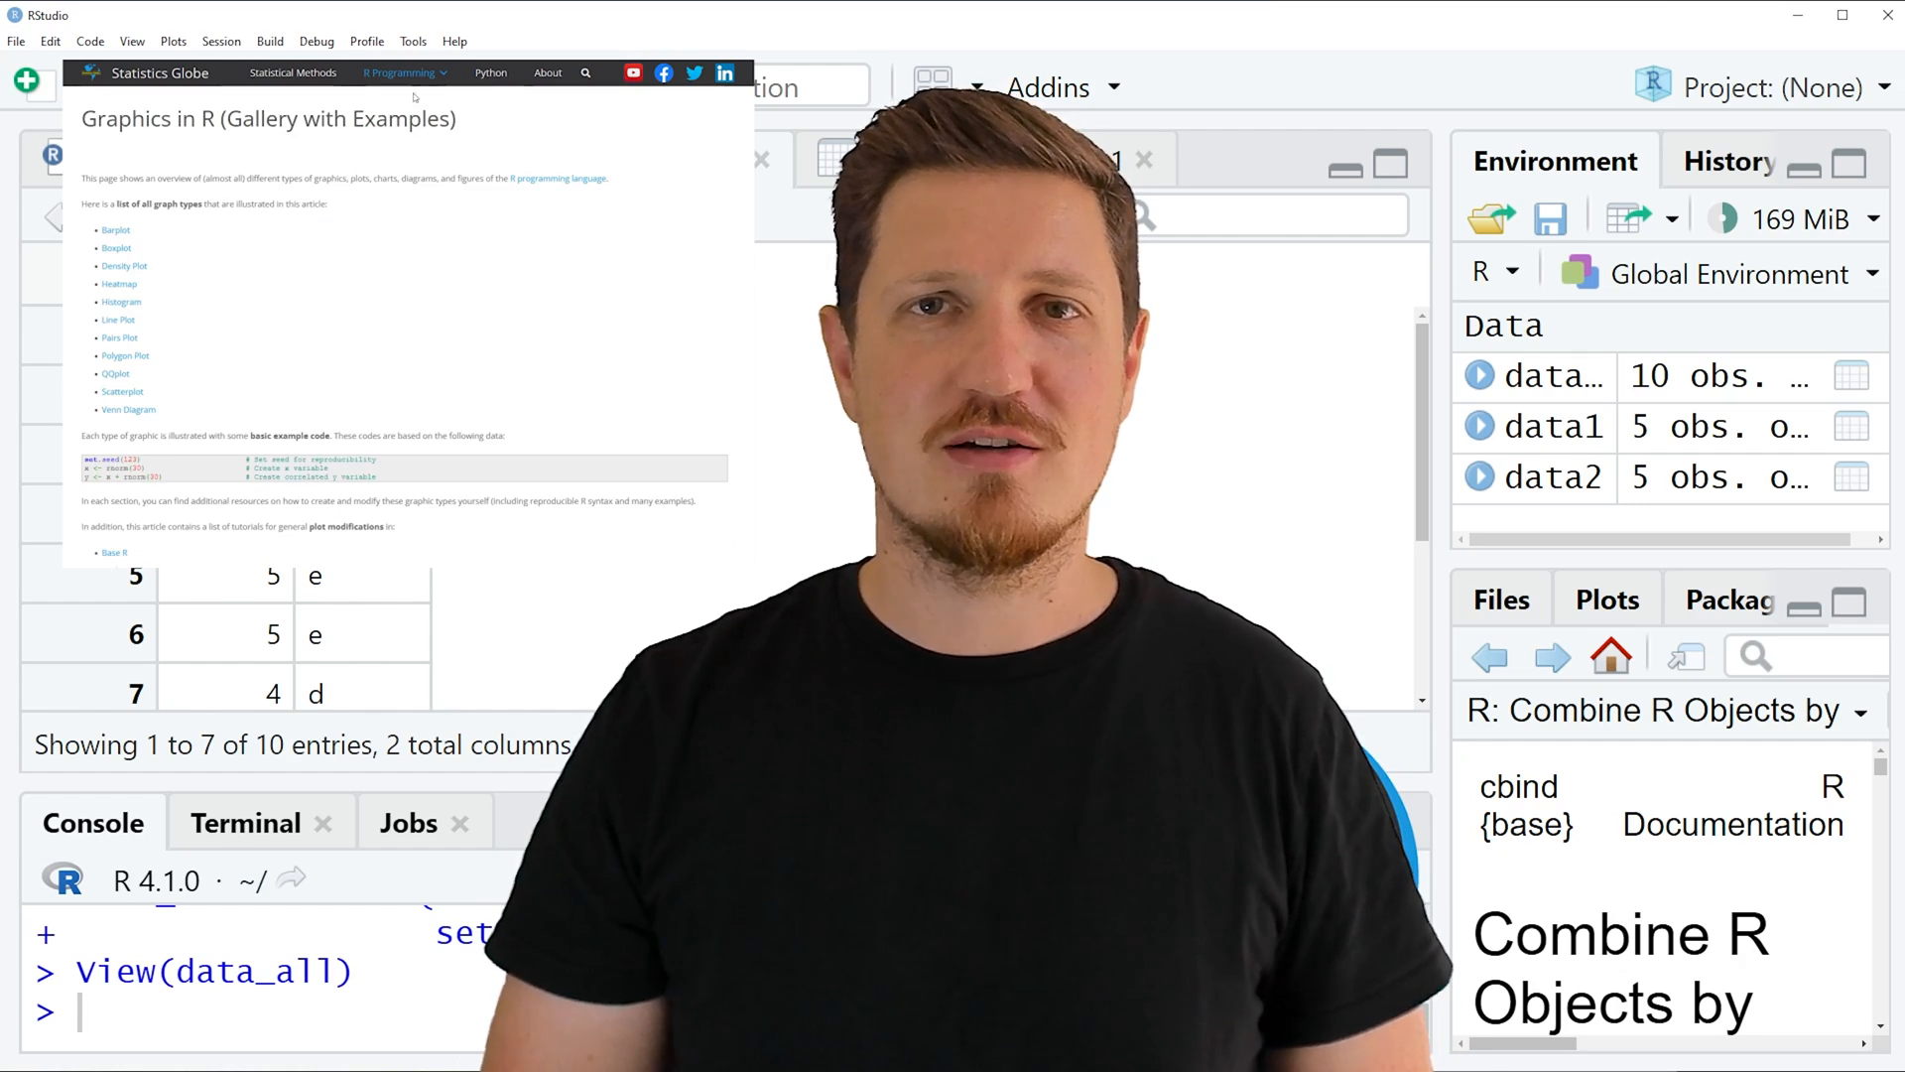
scroll(down, 3)
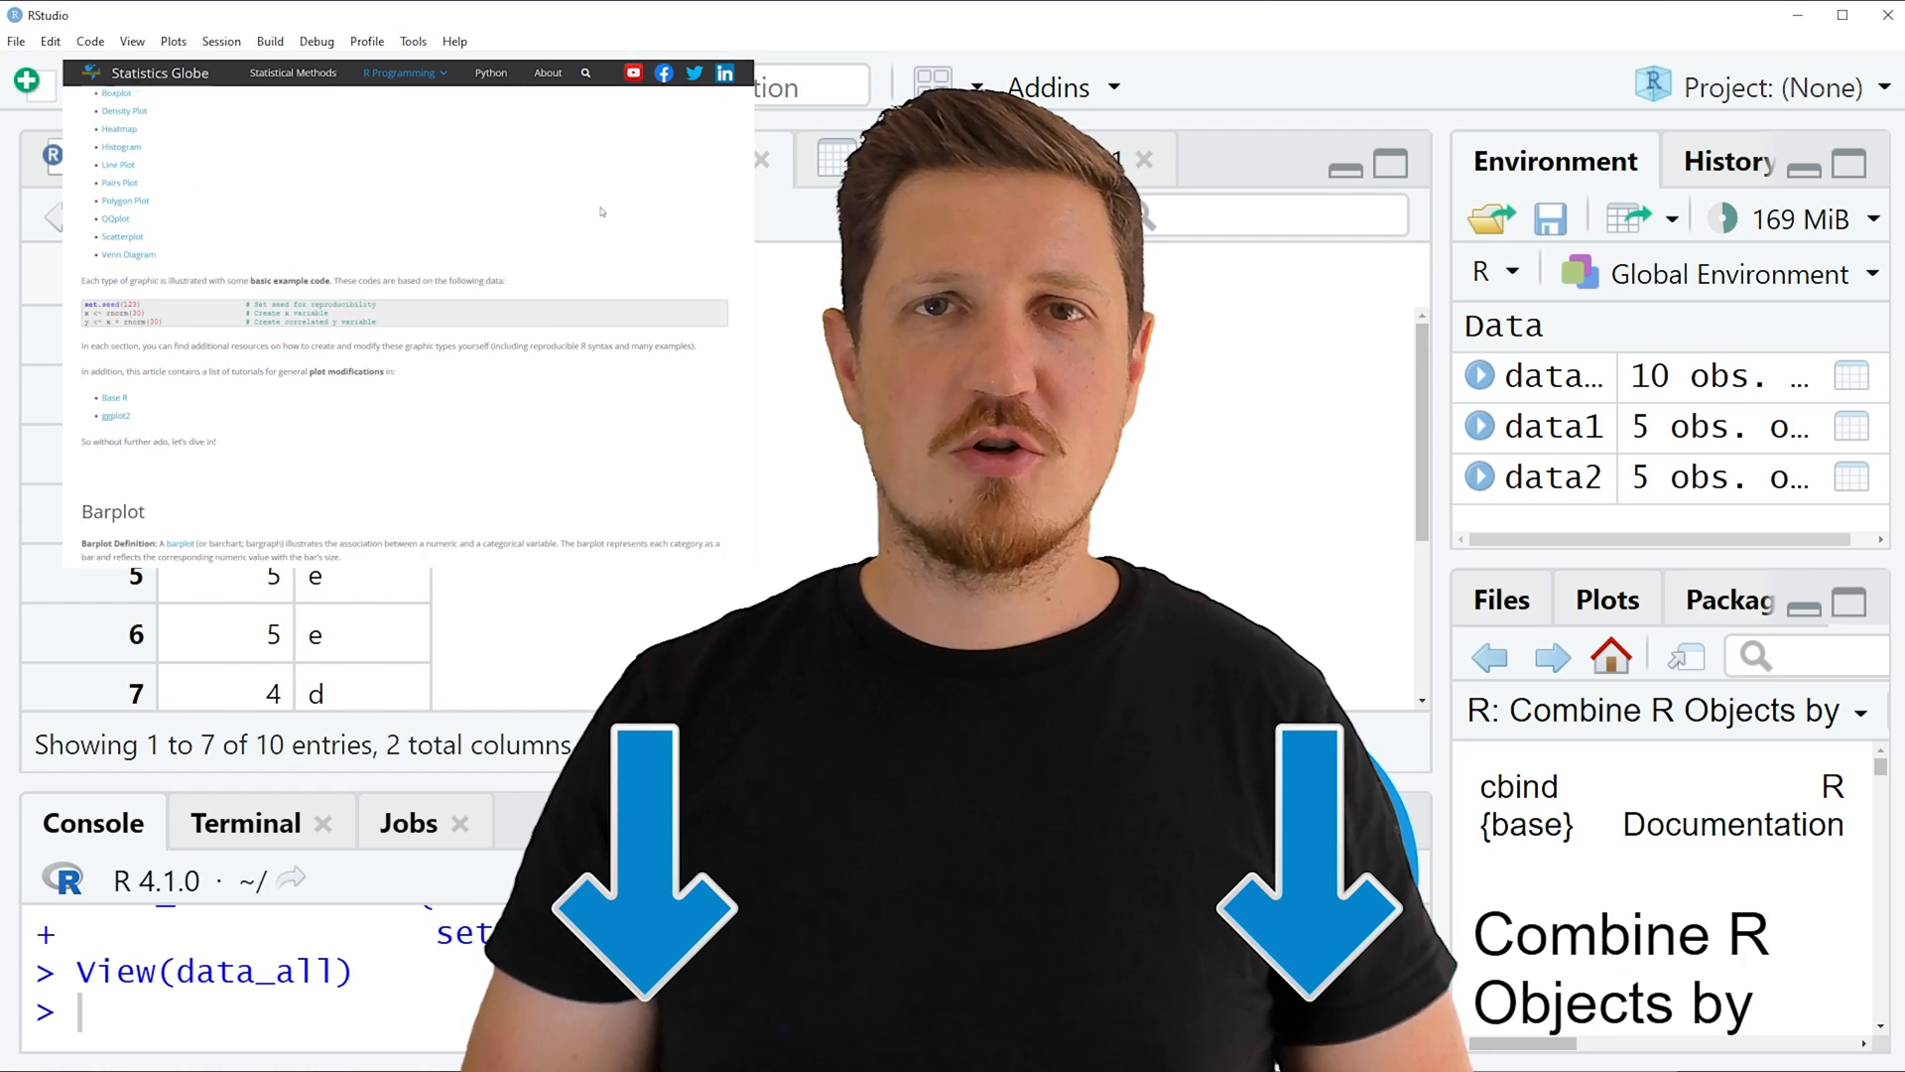
scroll(down, 3)
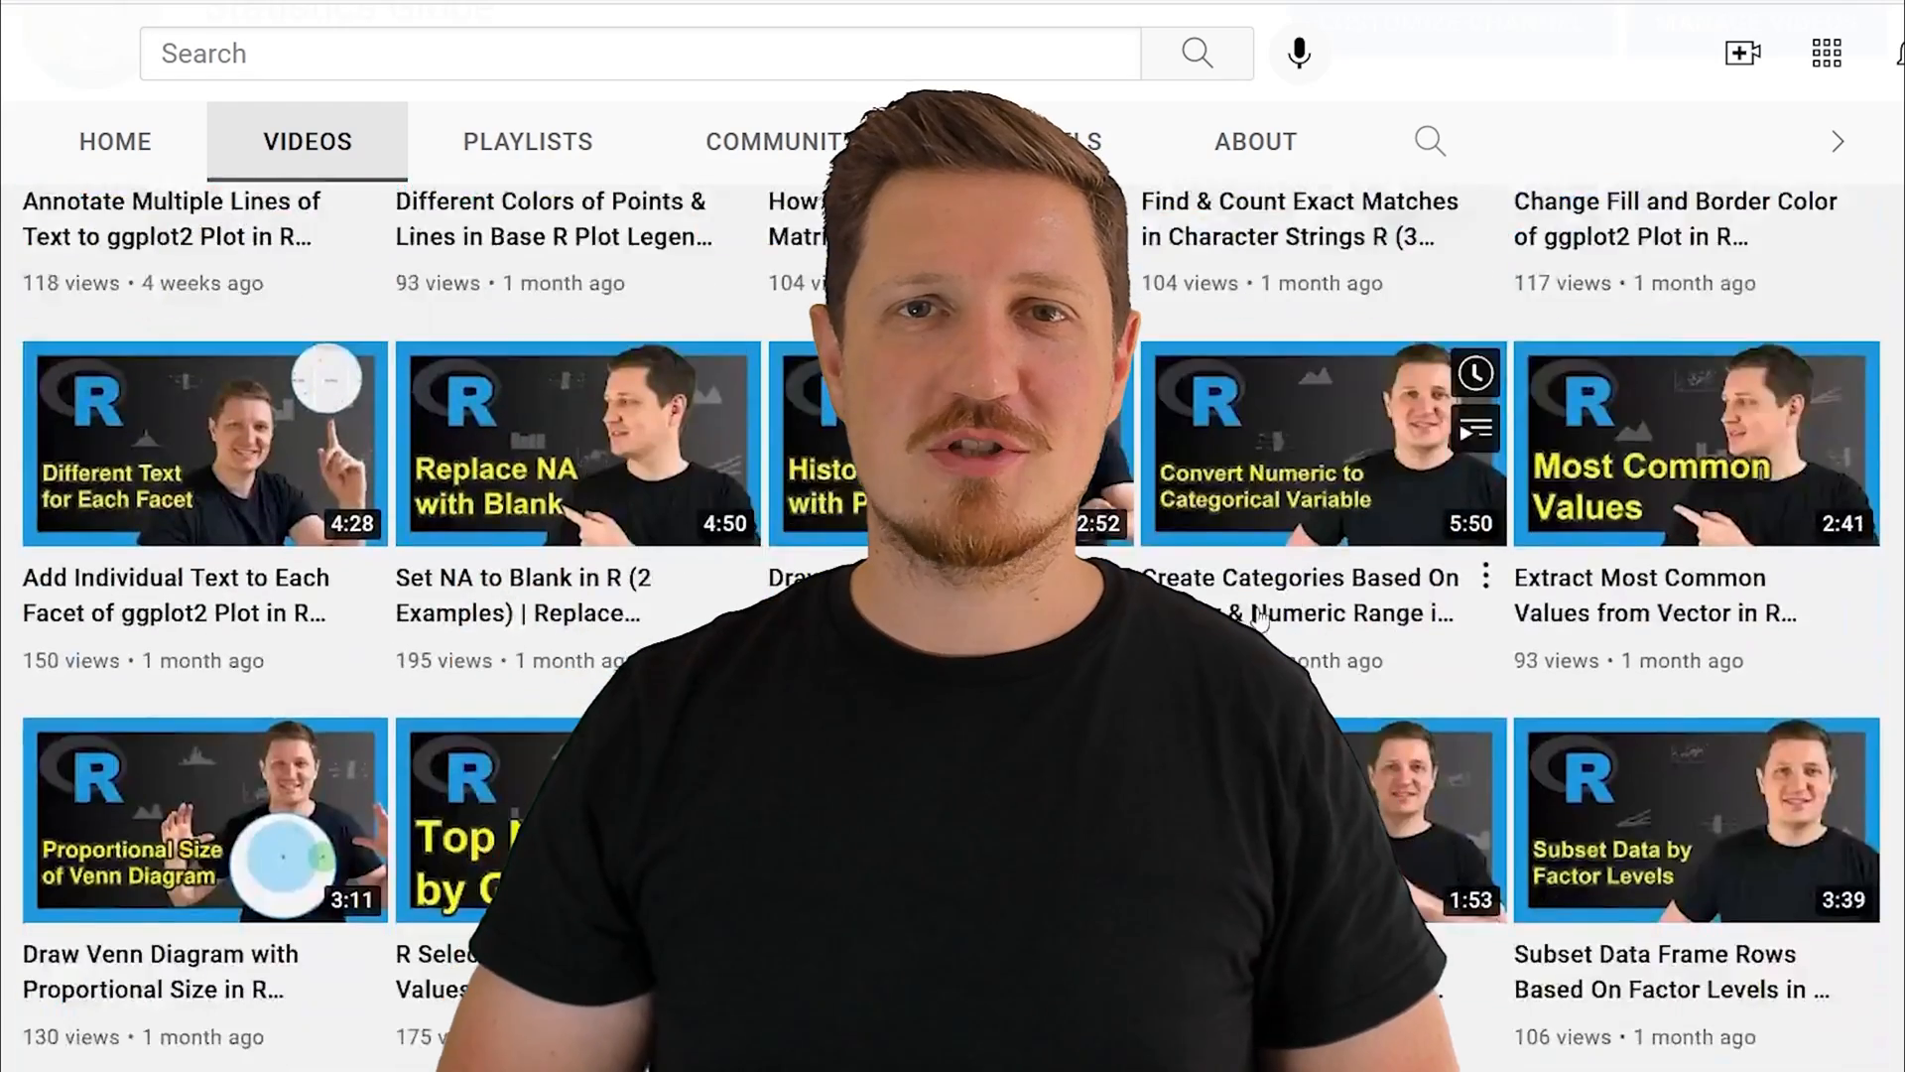
scroll(down, 3)
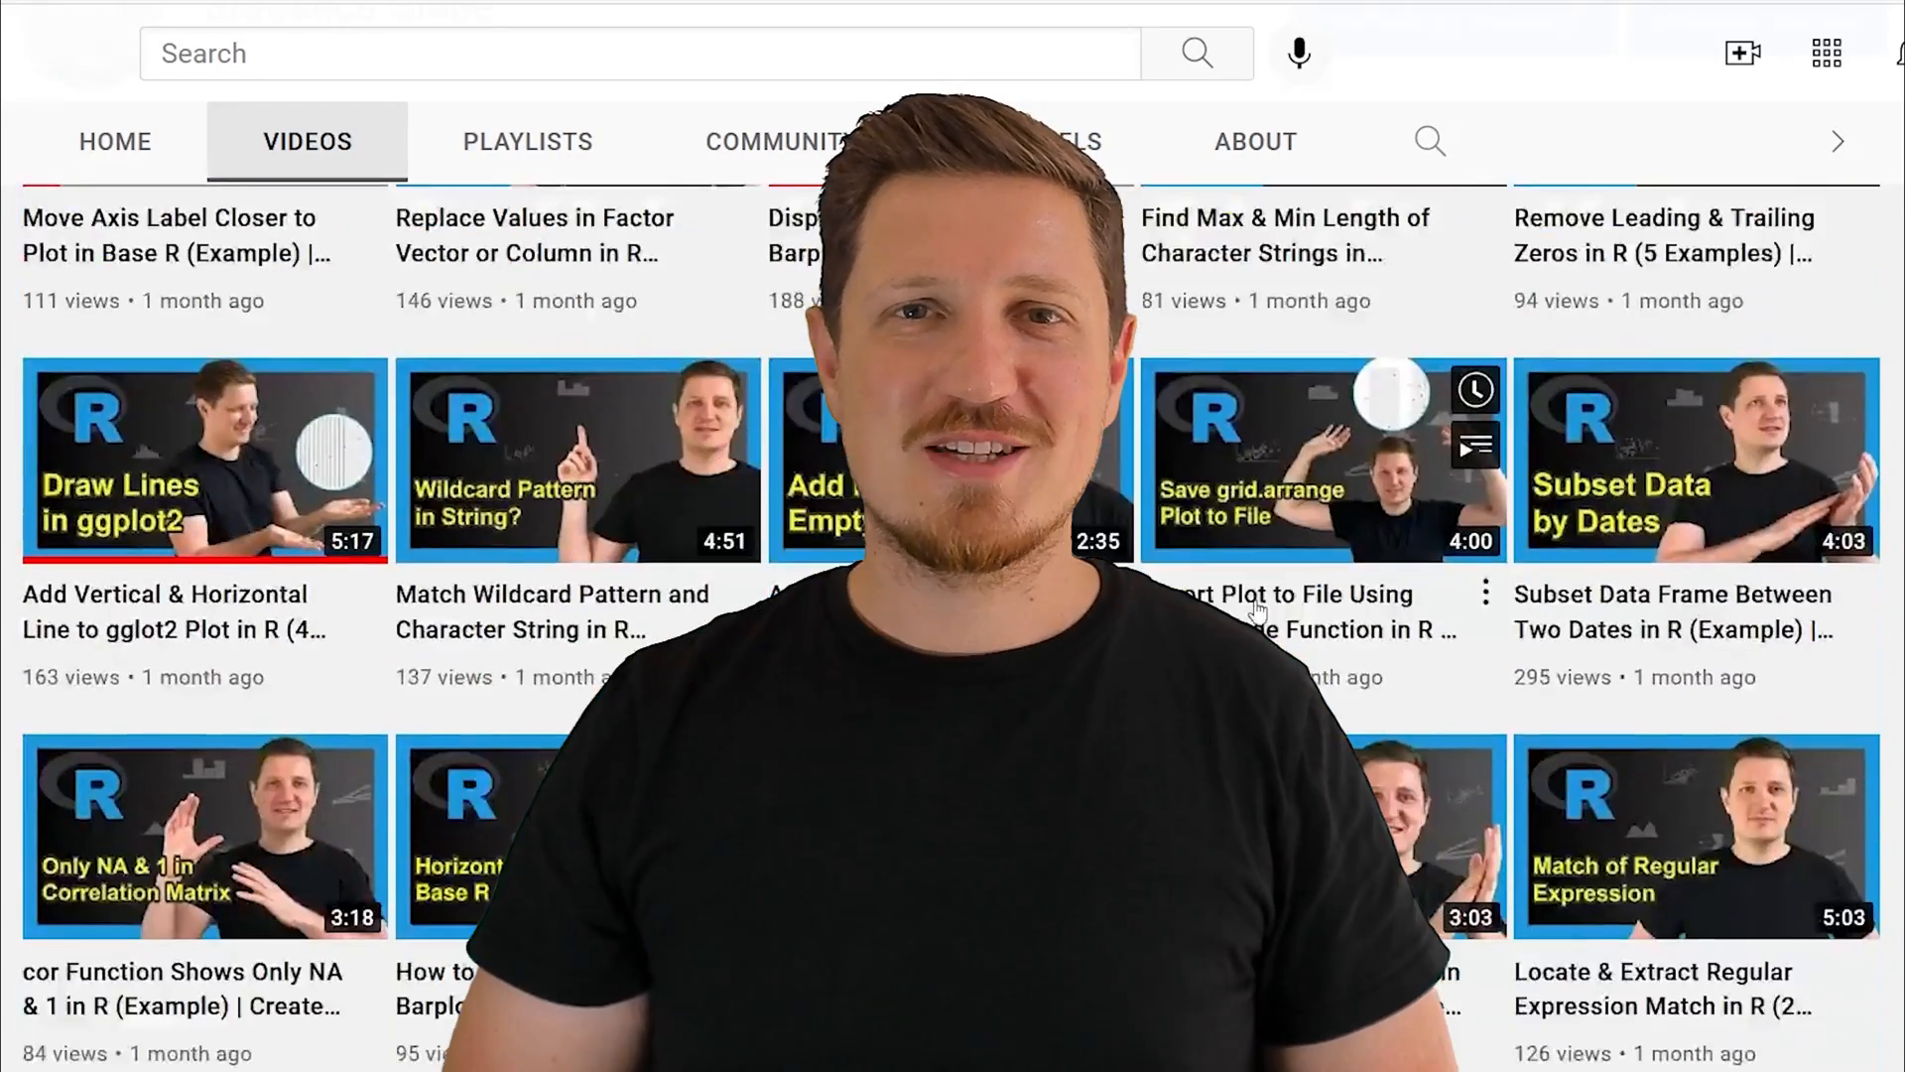
scroll(down, 3)
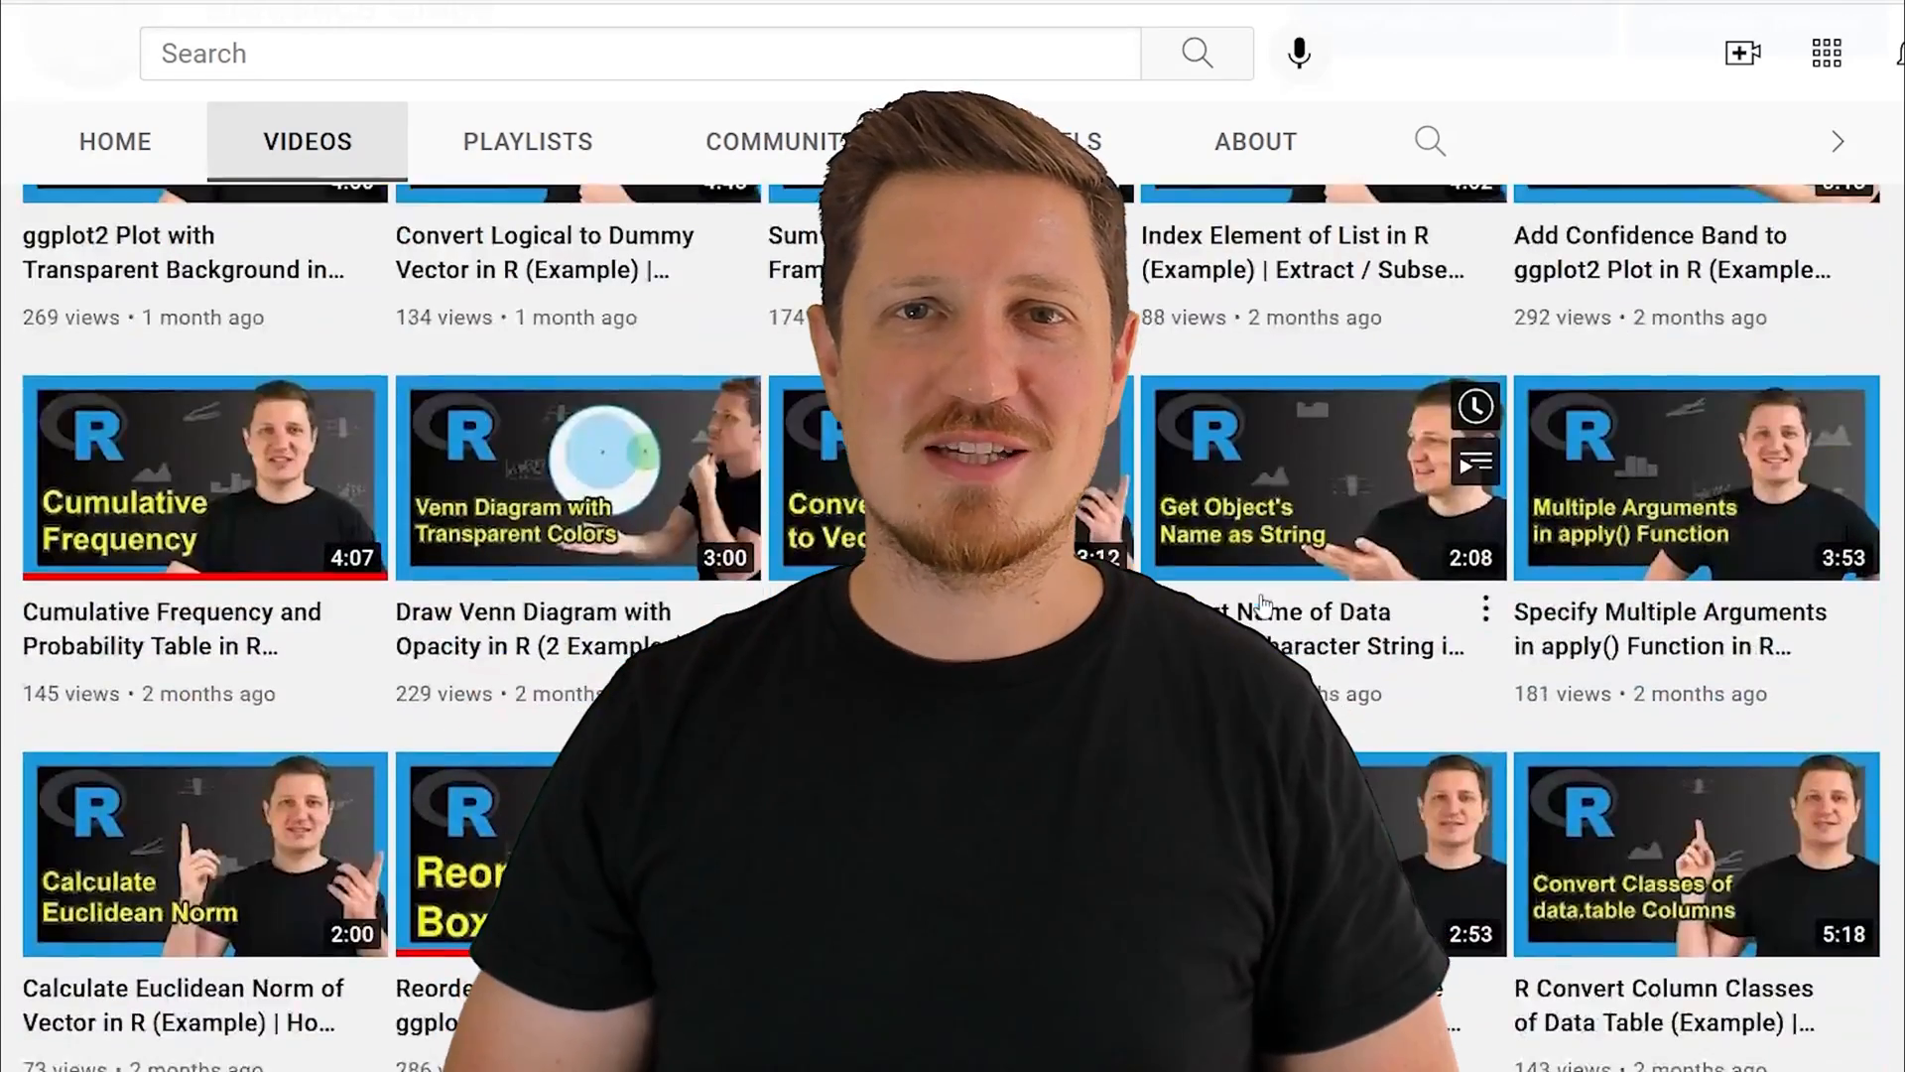